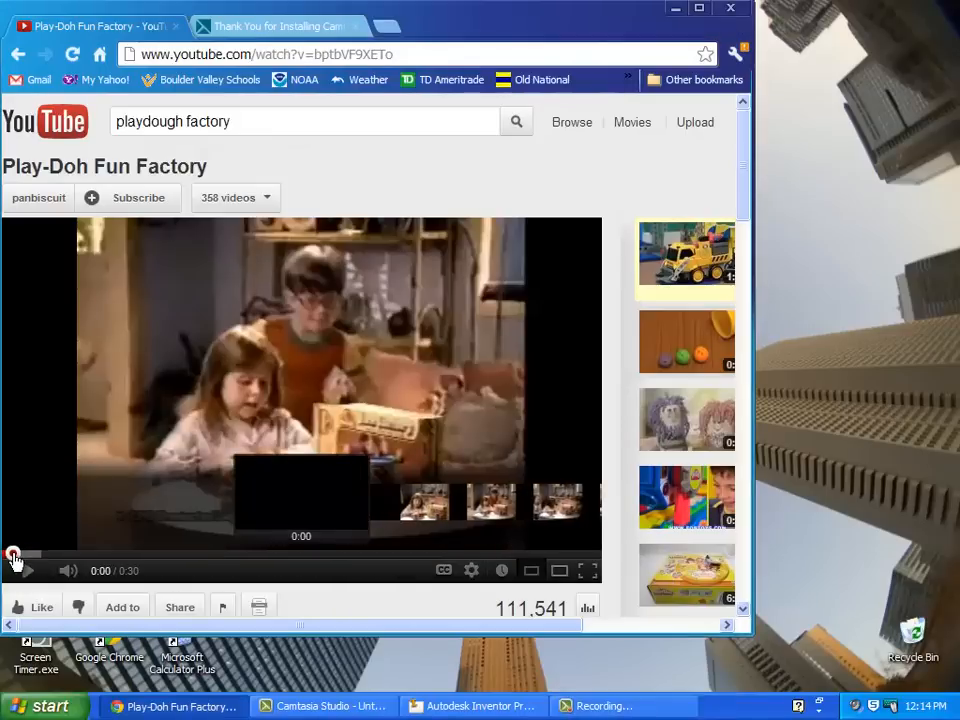
- Switch from the YouTube window to the Autodesk Inventor start screen via the taskbar
{"action": "left_click", "coordinate": [28, 570]}
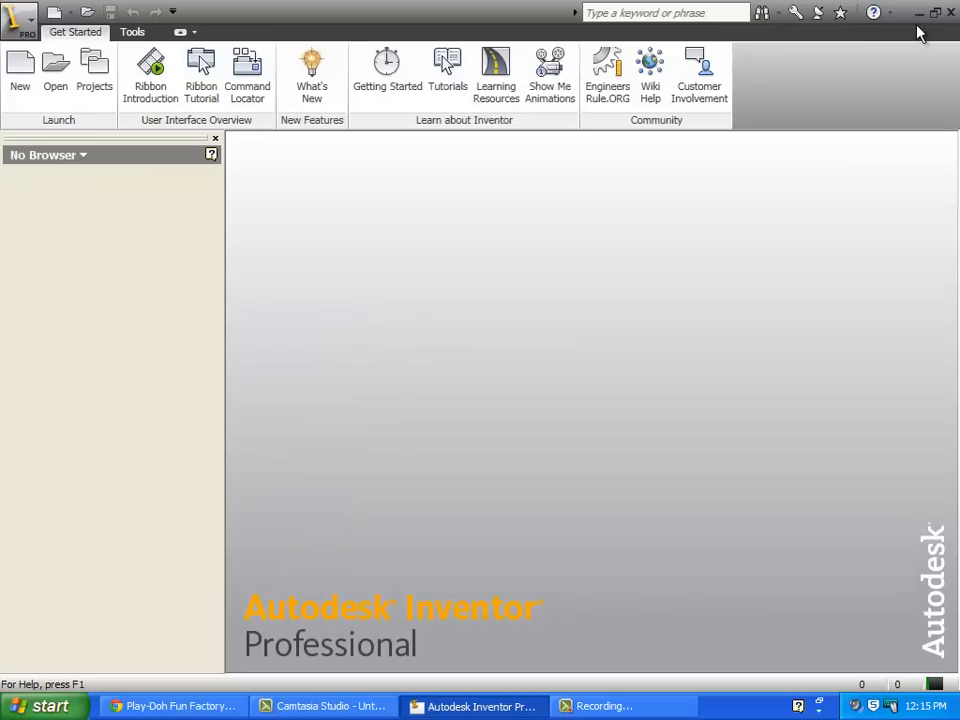
{"action": "left_click", "coordinate": [920, 12]}
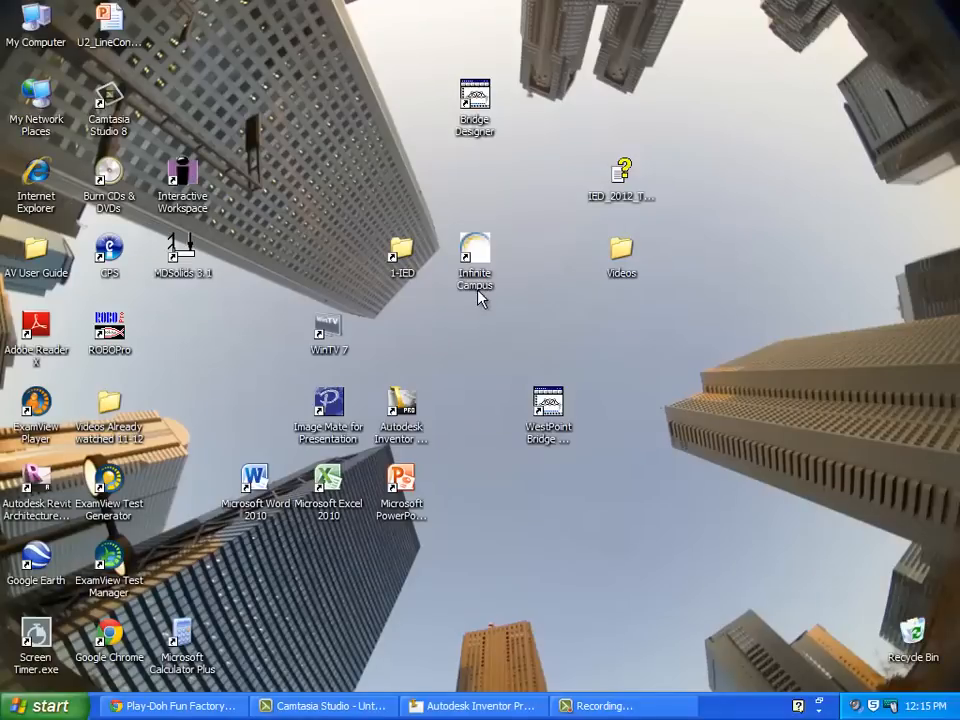
{"action": "mouse_move", "coordinate": [404, 408]}
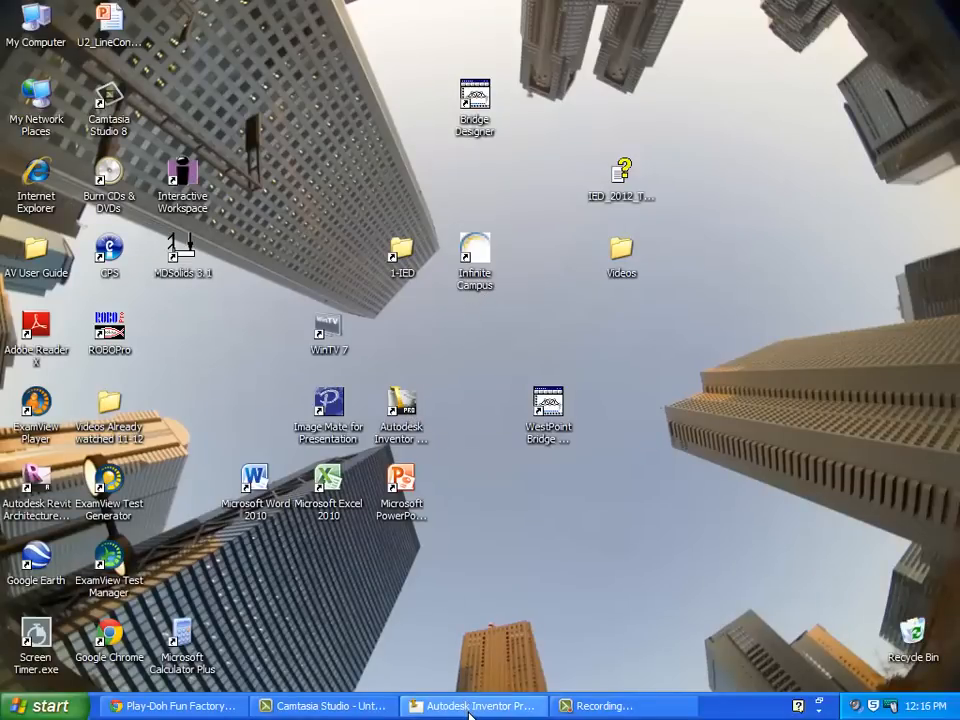
{"action": "left_click", "coordinate": [470, 706]}
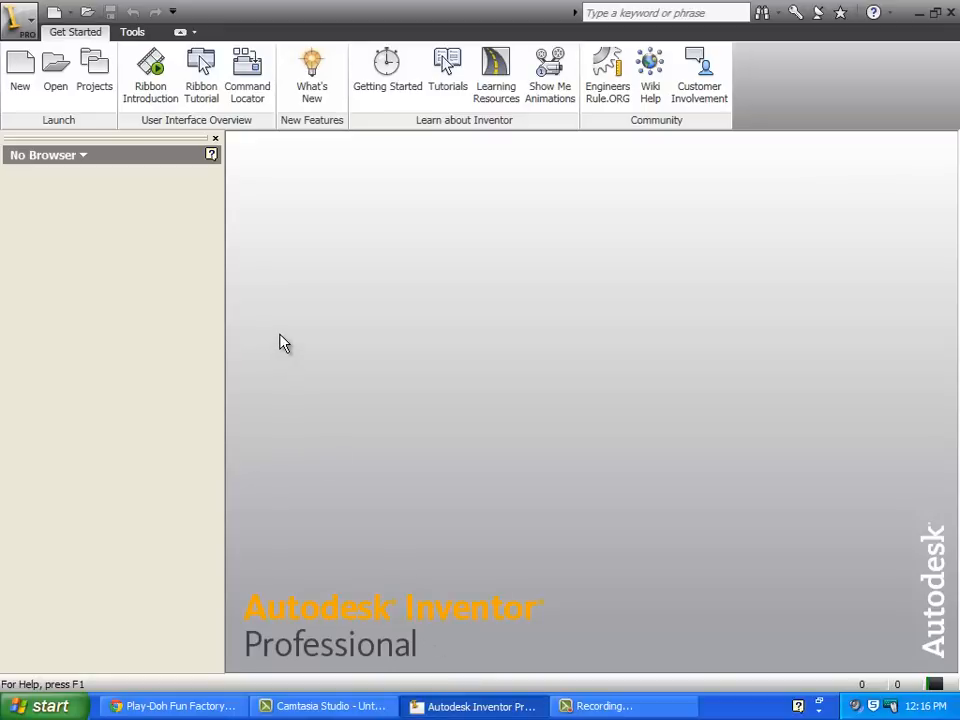
{"action": "mouse_move", "coordinate": [198, 250]}
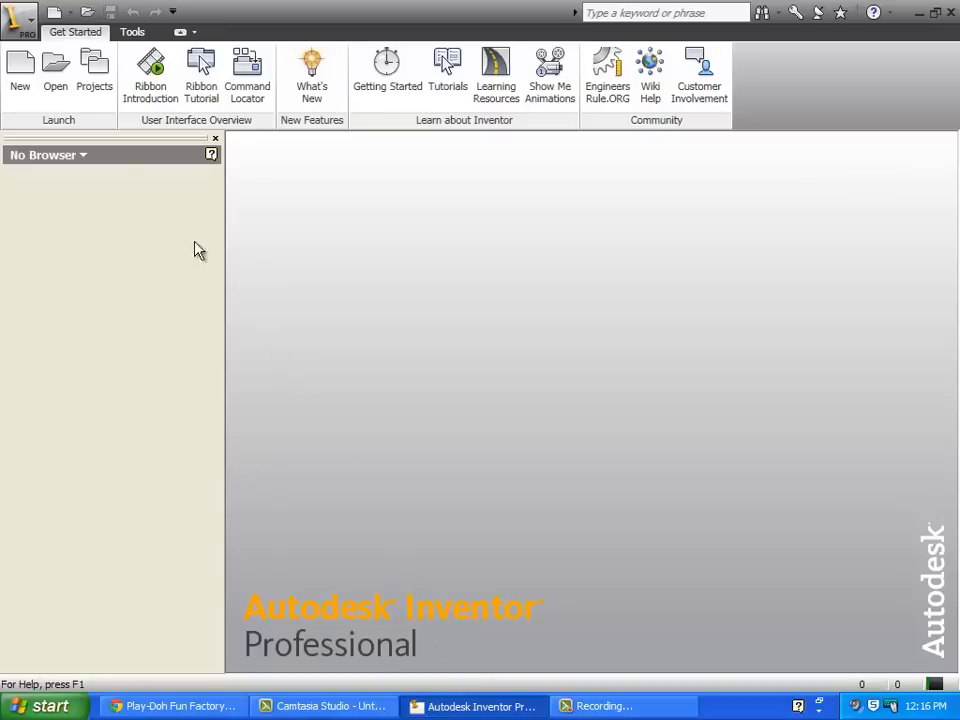
{"action": "mouse_move", "coordinate": [20, 70]}
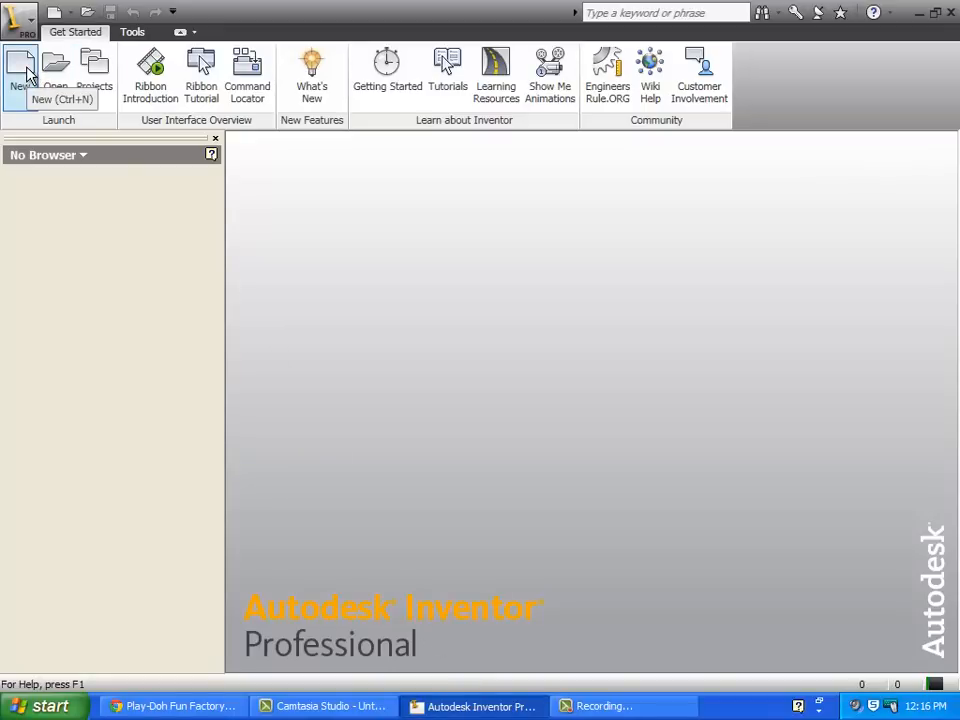
- Start a new file and browse templates, landing on Sheet Metal.ipt in the New File dialog
{"action": "left_click", "coordinate": [20, 68]}
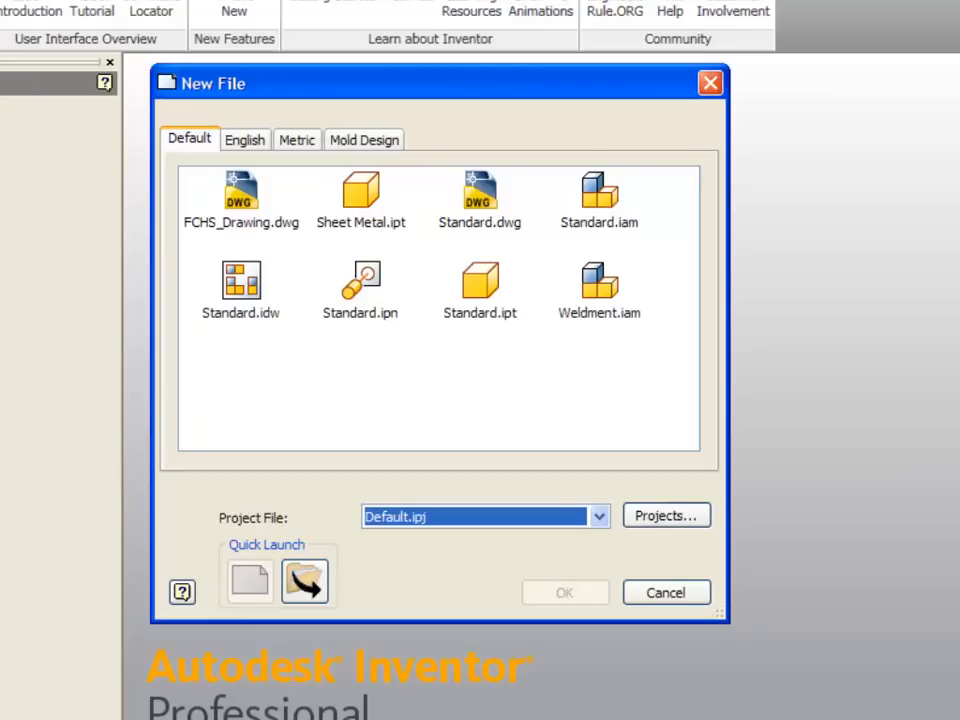
{"action": "mouse_move", "coordinate": [356, 296]}
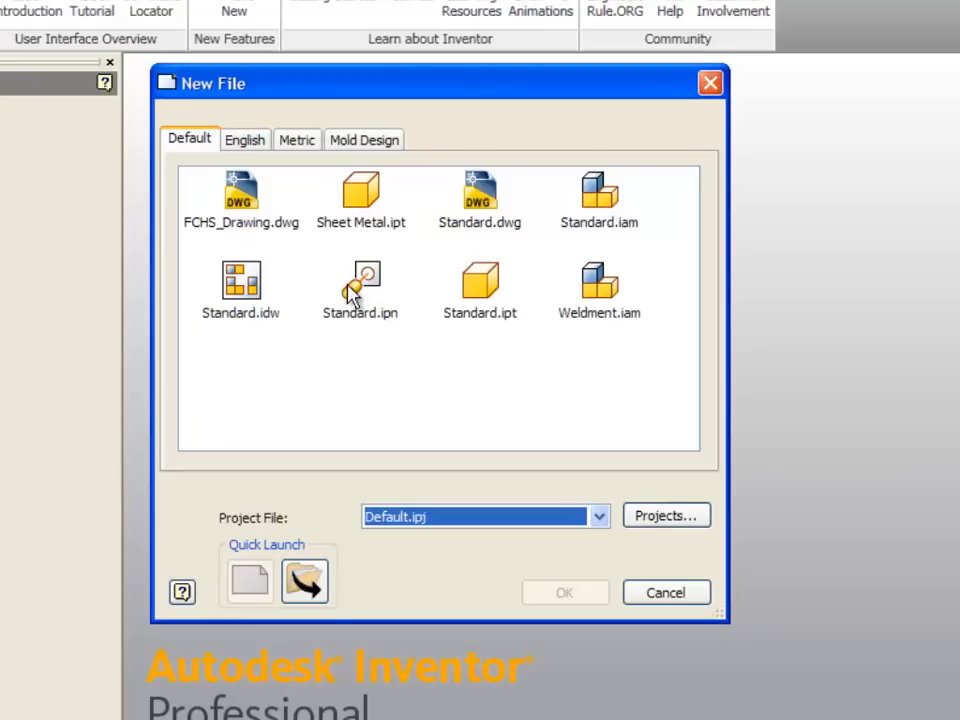
{"action": "mouse_move", "coordinate": [482, 290]}
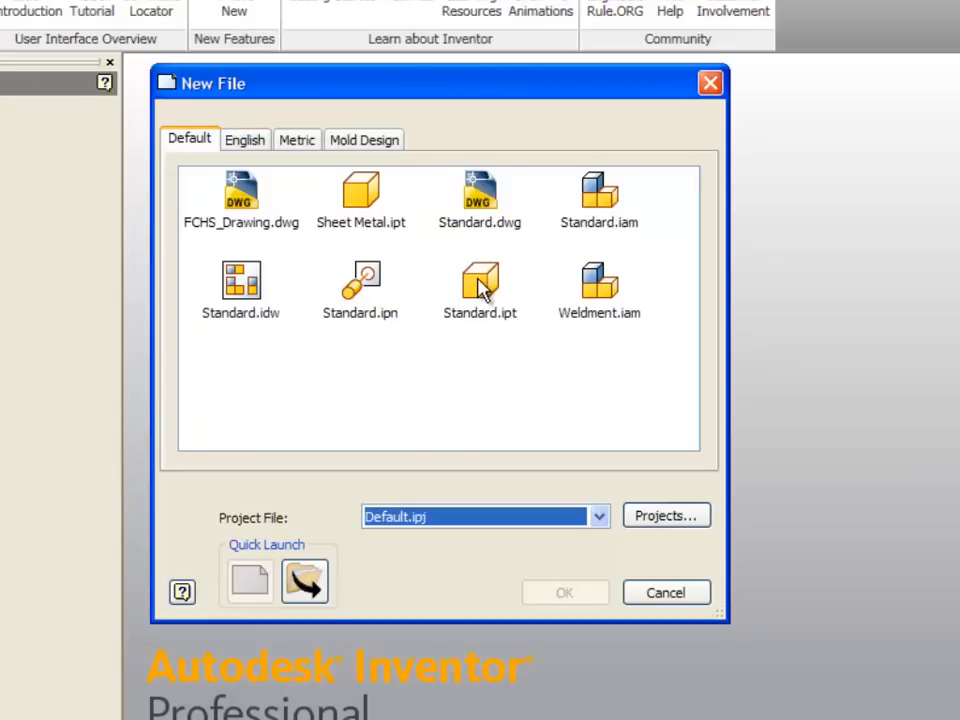
{"action": "mouse_move", "coordinate": [342, 292]}
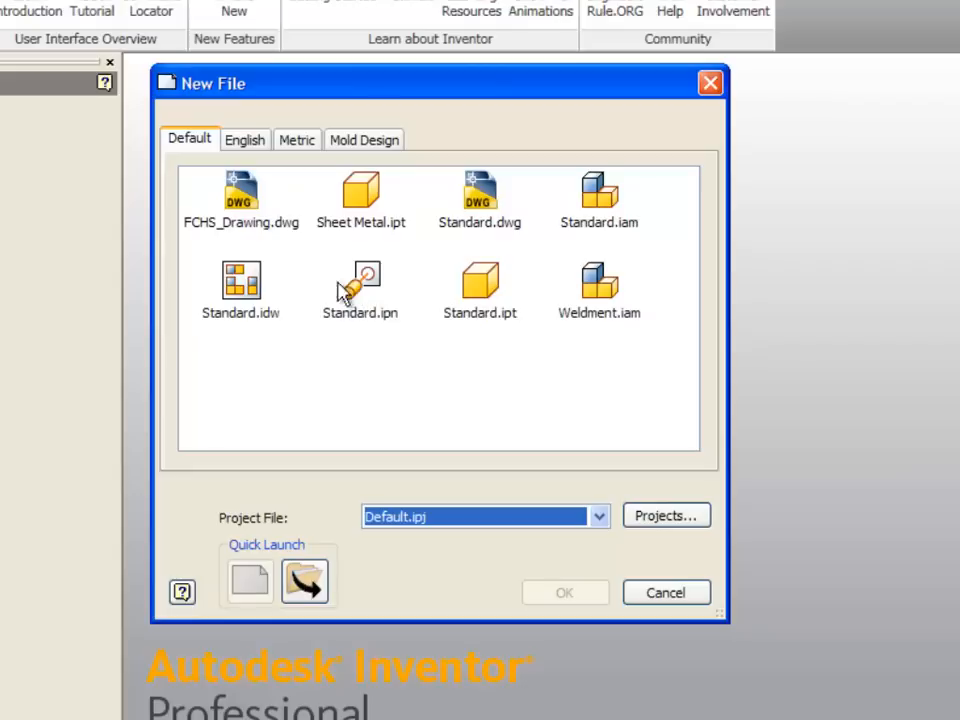
{"action": "mouse_move", "coordinate": [528, 304]}
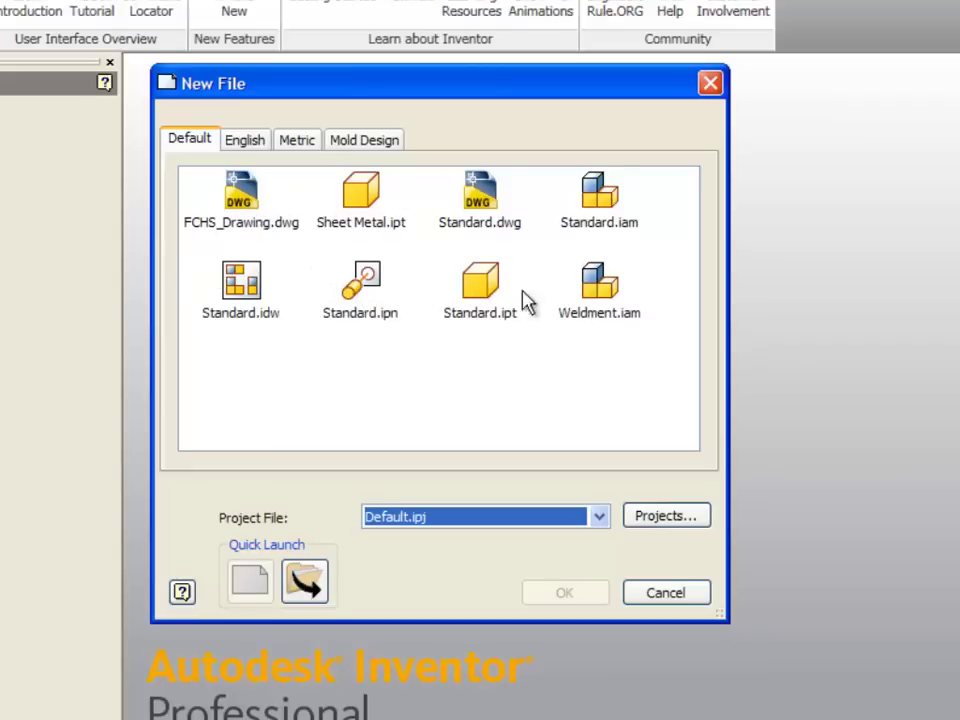
{"action": "mouse_move", "coordinate": [224, 290]}
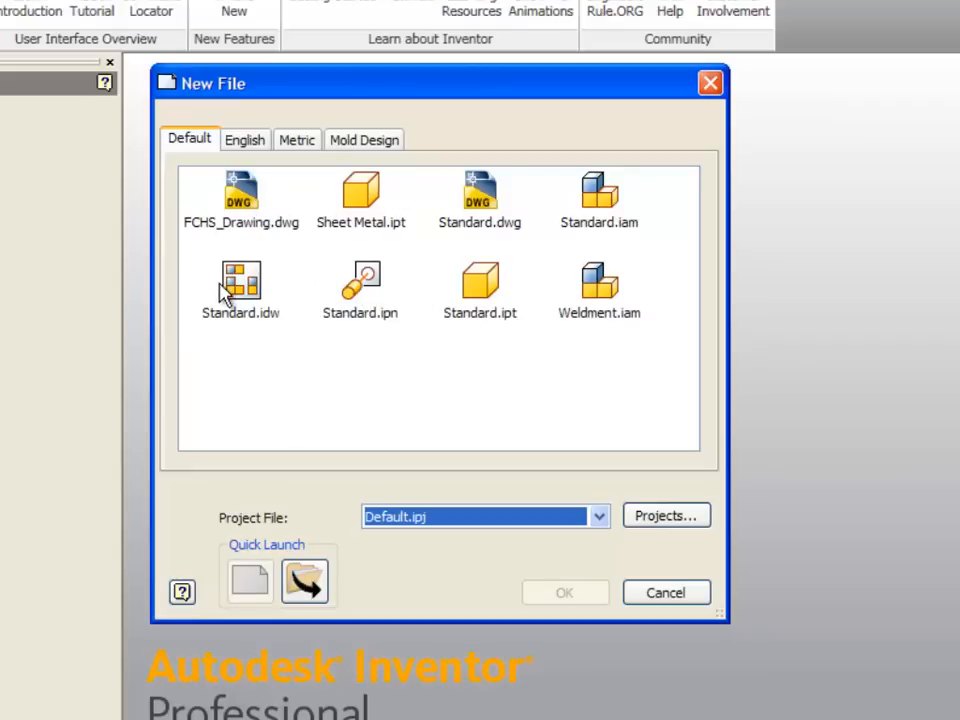
{"action": "left_click", "coordinate": [240, 190]}
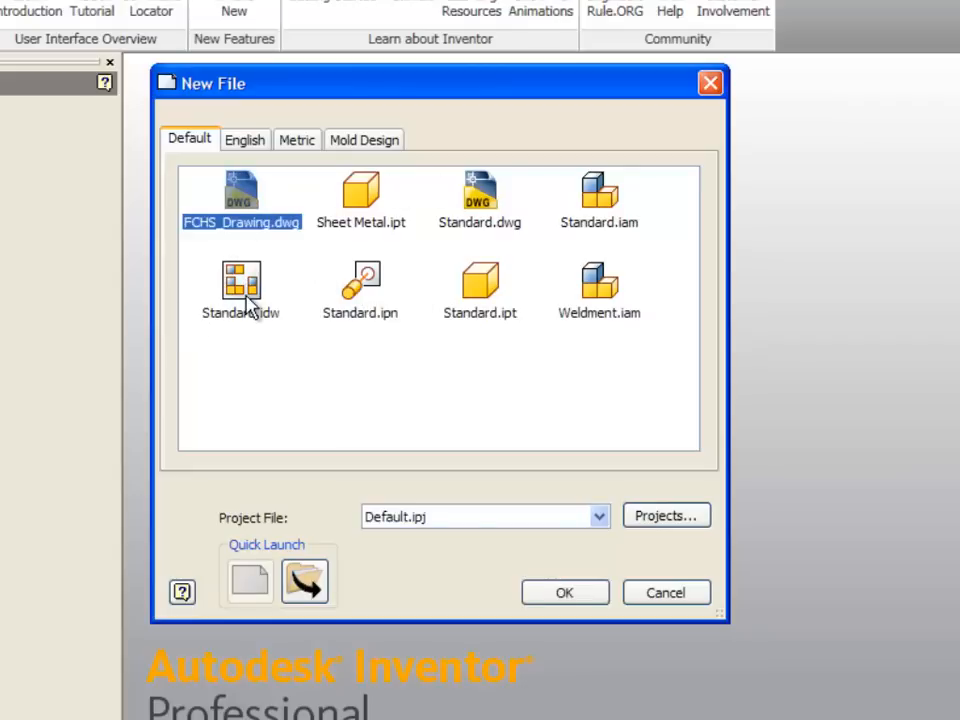
{"action": "left_click", "coordinate": [480, 198]}
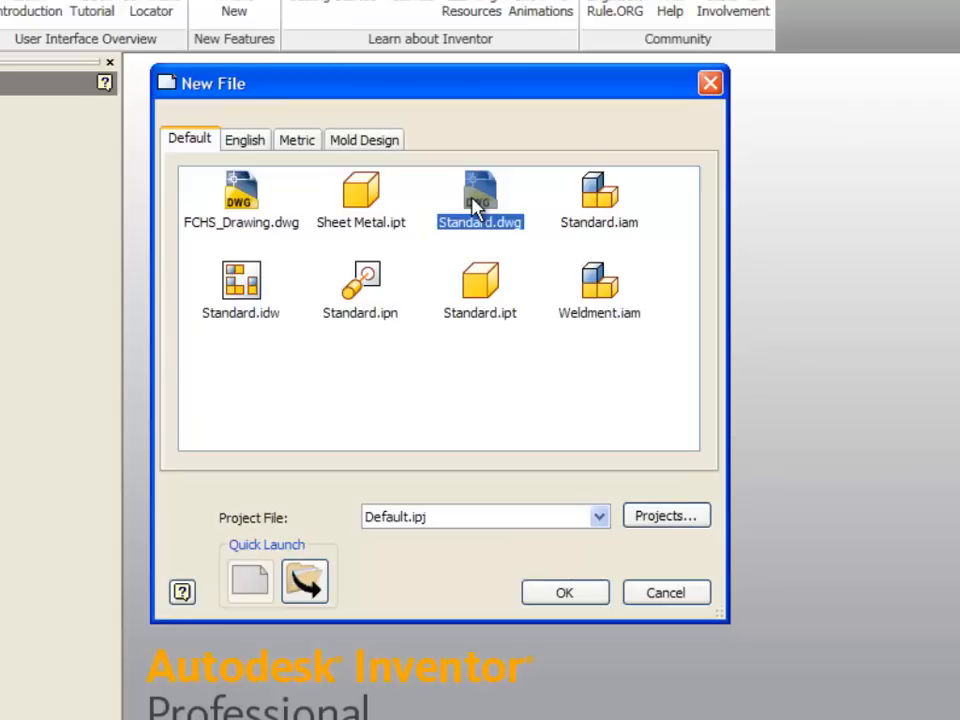
{"action": "mouse_move", "coordinate": [368, 204]}
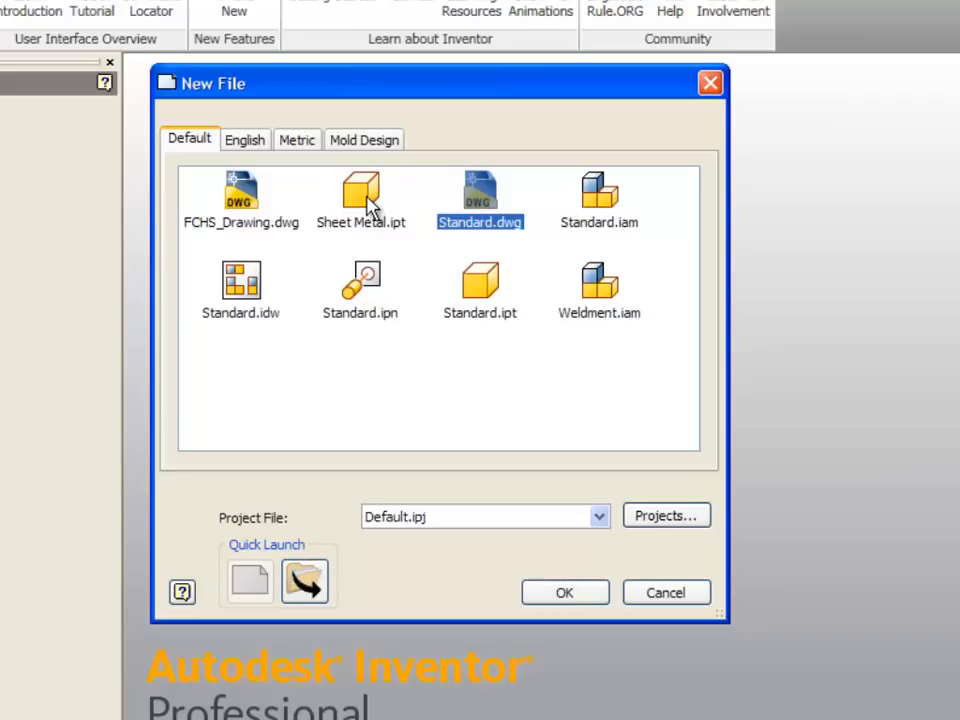
{"action": "left_click", "coordinate": [360, 196]}
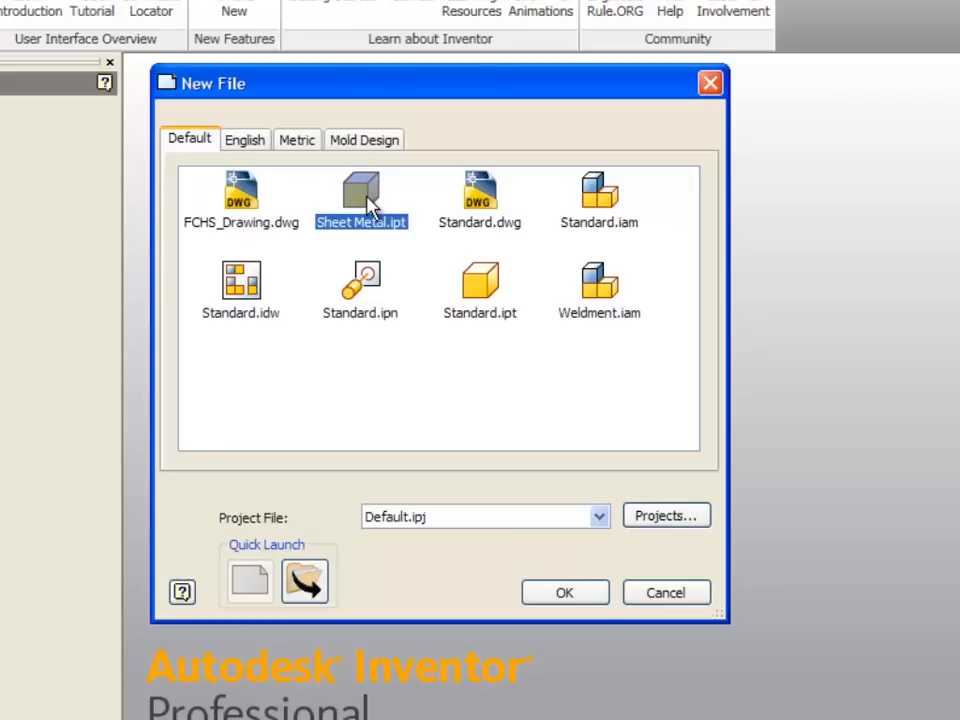
{"action": "mouse_move", "coordinate": [600, 204]}
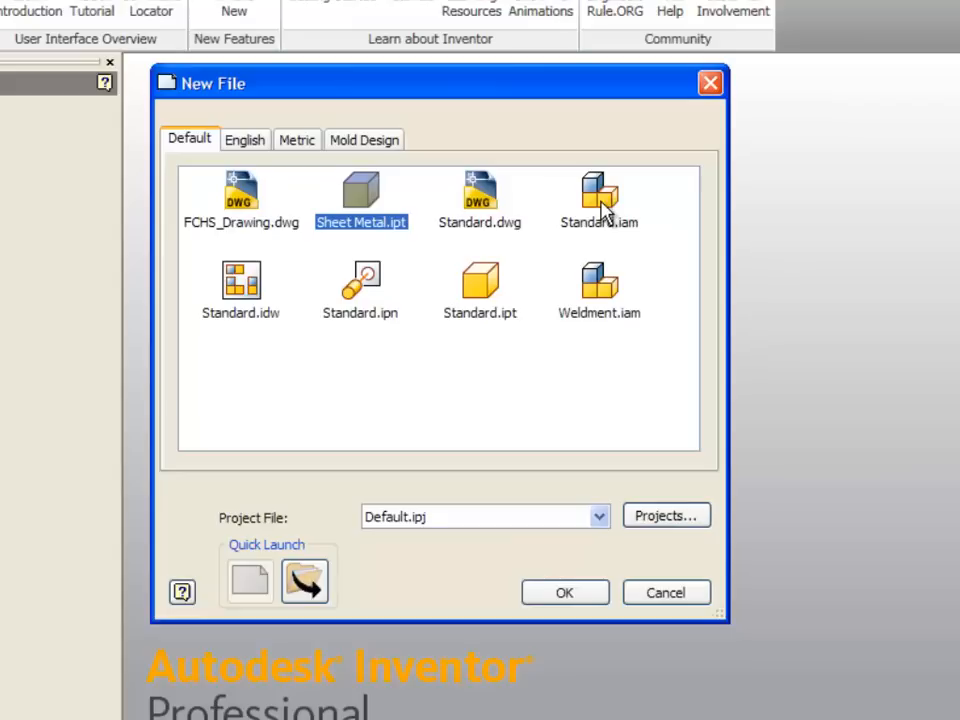
{"action": "left_click", "coordinate": [598, 200]}
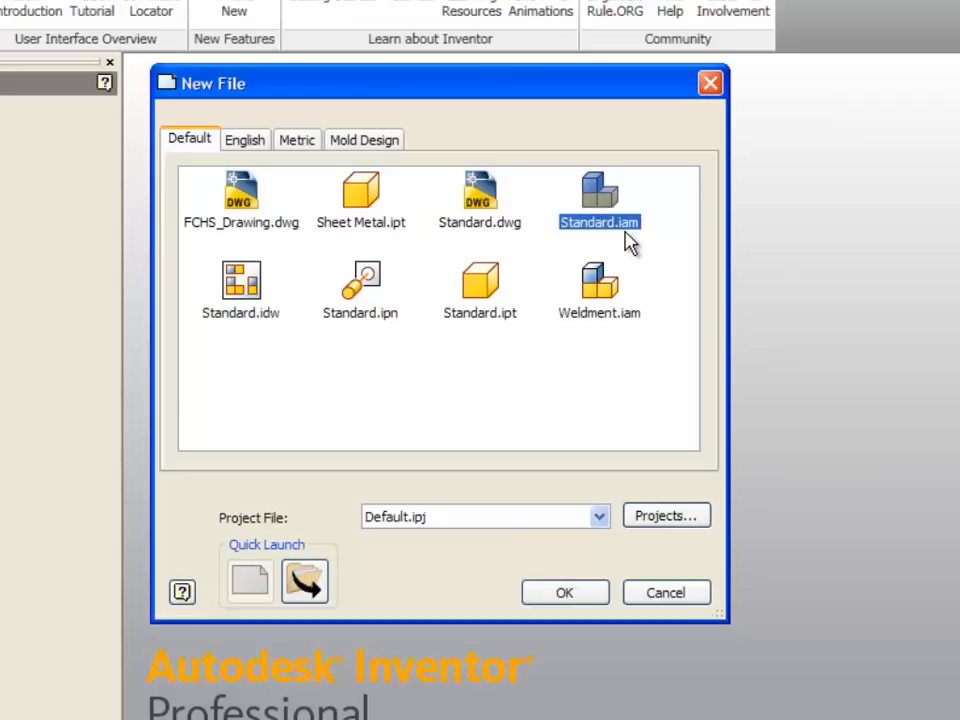
{"action": "left_click", "coordinate": [600, 290]}
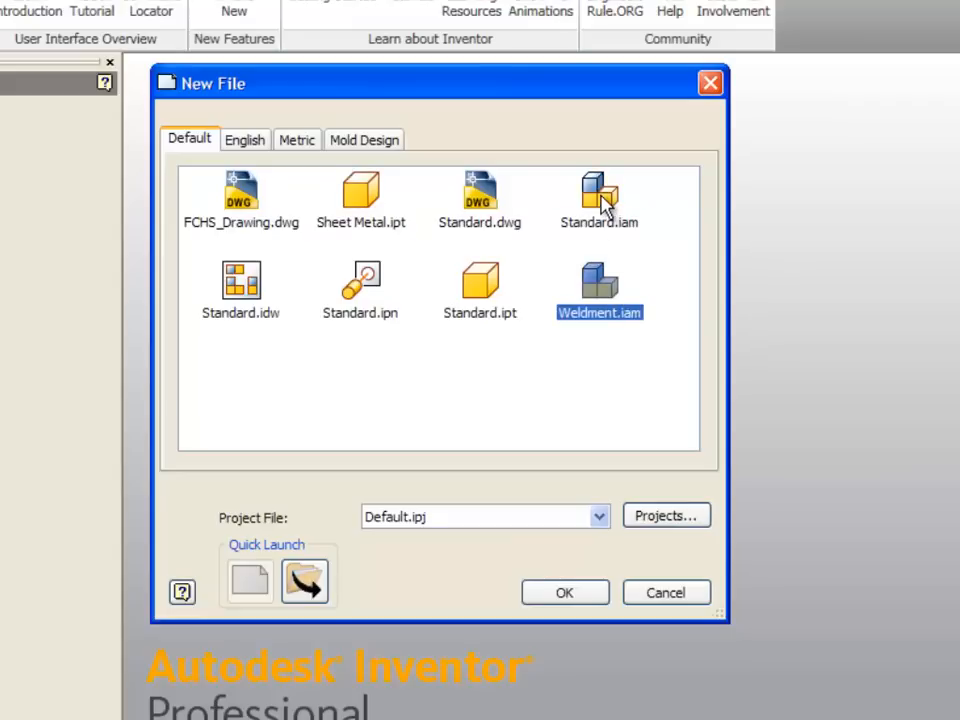
{"action": "left_click", "coordinate": [600, 196]}
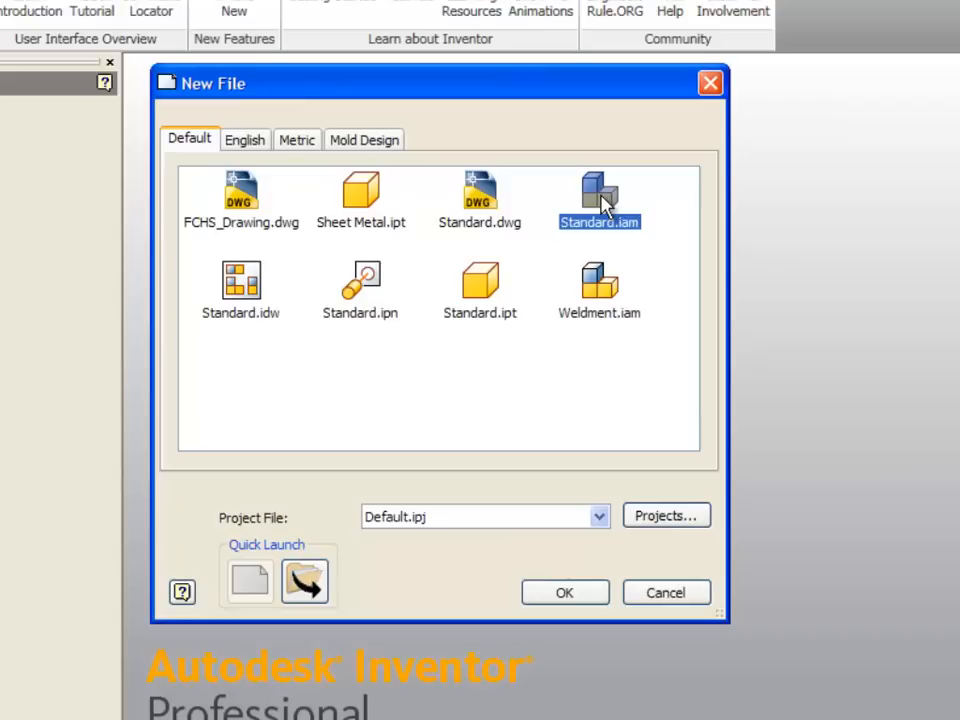
{"action": "mouse_move", "coordinate": [378, 280]}
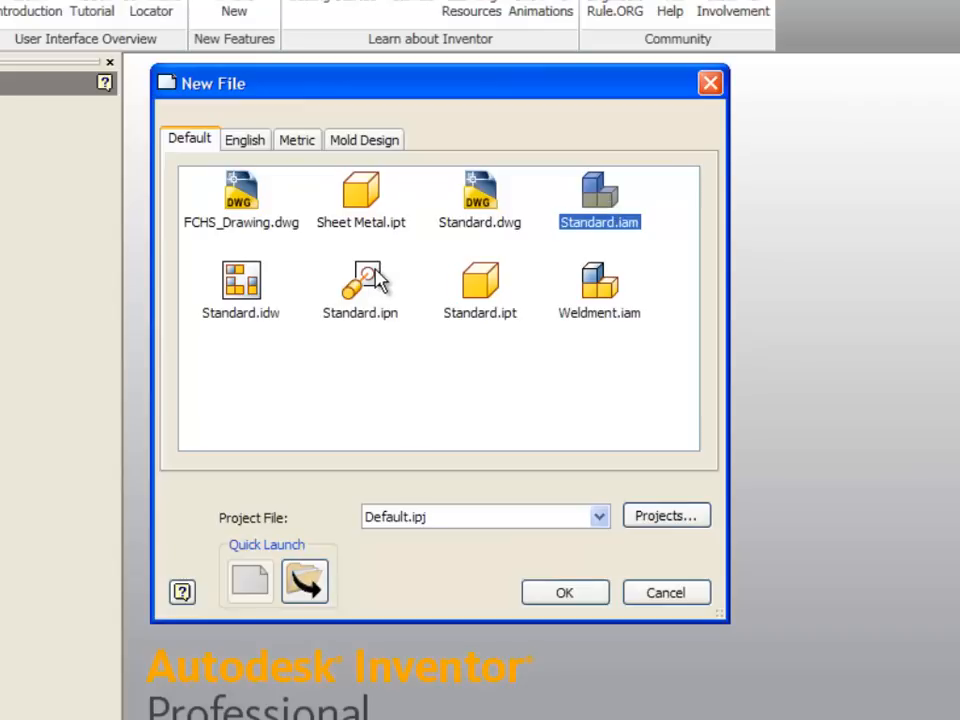
{"action": "left_click", "coordinate": [360, 290]}
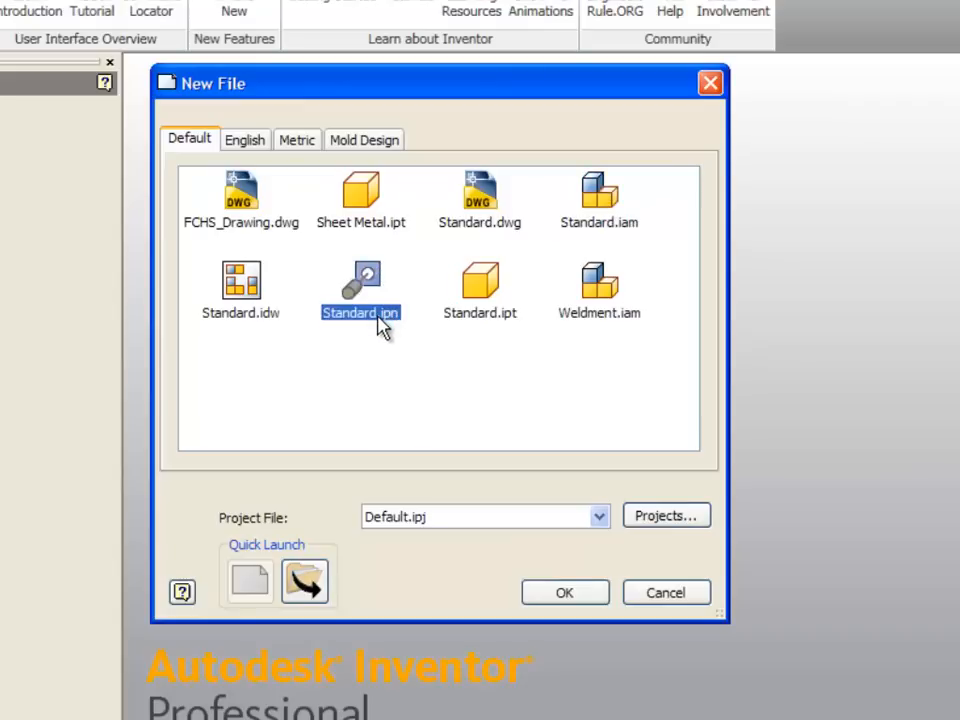
{"action": "mouse_move", "coordinate": [372, 300]}
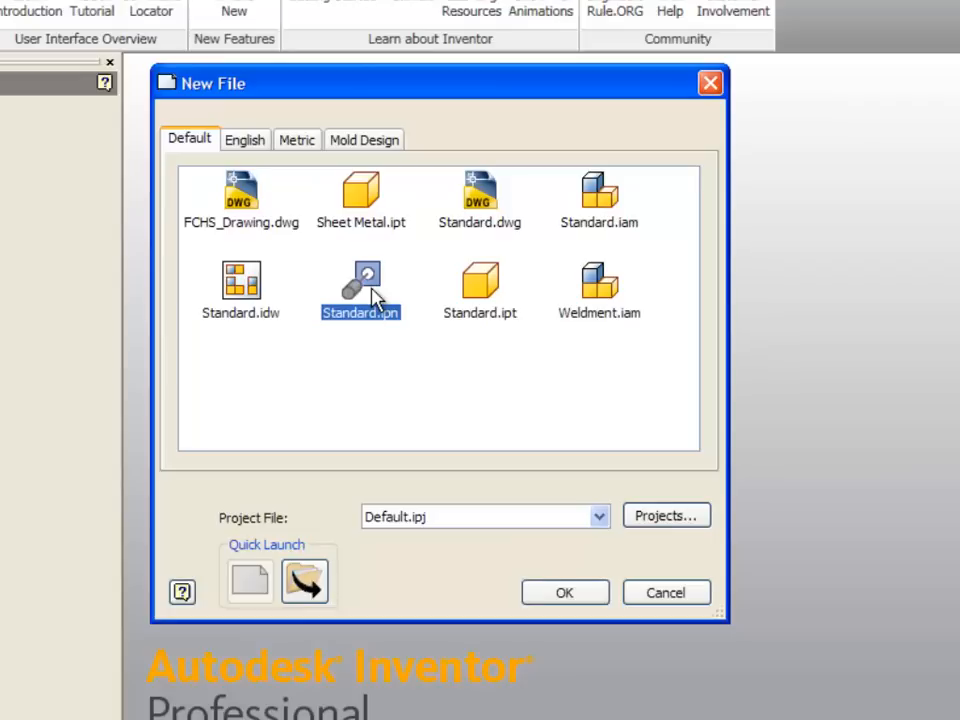
{"action": "mouse_move", "coordinate": [388, 356]}
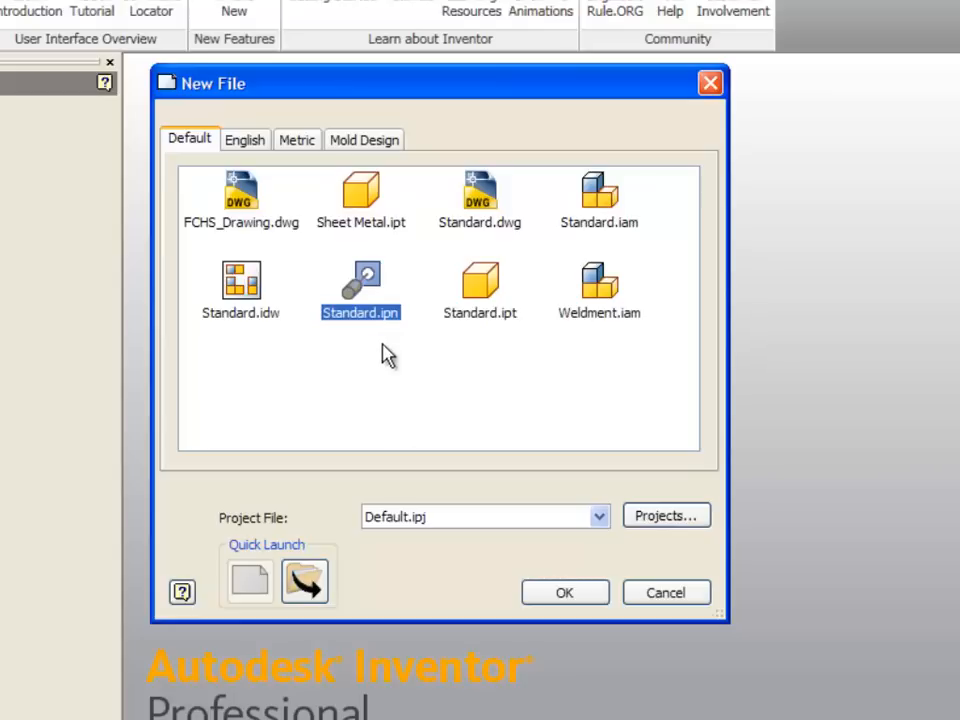
{"action": "mouse_move", "coordinate": [480, 296]}
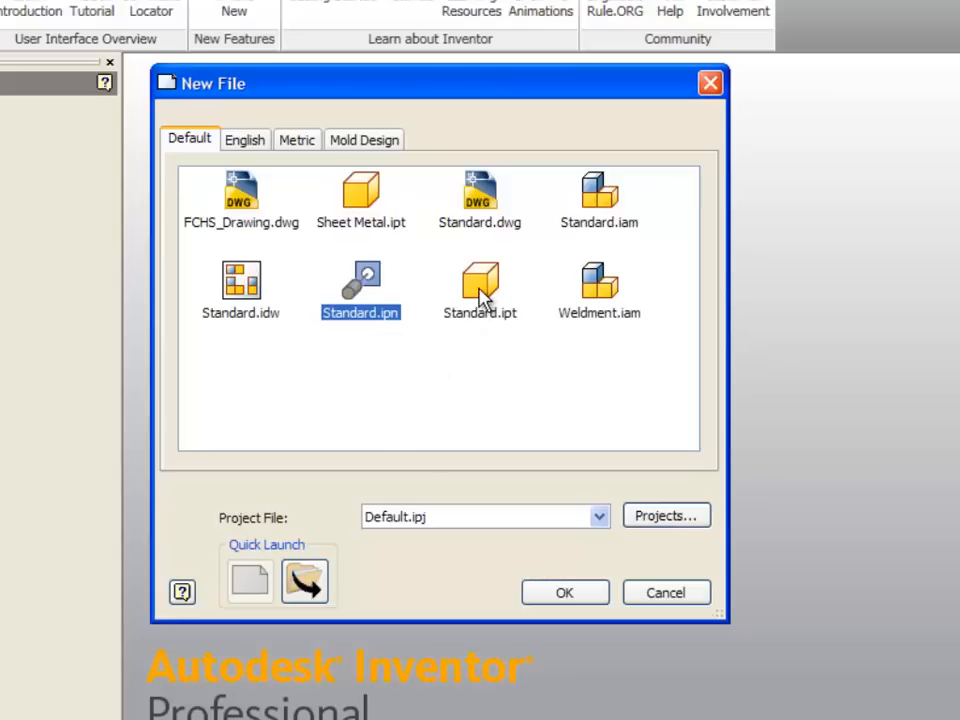
{"action": "mouse_move", "coordinate": [508, 328]}
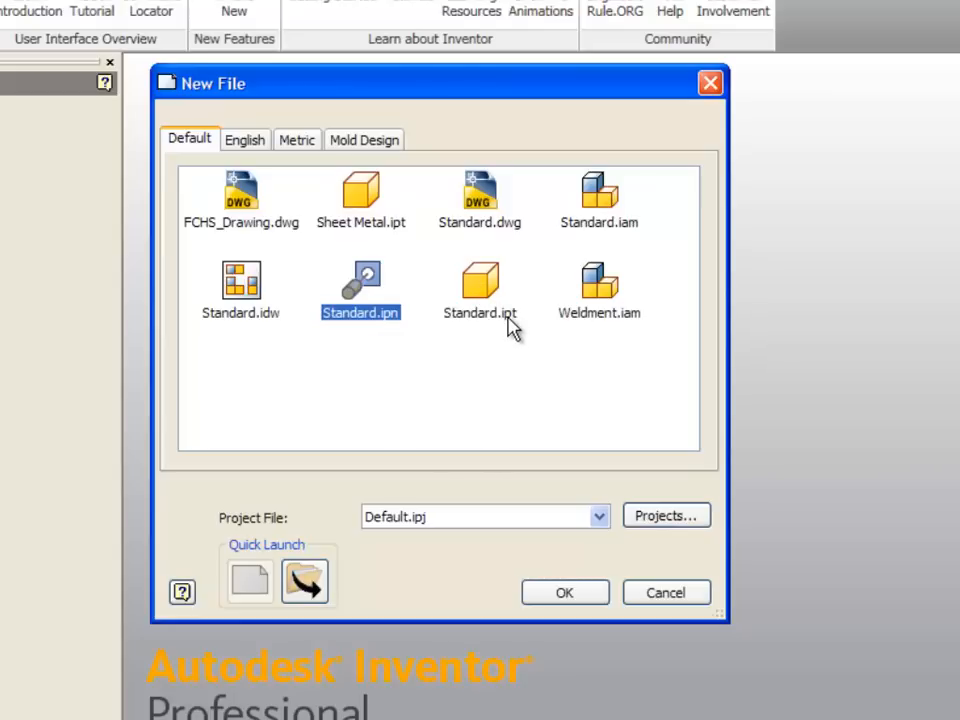
{"action": "mouse_move", "coordinate": [480, 278]}
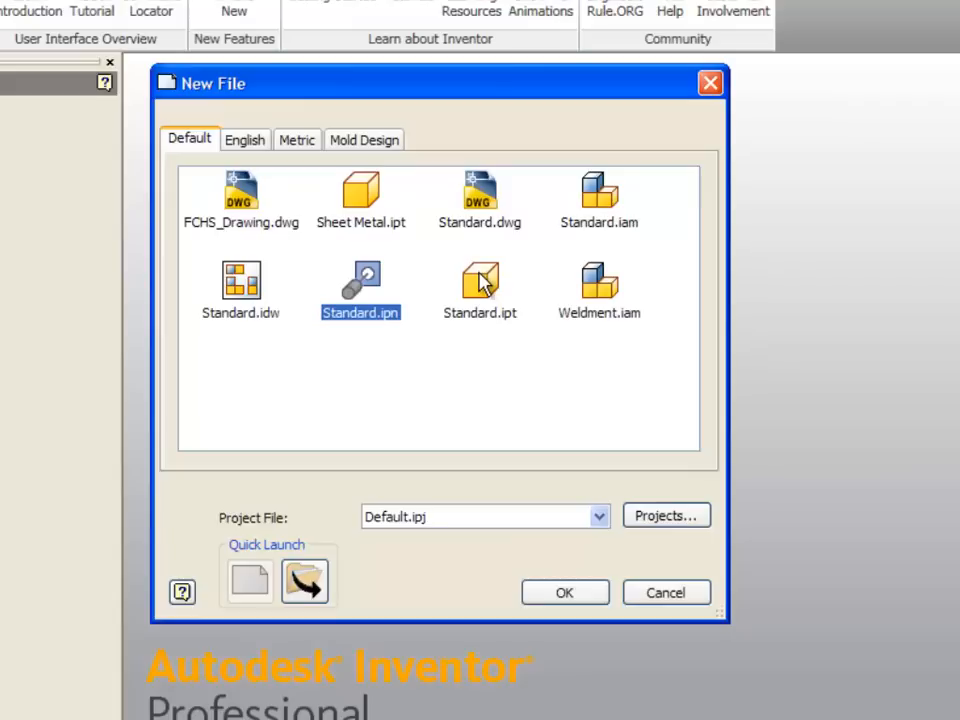
{"action": "mouse_move", "coordinate": [664, 290]}
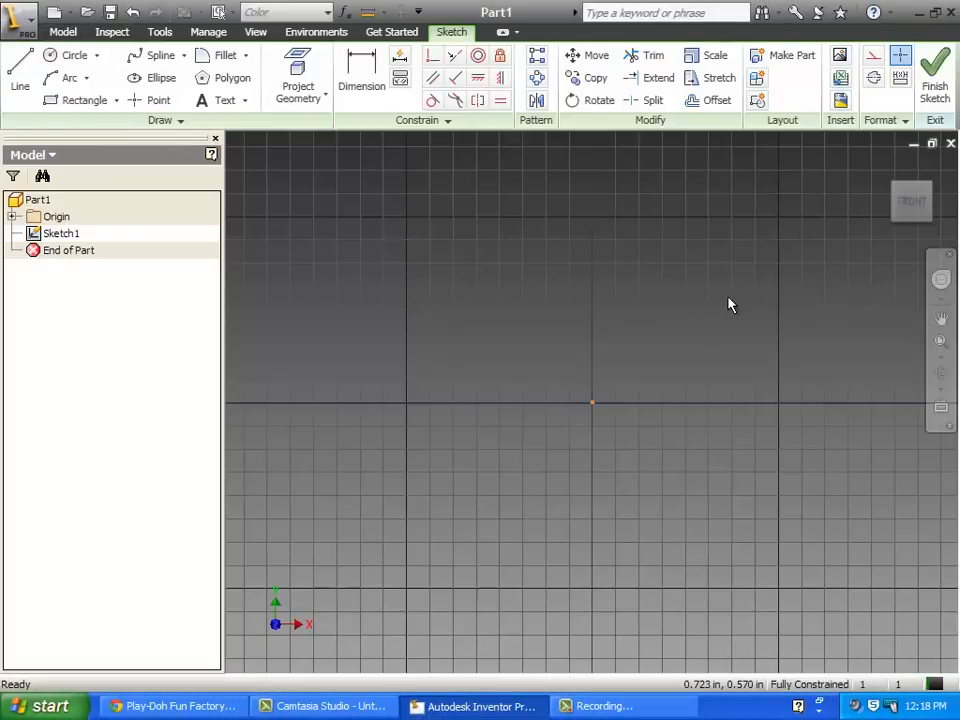
{"action": "mouse_move", "coordinate": [548, 470]}
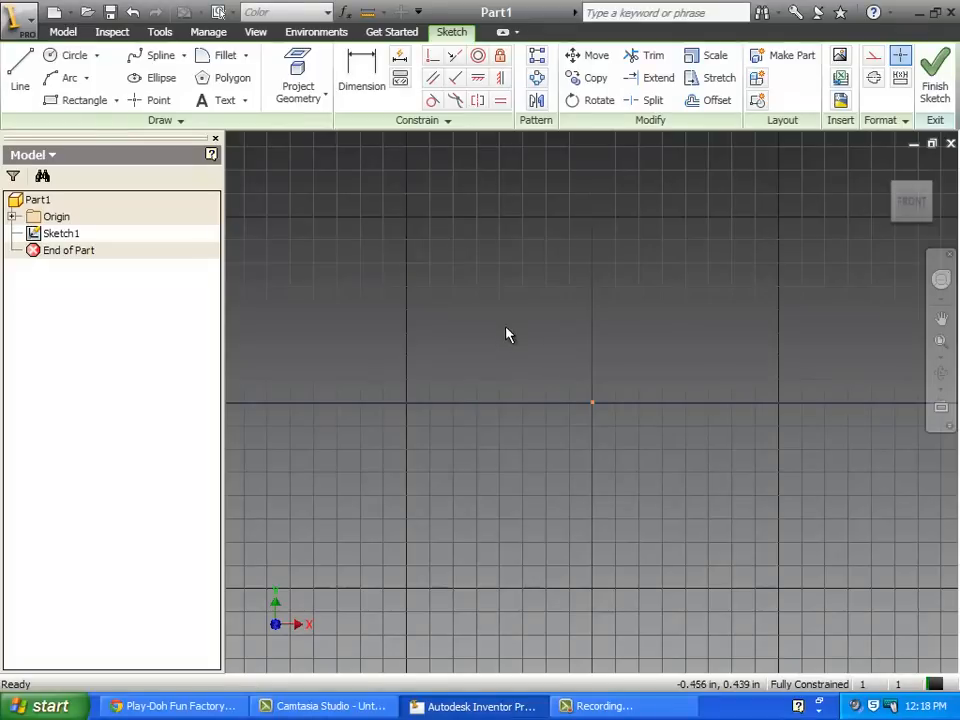
{"action": "mouse_move", "coordinate": [500, 350]}
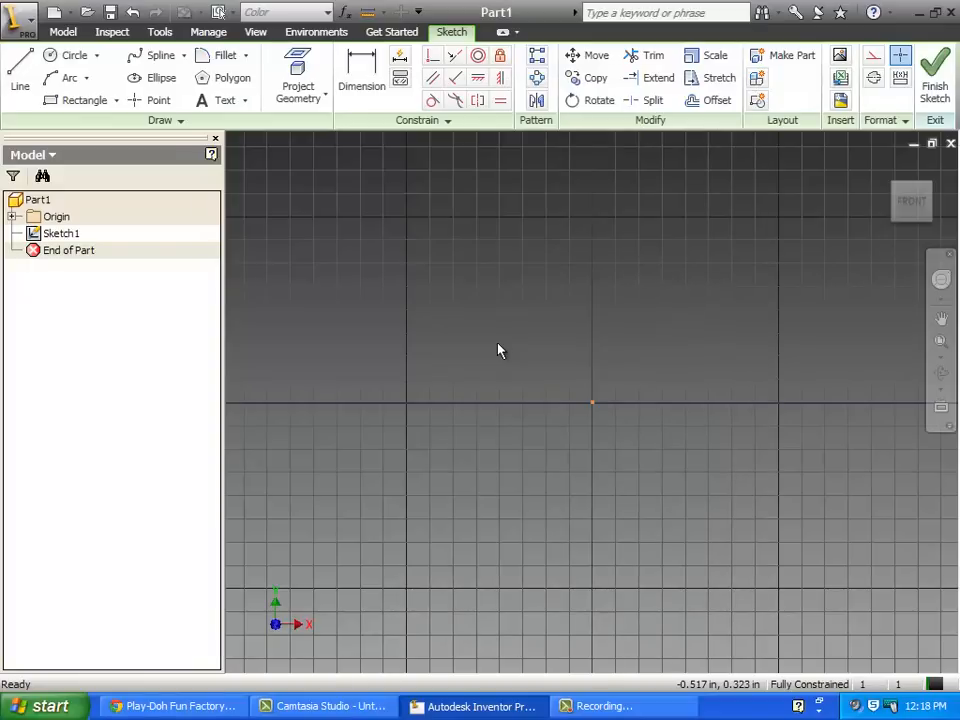
{"action": "left_click", "coordinate": [82, 100]}
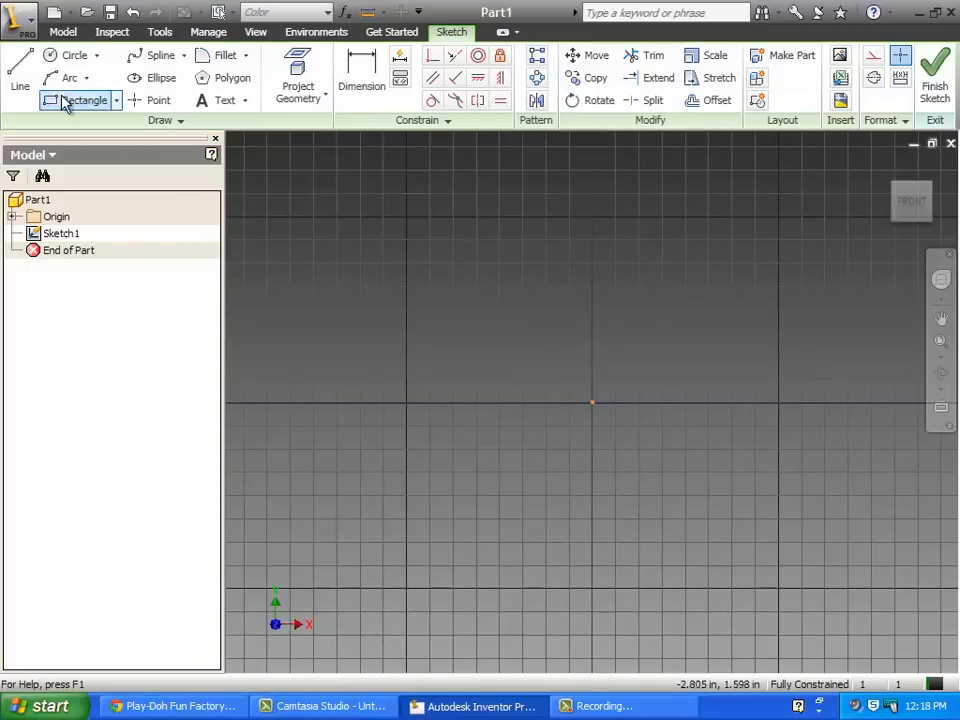
- Draw a closed L-shaped profile of six connected lines with the Line tool
{"action": "left_click", "coordinate": [20, 64]}
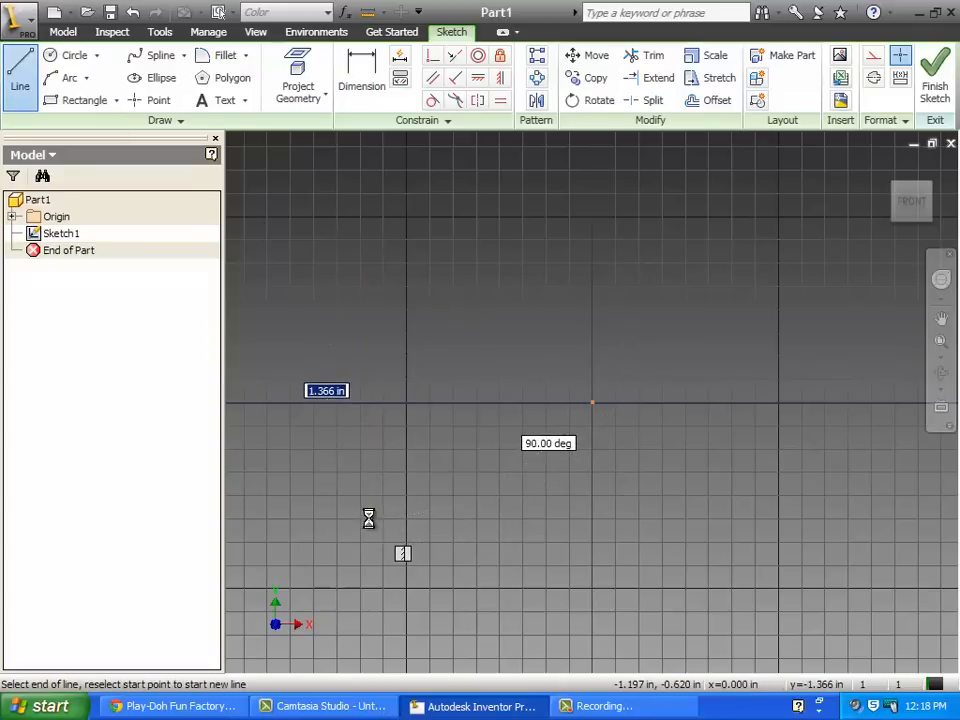
{"action": "left_click", "coordinate": [722, 510]}
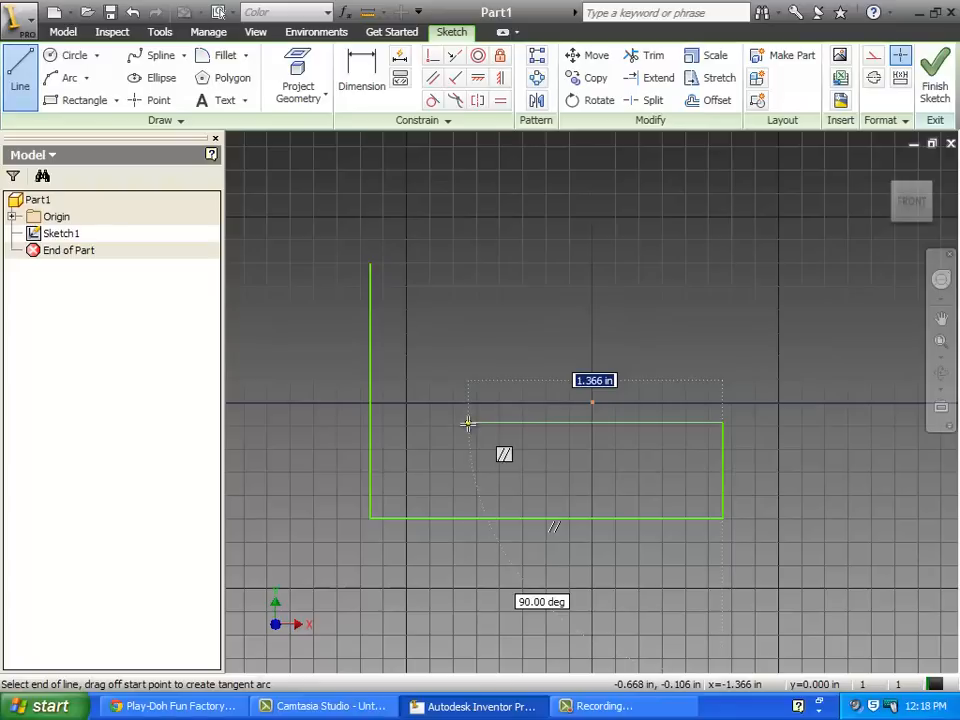
{"action": "mouse_move", "coordinate": [486, 268]}
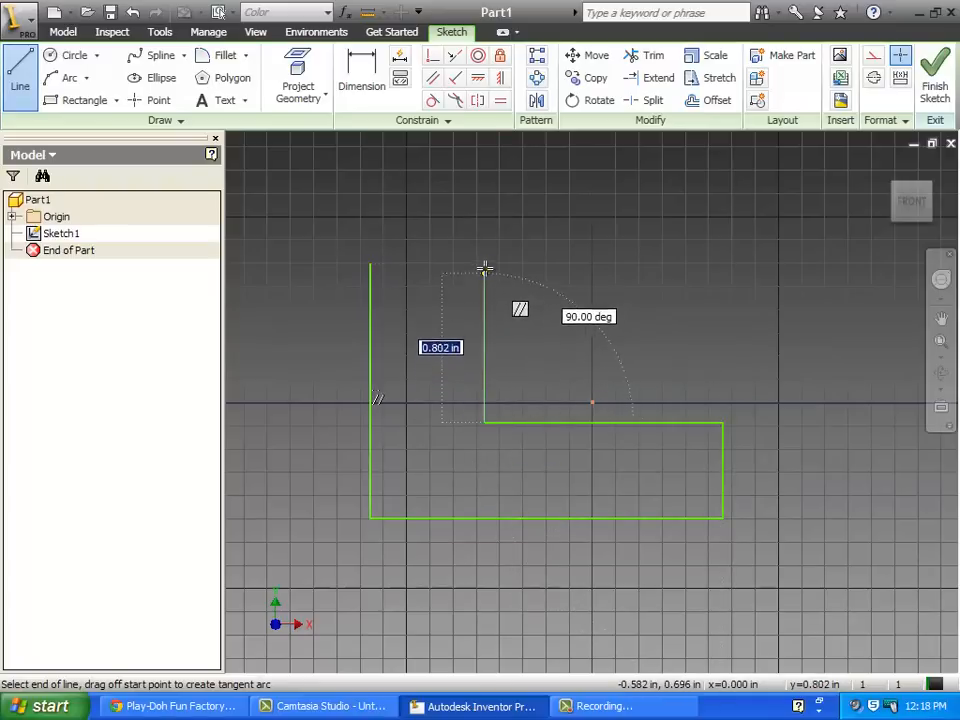
{"action": "mouse_move", "coordinate": [370, 264]}
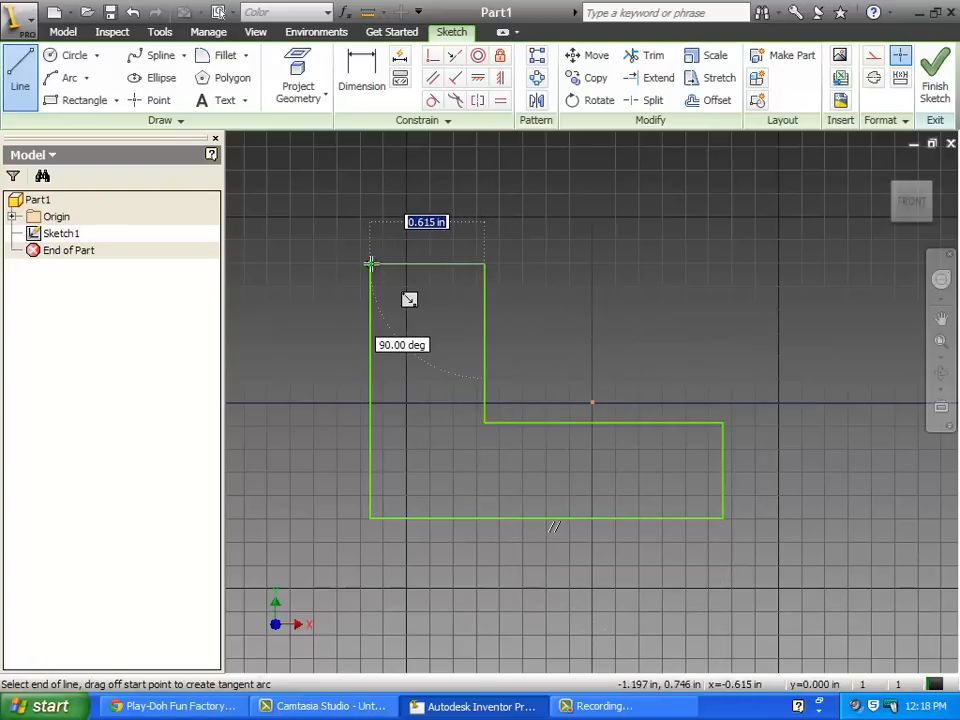
{"action": "left_click", "coordinate": [370, 262]}
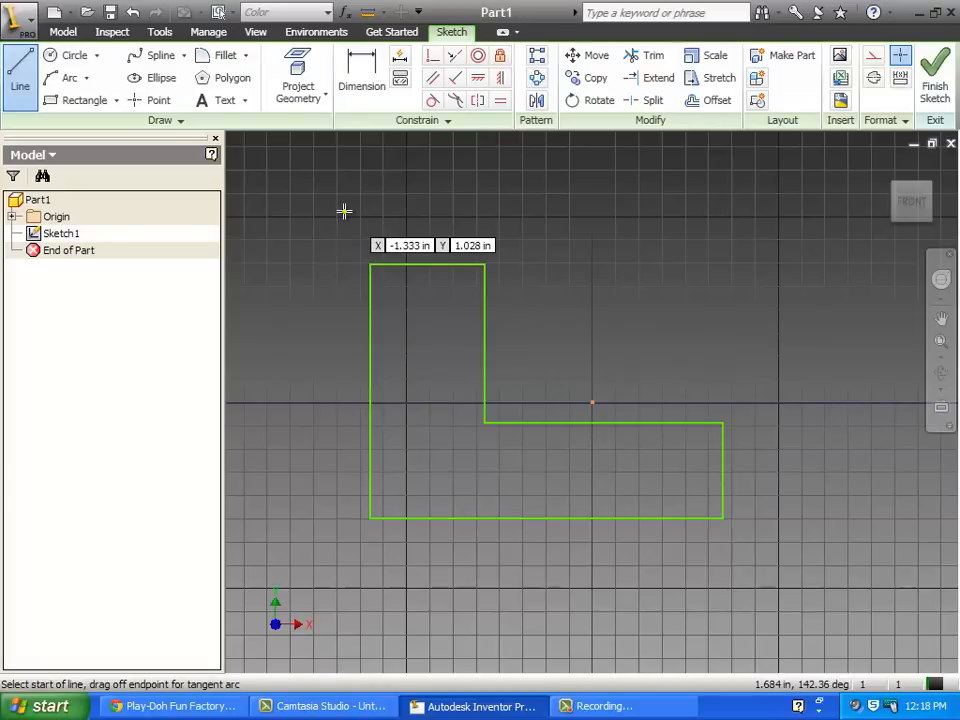
{"action": "mouse_move", "coordinate": [306, 206]}
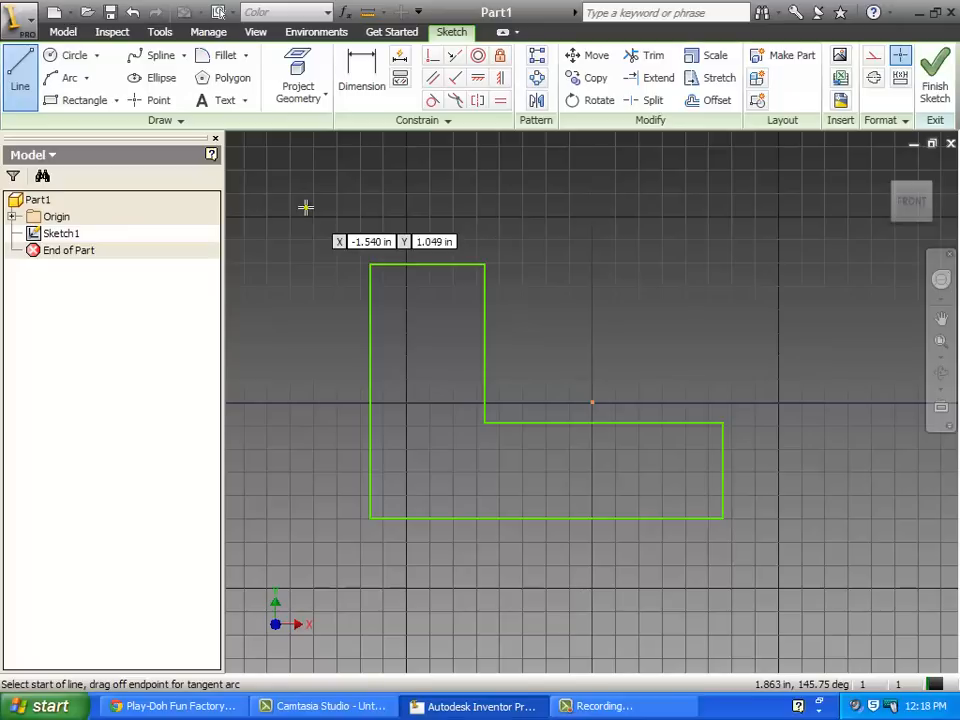
{"action": "mouse_move", "coordinate": [512, 262]}
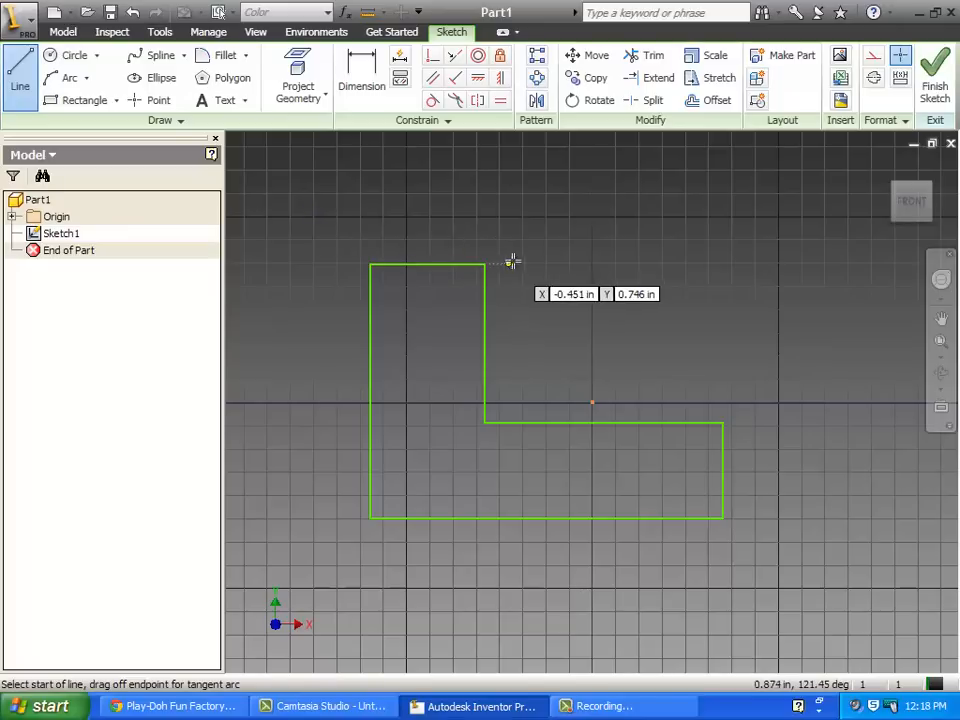
{"action": "mouse_move", "coordinate": [610, 248]}
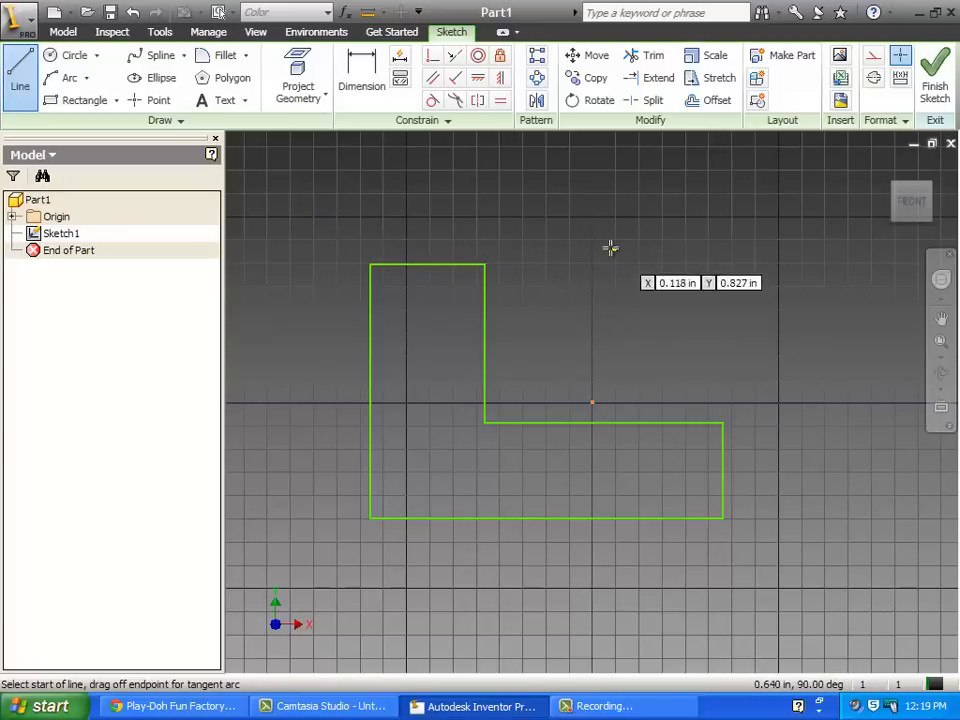
{"action": "mouse_move", "coordinate": [784, 424]}
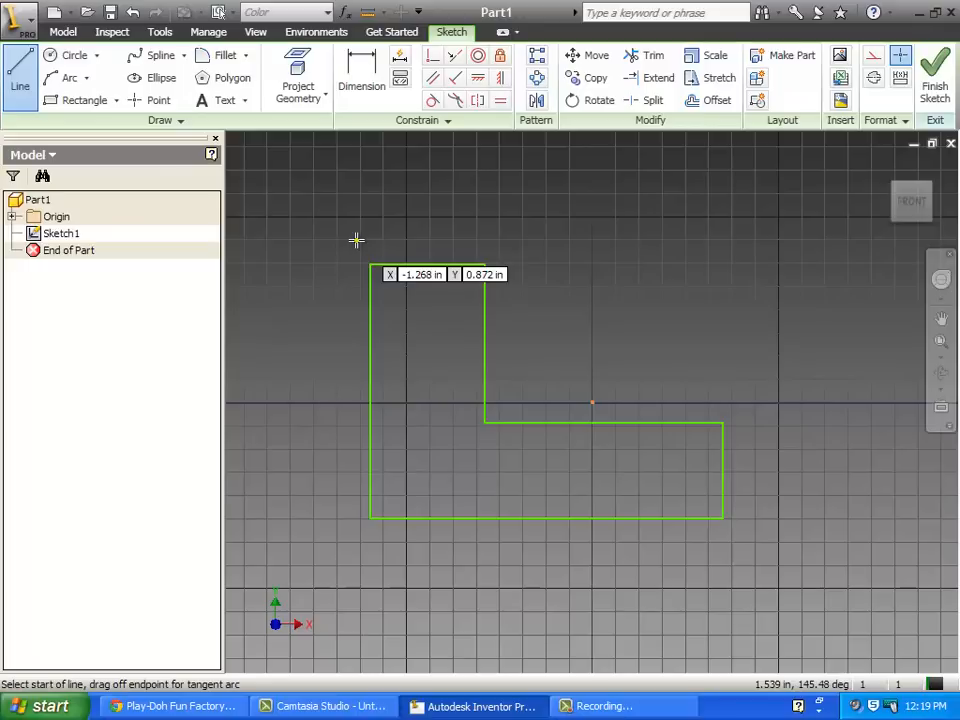
{"action": "mouse_move", "coordinate": [440, 220]}
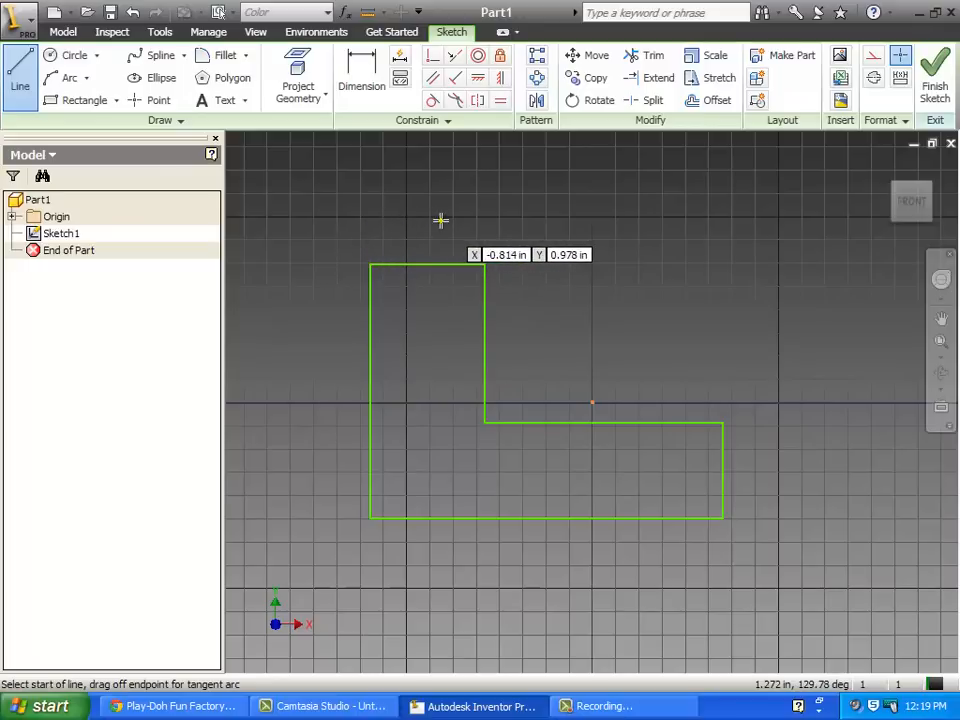
- End line drawing and dimension the upright's top edge to 0.500 in wide
{"action": "right_click", "coordinate": [404, 196]}
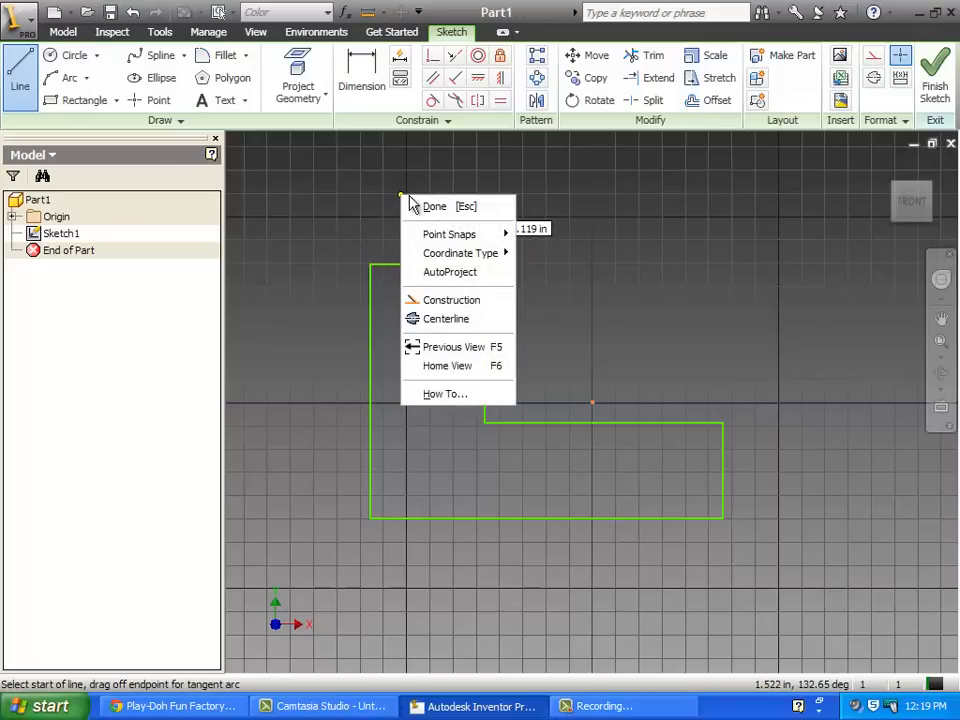
{"action": "left_click", "coordinate": [434, 206]}
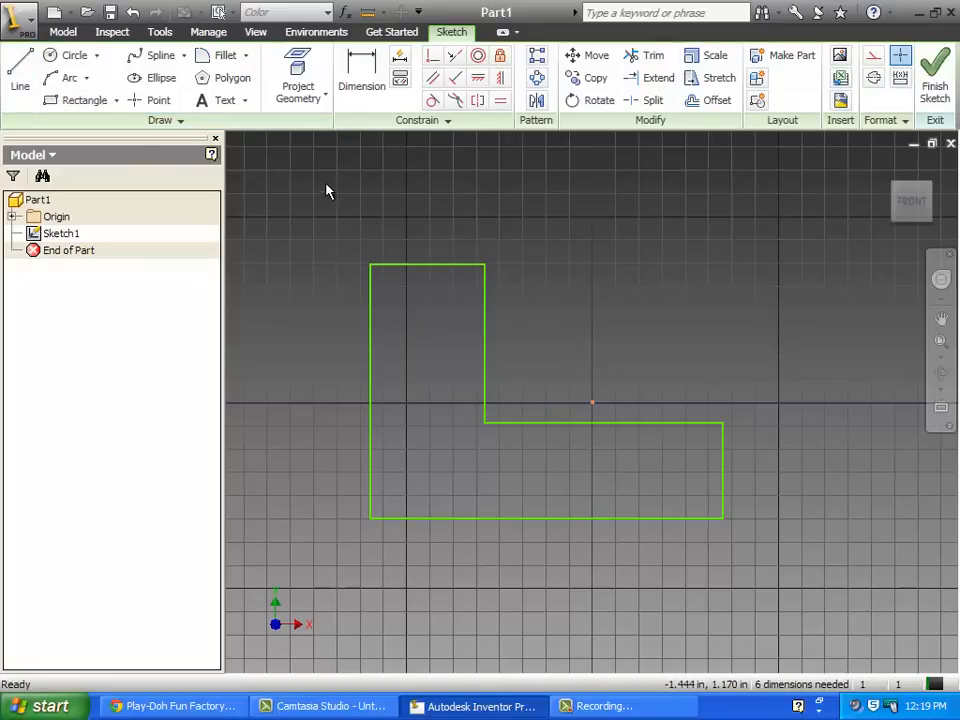
{"action": "left_click", "coordinate": [360, 78]}
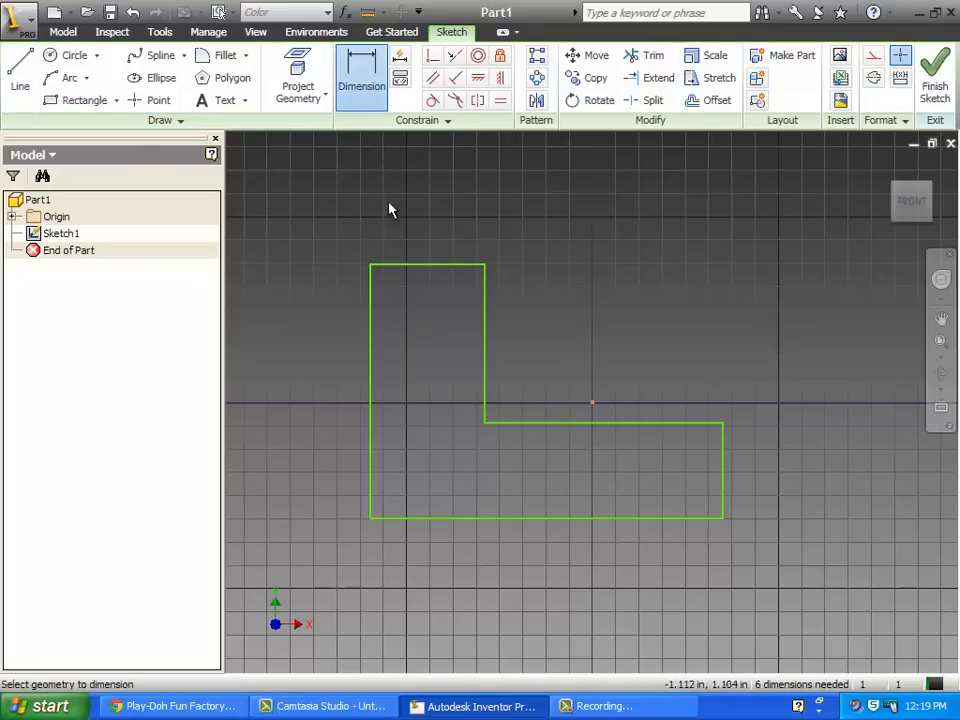
{"action": "mouse_move", "coordinate": [428, 270]}
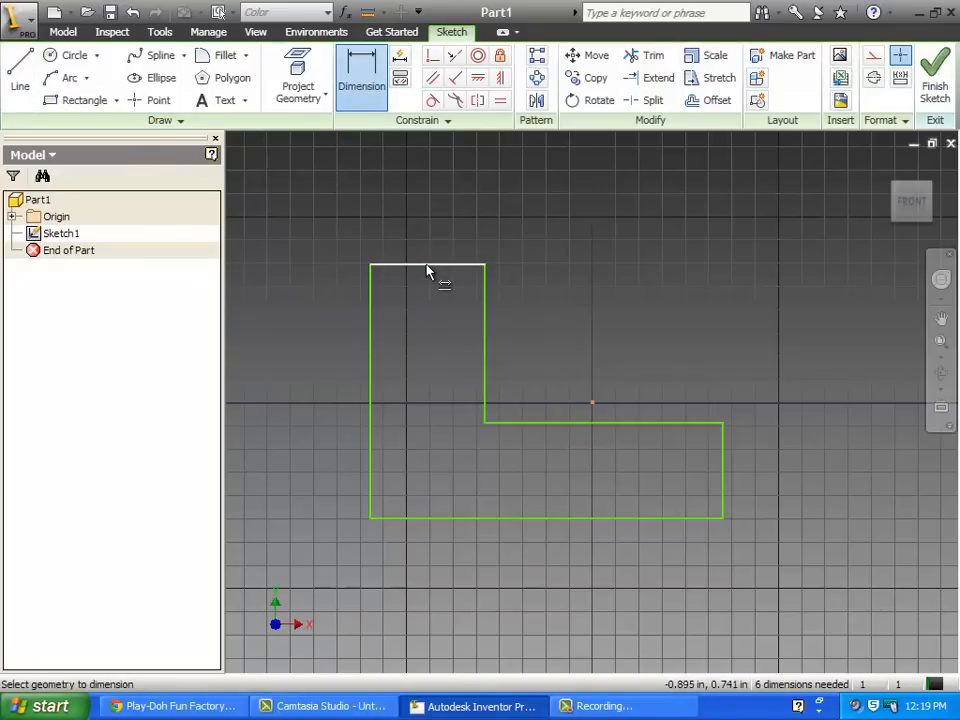
{"action": "left_click", "coordinate": [424, 270]}
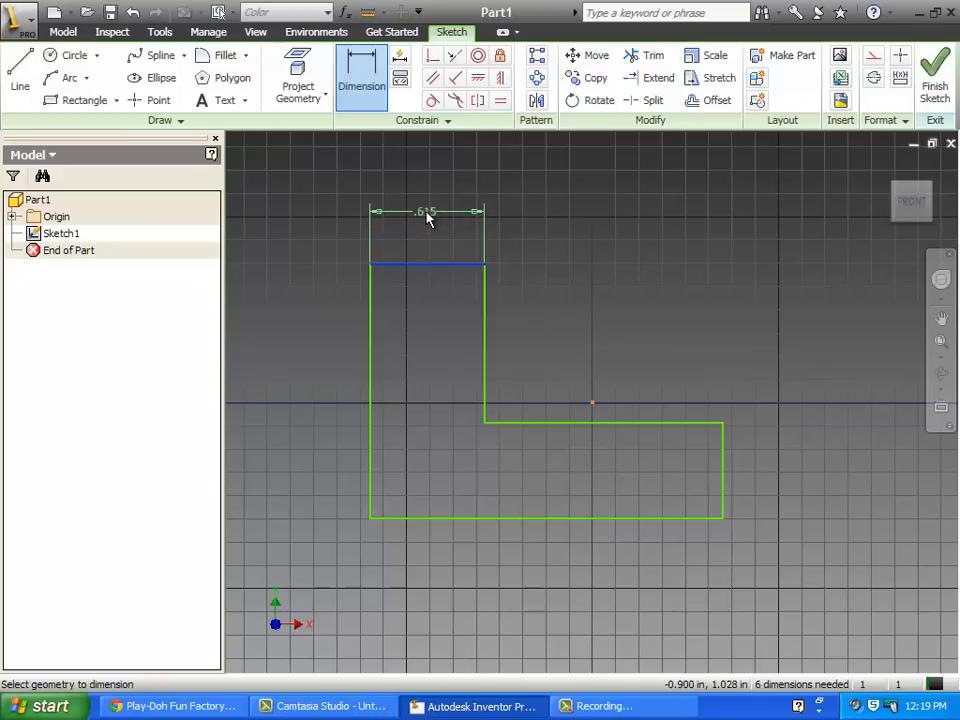
{"action": "left_click", "coordinate": [428, 212]}
{"action": "type", "text": "."}
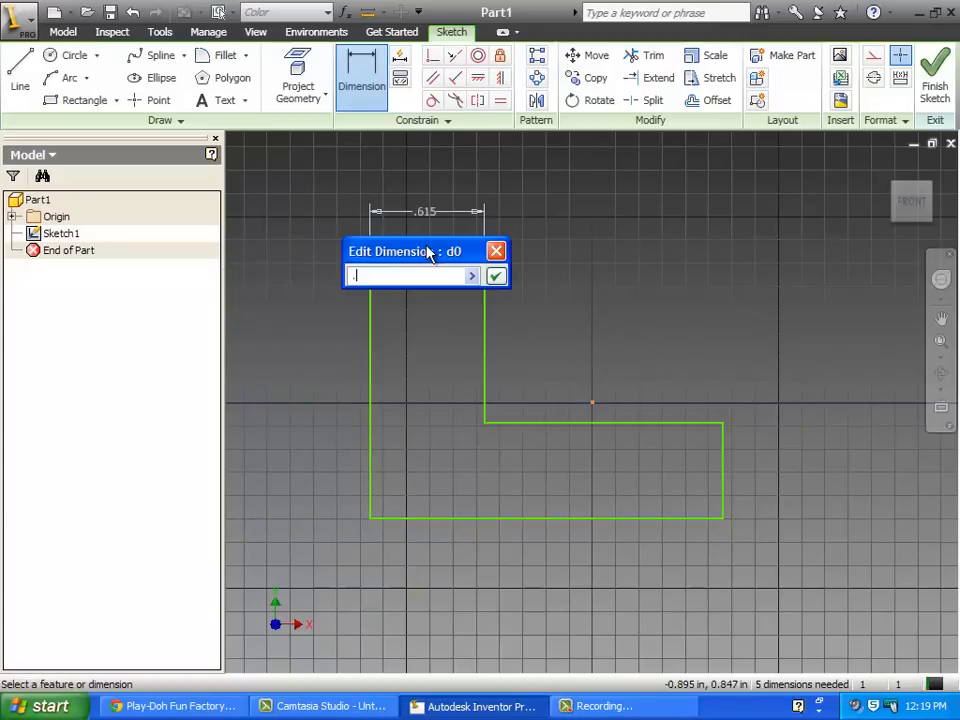
{"action": "left_click", "coordinate": [496, 276]}
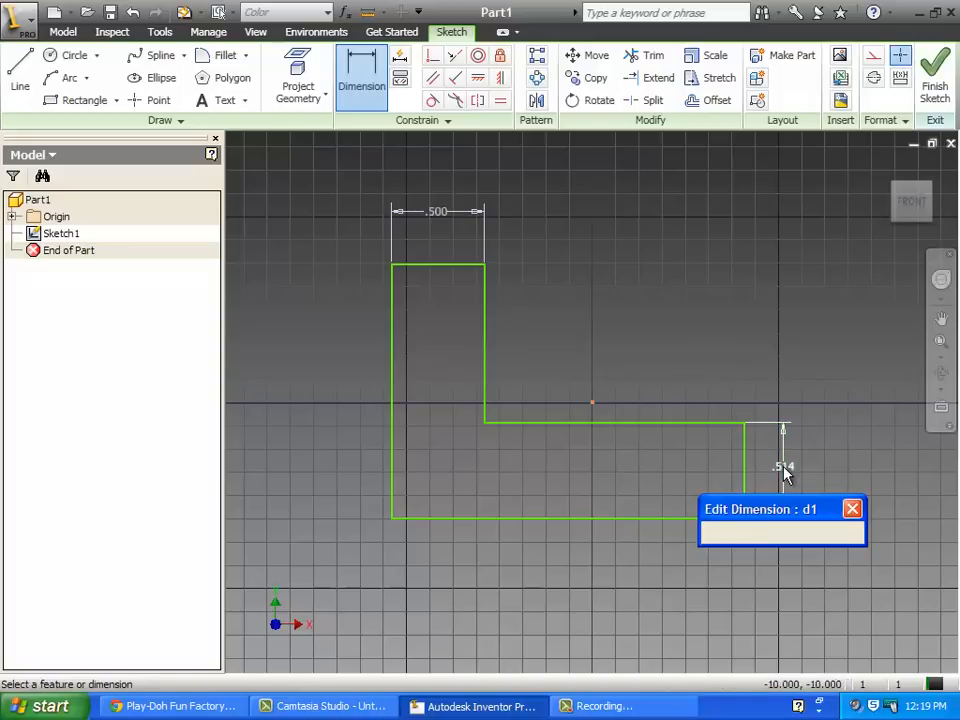
- Dimension the base 0.500 in thick, overall height 1.25 in and bottom length 7*.25 = 1.750 in
{"action": "type", "text": ".5"}
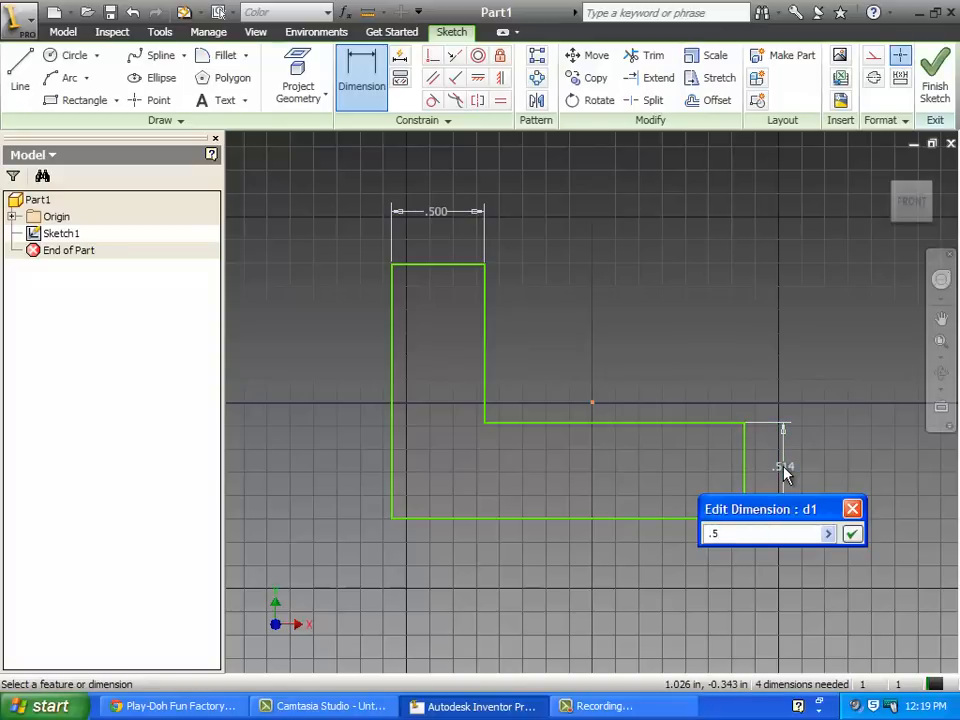
{"action": "left_click", "coordinate": [852, 532]}
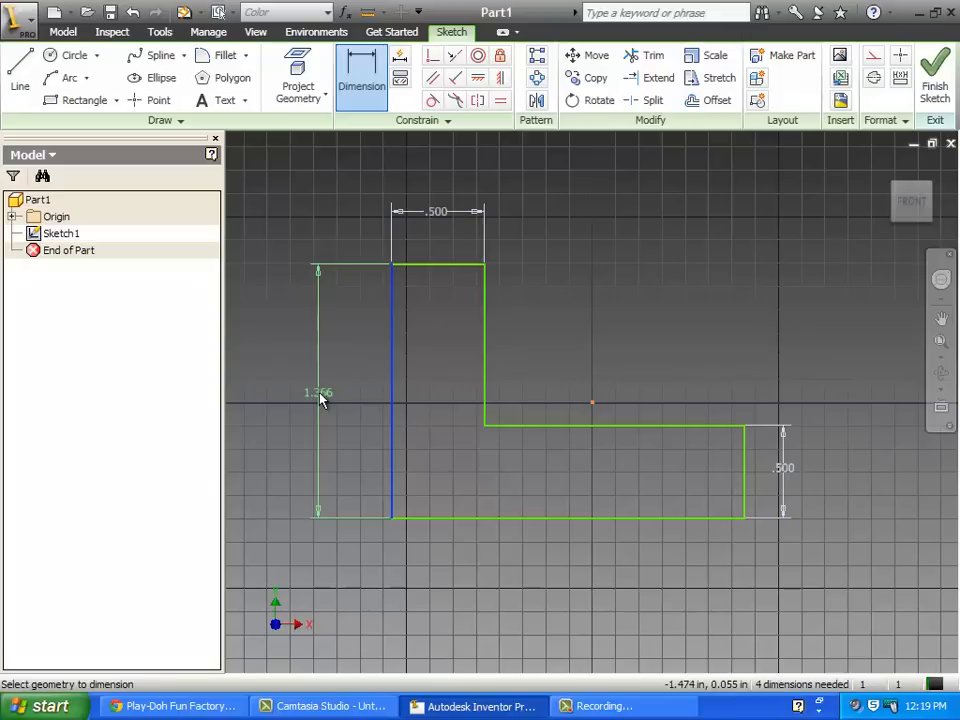
{"action": "left_click", "coordinate": [318, 390]}
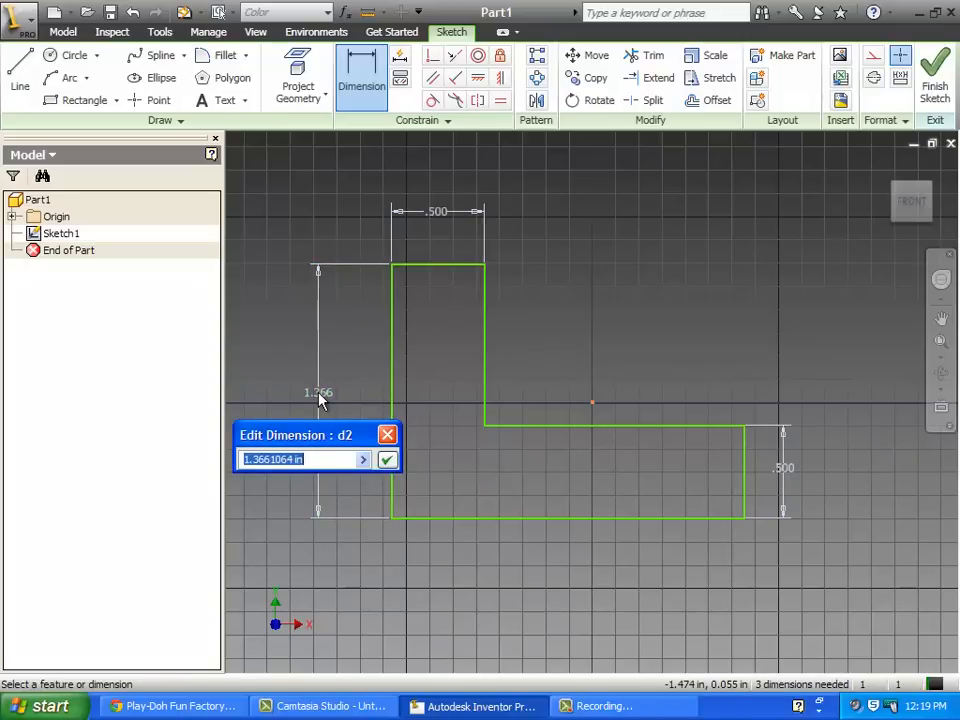
{"action": "type", "text": "1.2"}
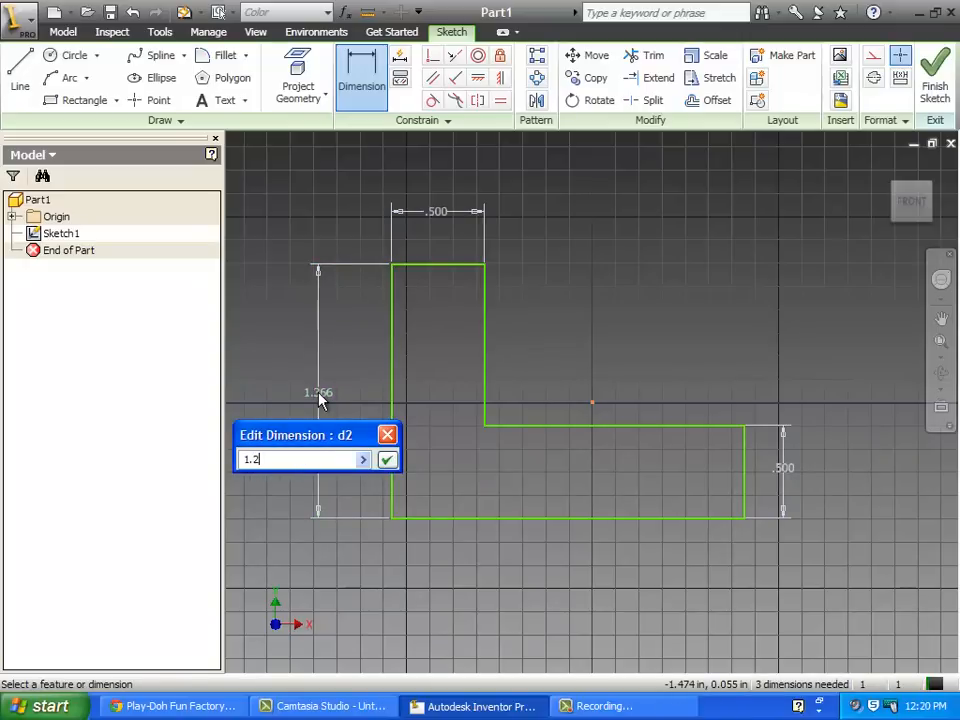
{"action": "left_click", "coordinate": [388, 458]}
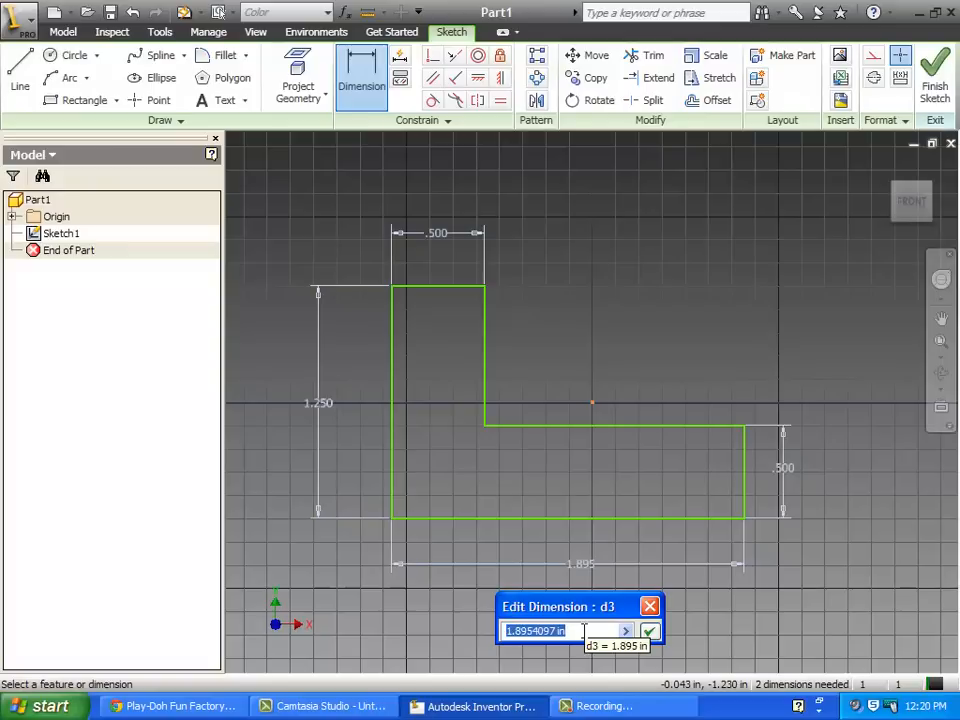
{"action": "type", "text": "7*"}
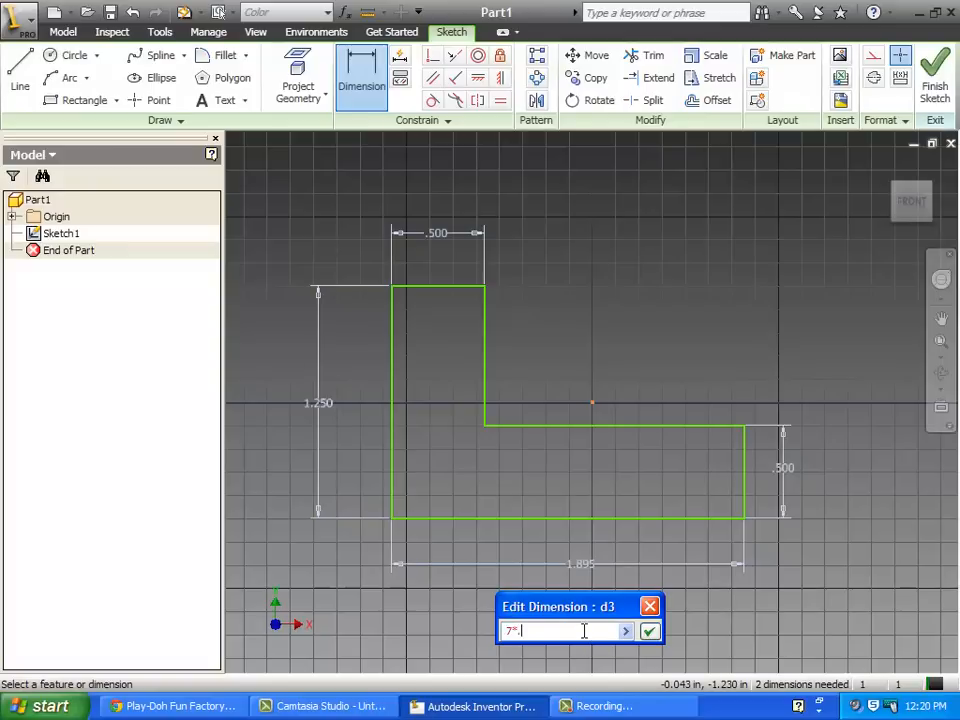
{"action": "type", "text": ".25"}
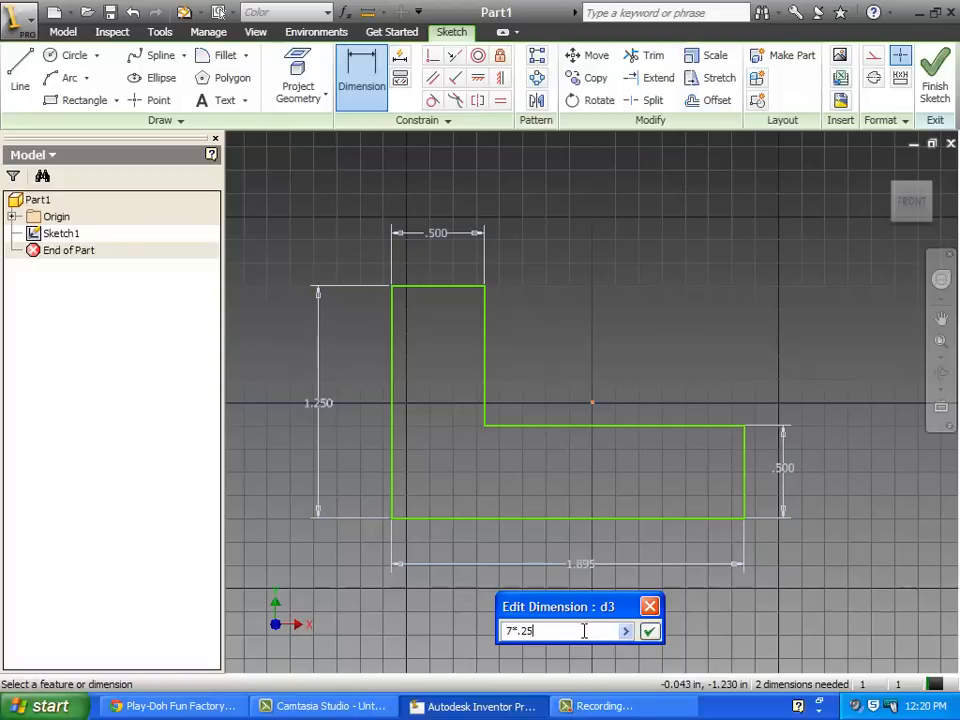
{"action": "left_click", "coordinate": [648, 632]}
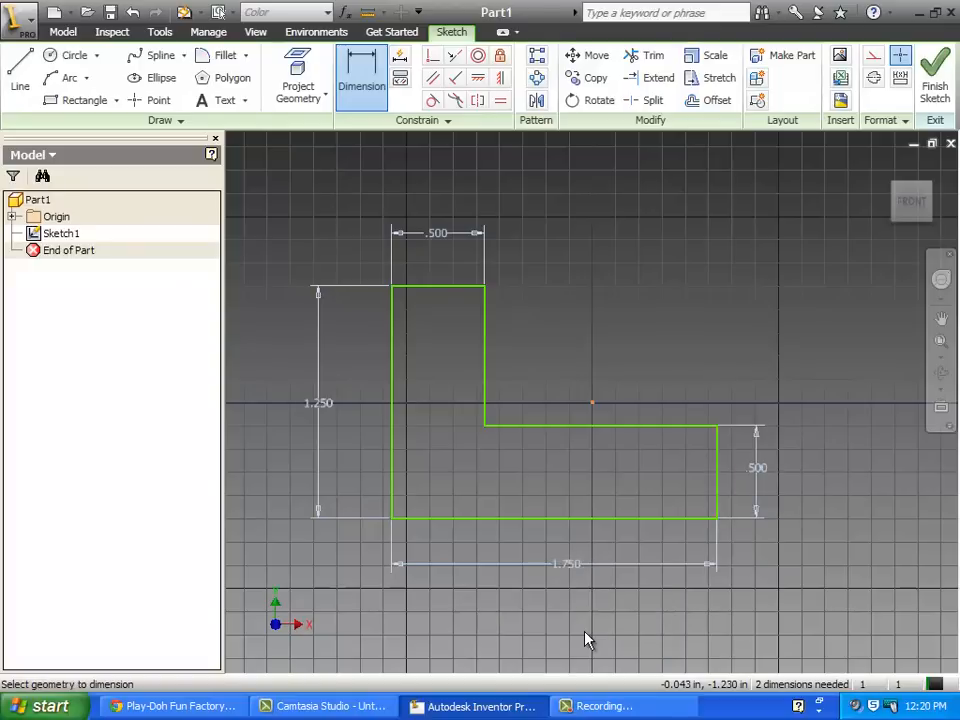
{"action": "mouse_move", "coordinate": [592, 596]}
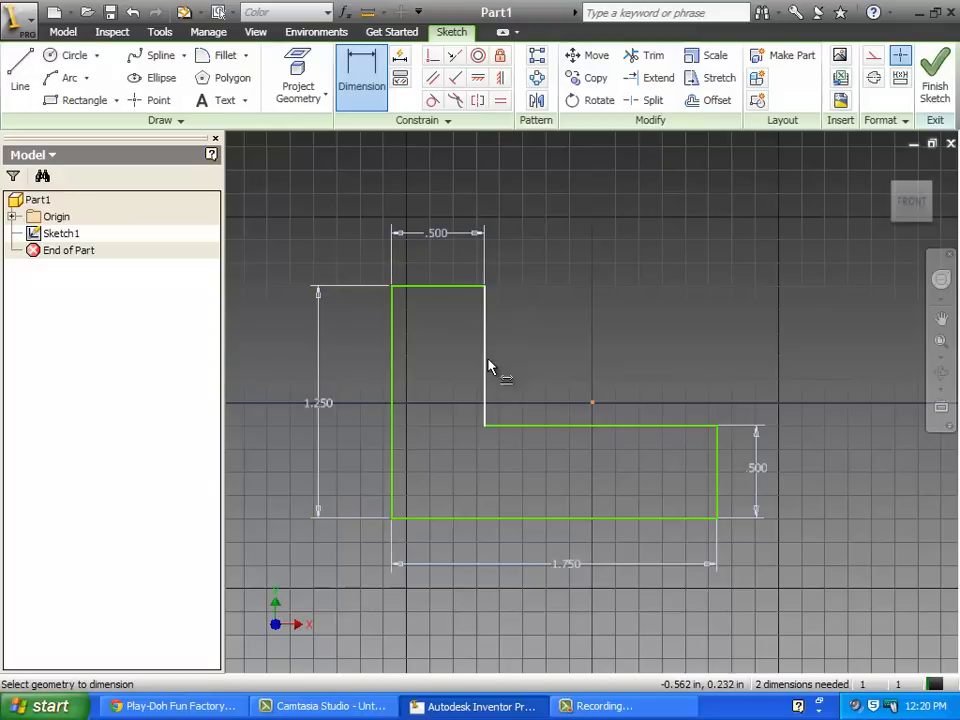
{"action": "mouse_move", "coordinate": [490, 356]}
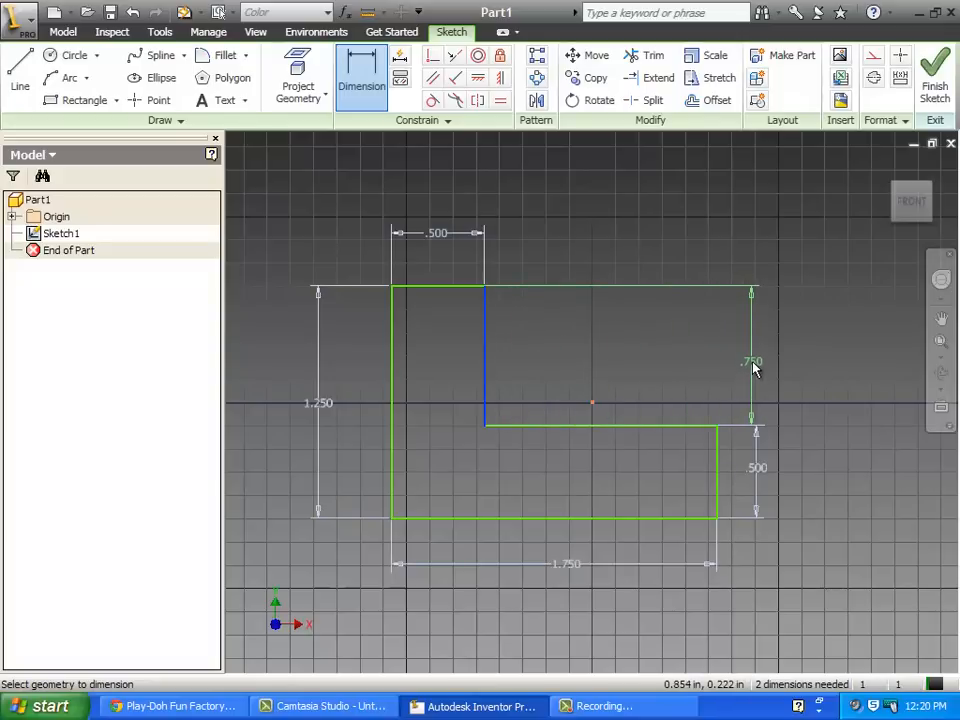
{"action": "mouse_move", "coordinate": [704, 400]}
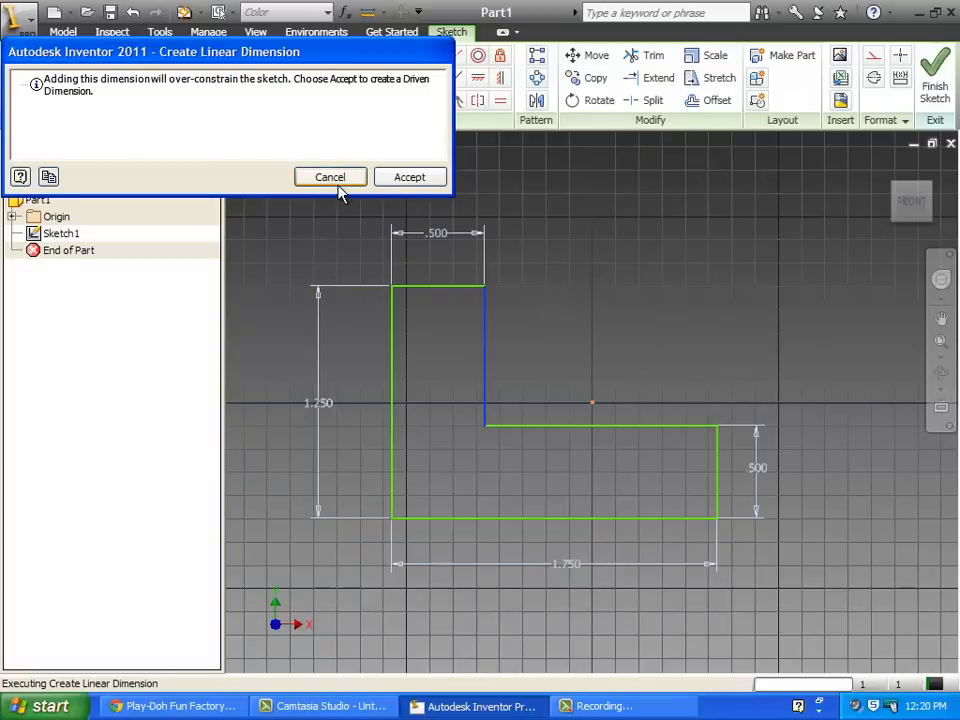
- Dismiss the over-constraint warning and drop the extra top-width dimension
{"action": "left_click", "coordinate": [330, 176]}
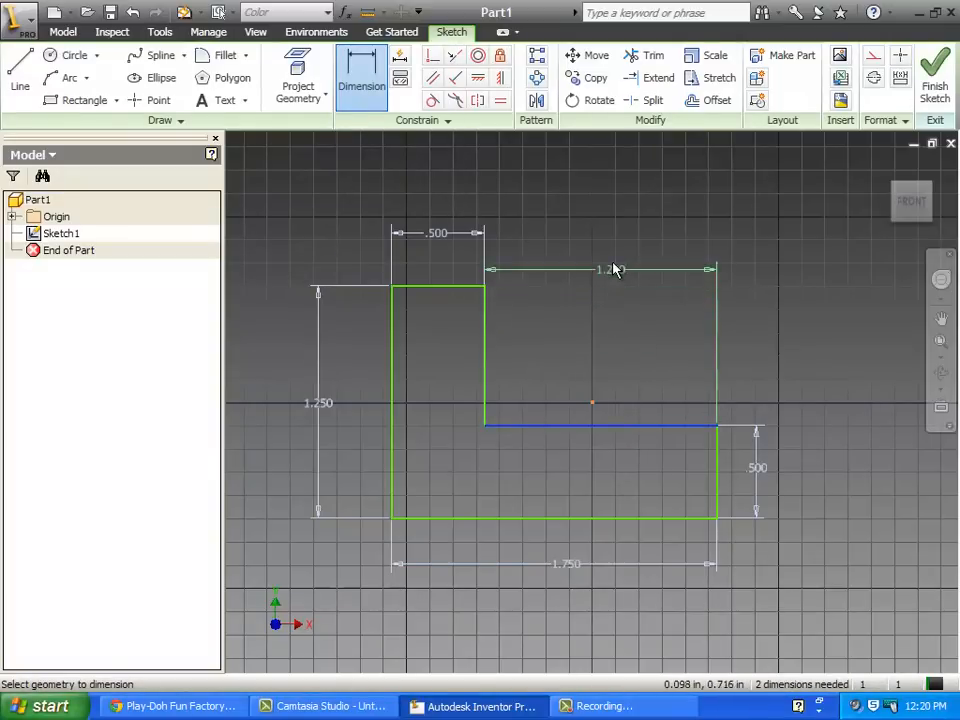
{"action": "left_click", "coordinate": [600, 268]}
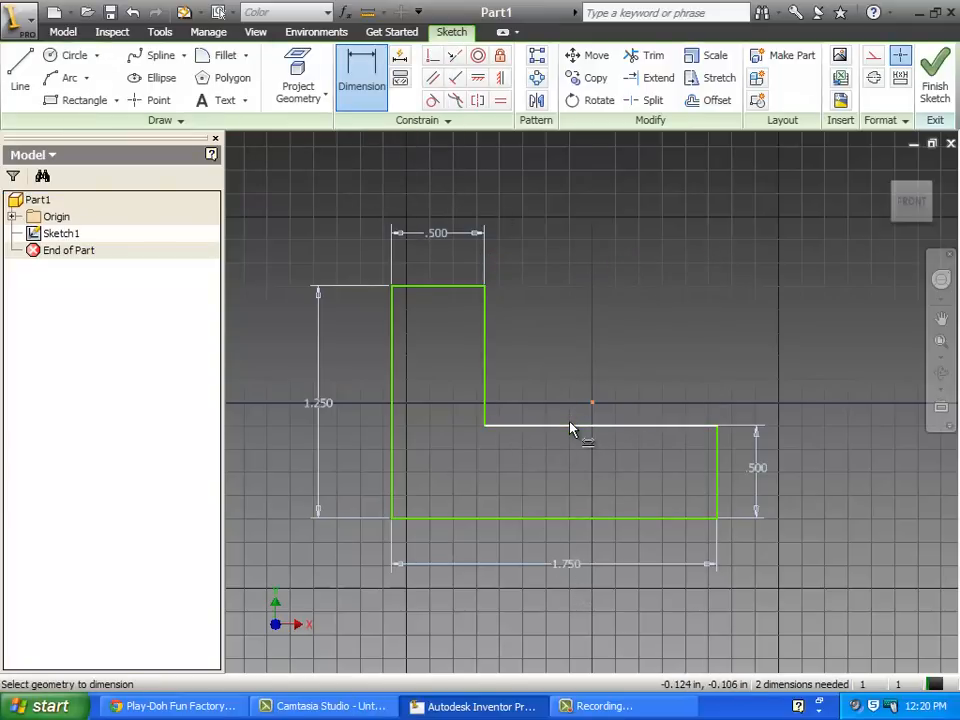
{"action": "mouse_move", "coordinate": [650, 252]}
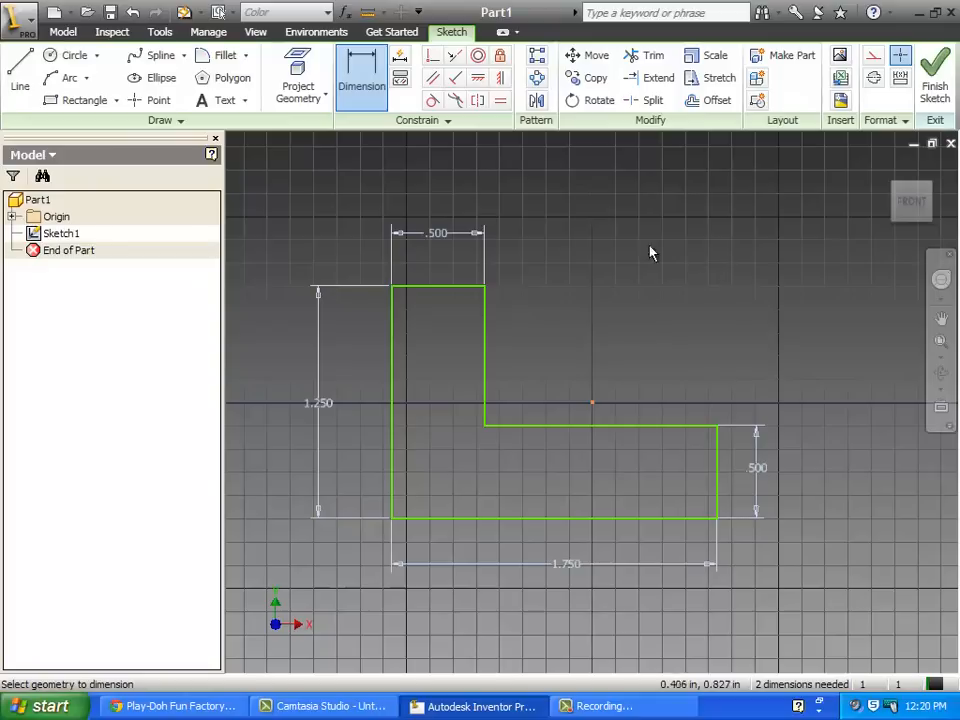
{"action": "mouse_move", "coordinate": [814, 316]}
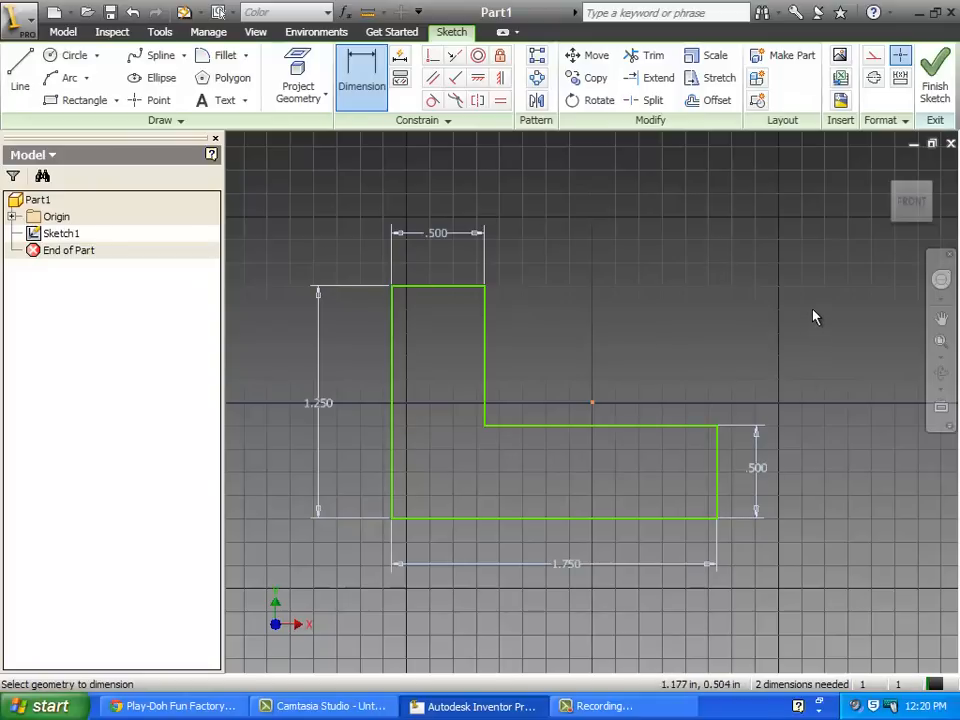
{"action": "mouse_move", "coordinate": [460, 244]}
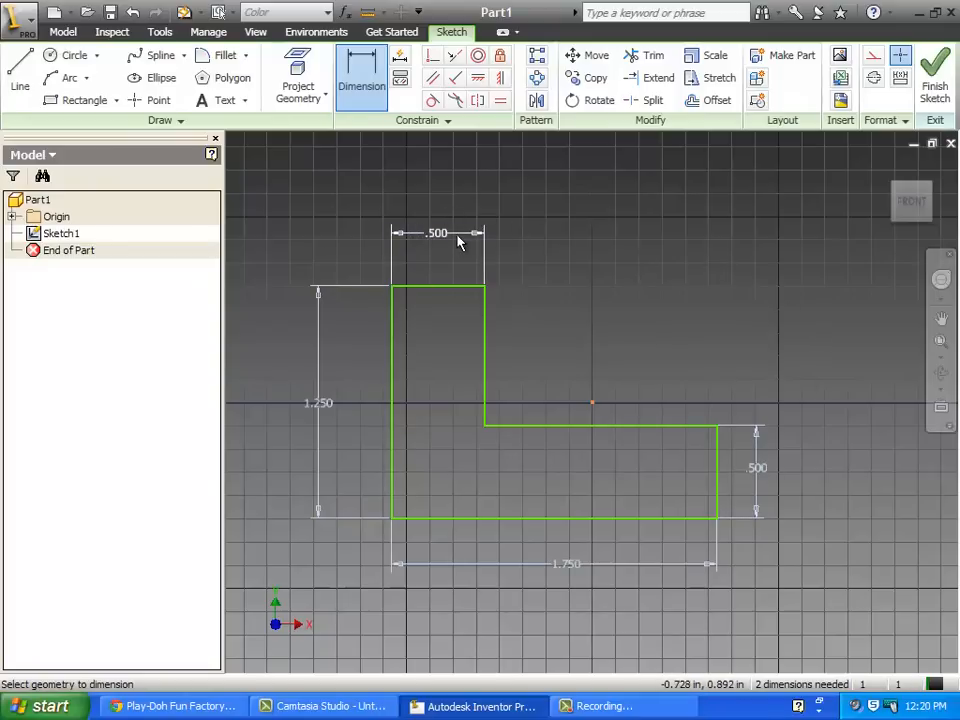
{"action": "mouse_move", "coordinate": [420, 184]}
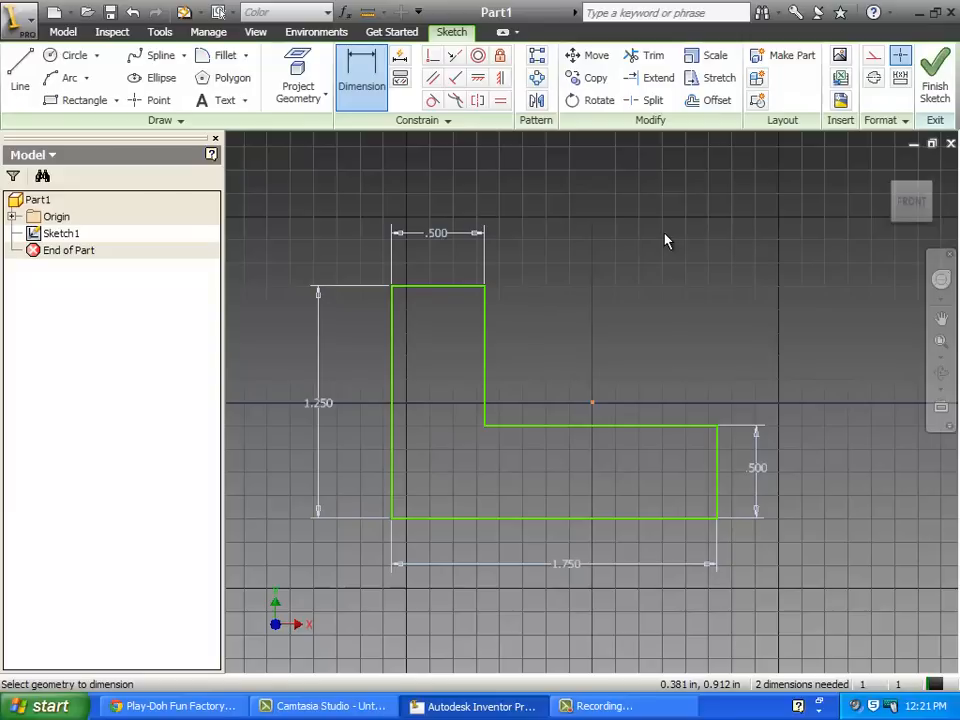
{"action": "mouse_move", "coordinate": [492, 272]}
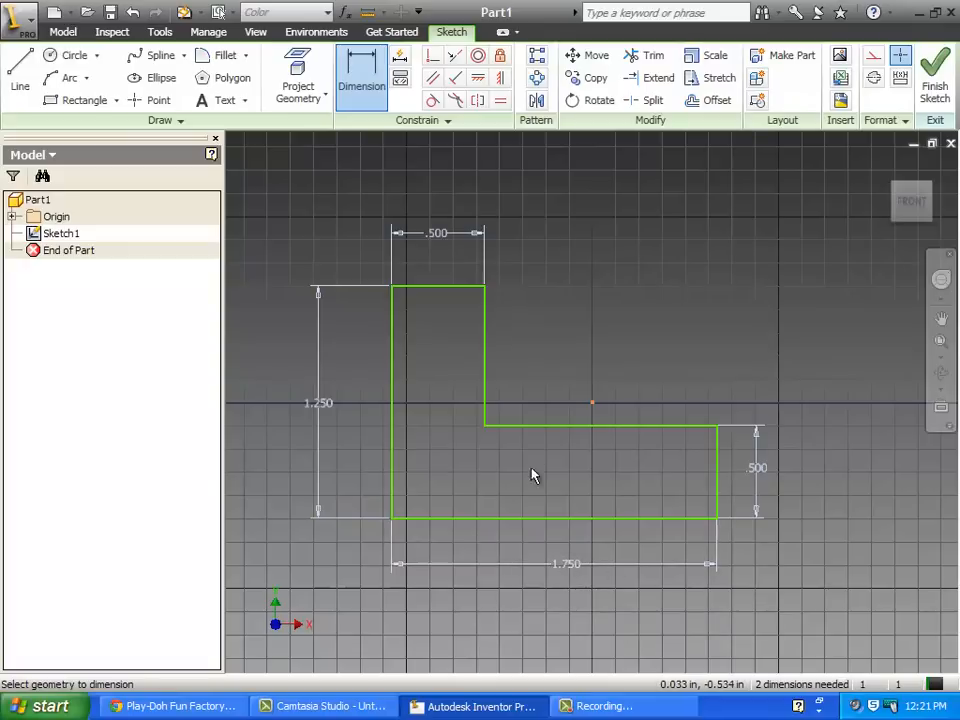
{"action": "mouse_move", "coordinate": [676, 240]}
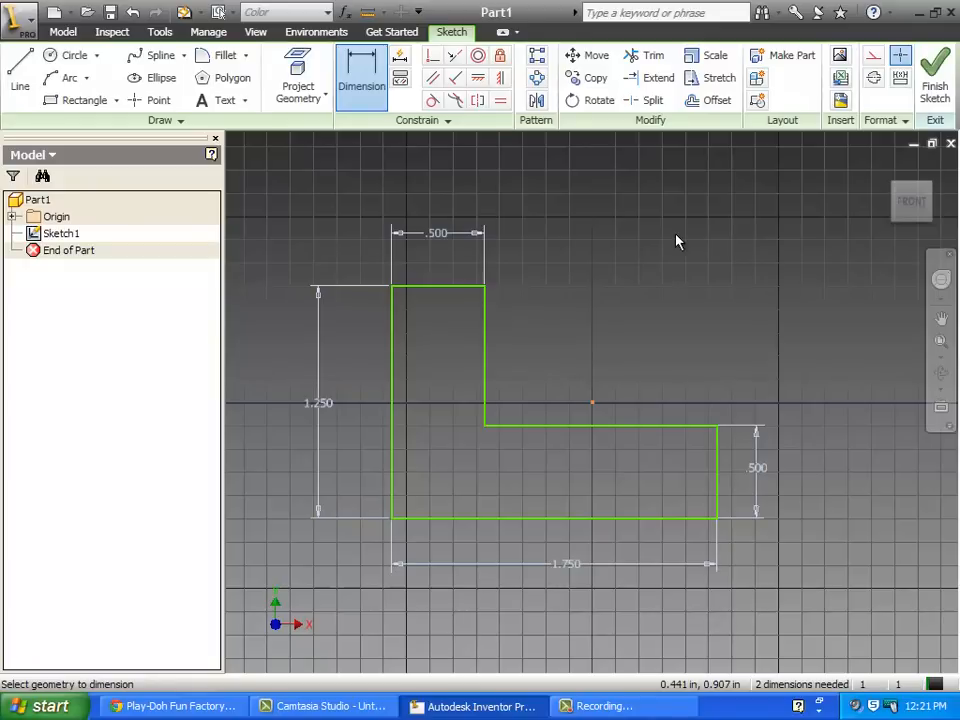
{"action": "mouse_move", "coordinate": [550, 218]}
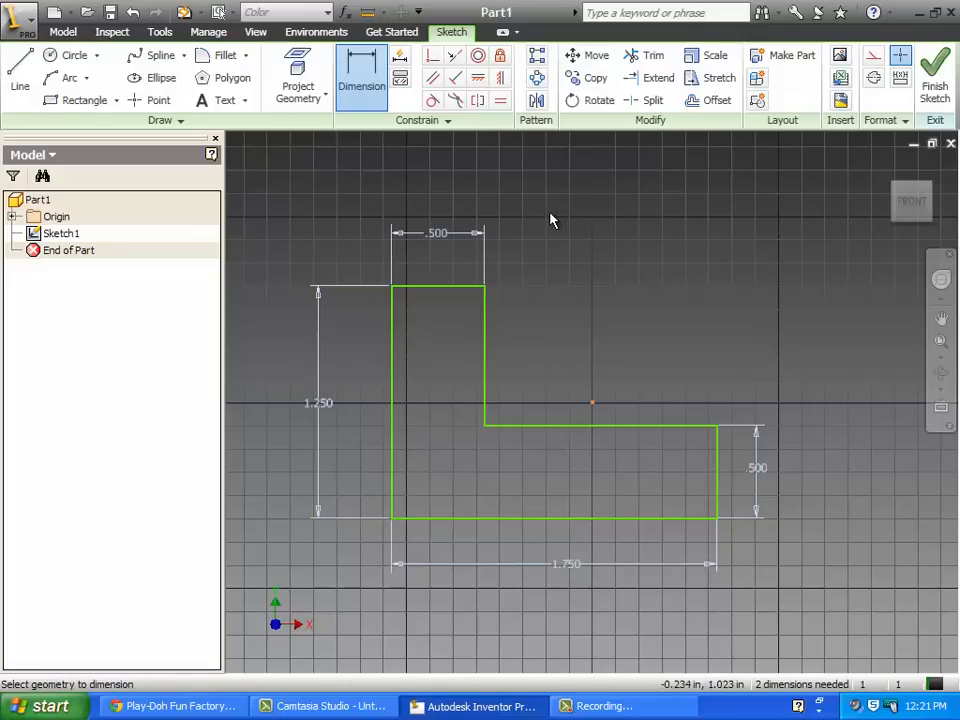
- End dimensioning and finish Sketch1, returning to the 3D part view
{"action": "right_click", "coordinate": [550, 218]}
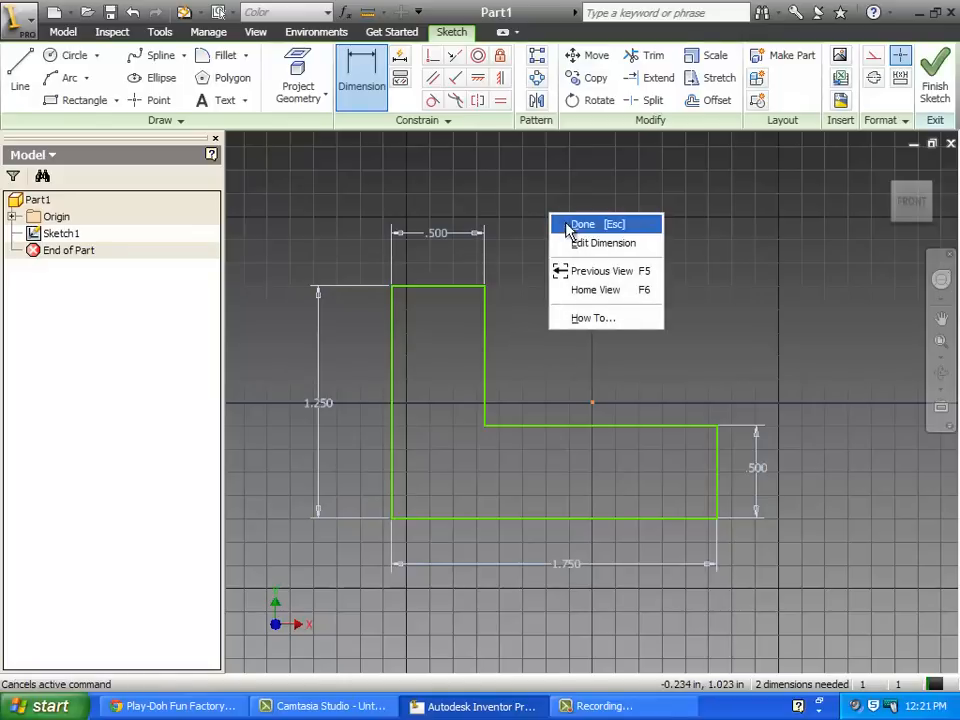
{"action": "left_click", "coordinate": [584, 224]}
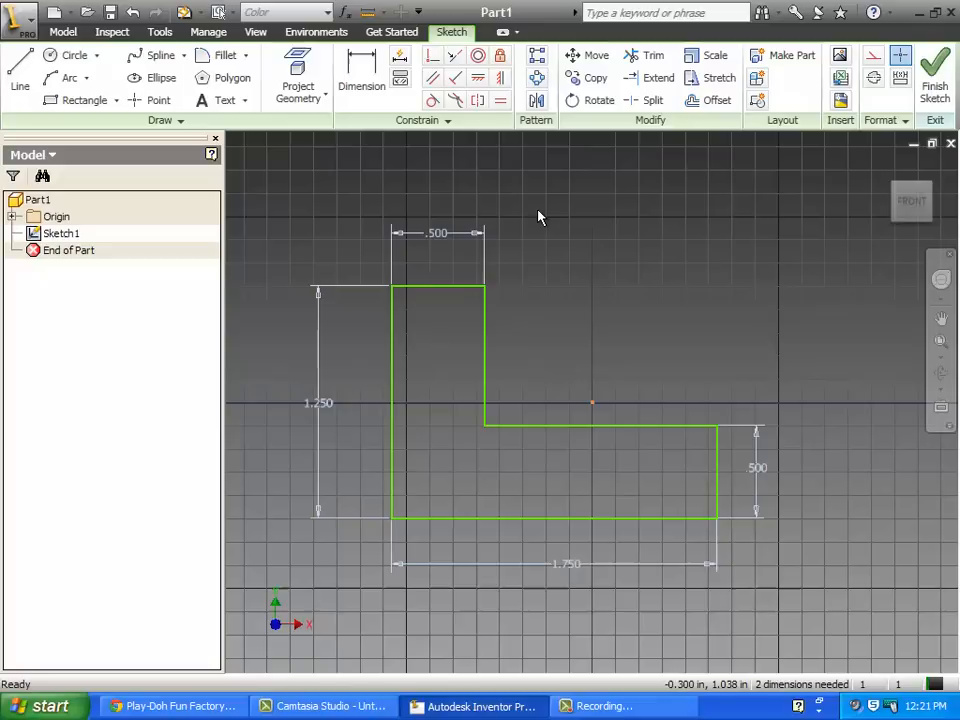
{"action": "right_click", "coordinate": [540, 216]}
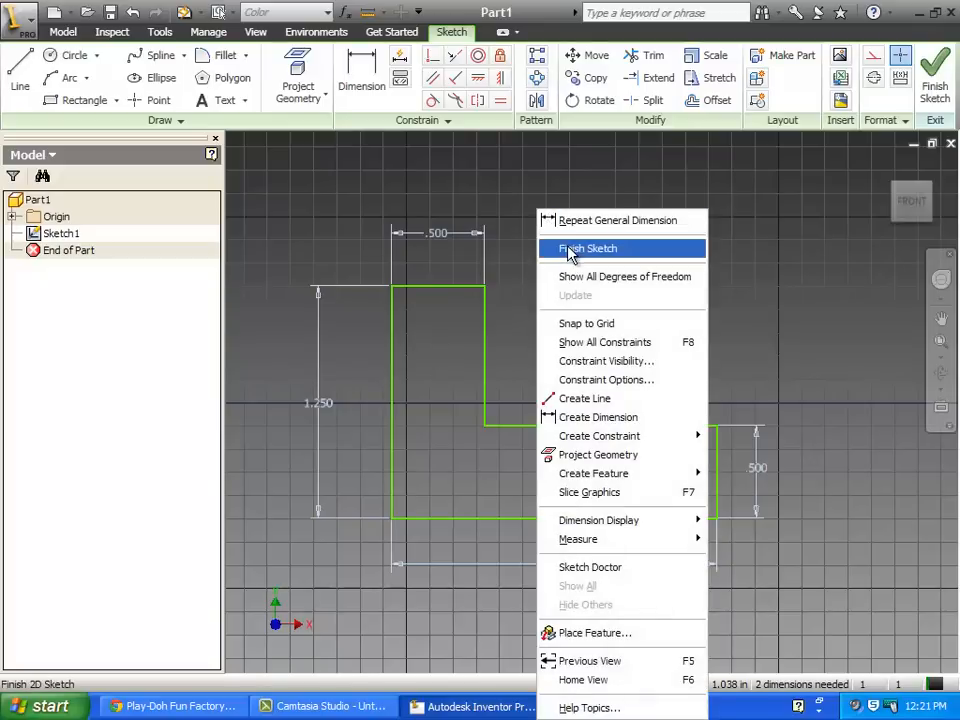
{"action": "left_click", "coordinate": [588, 248]}
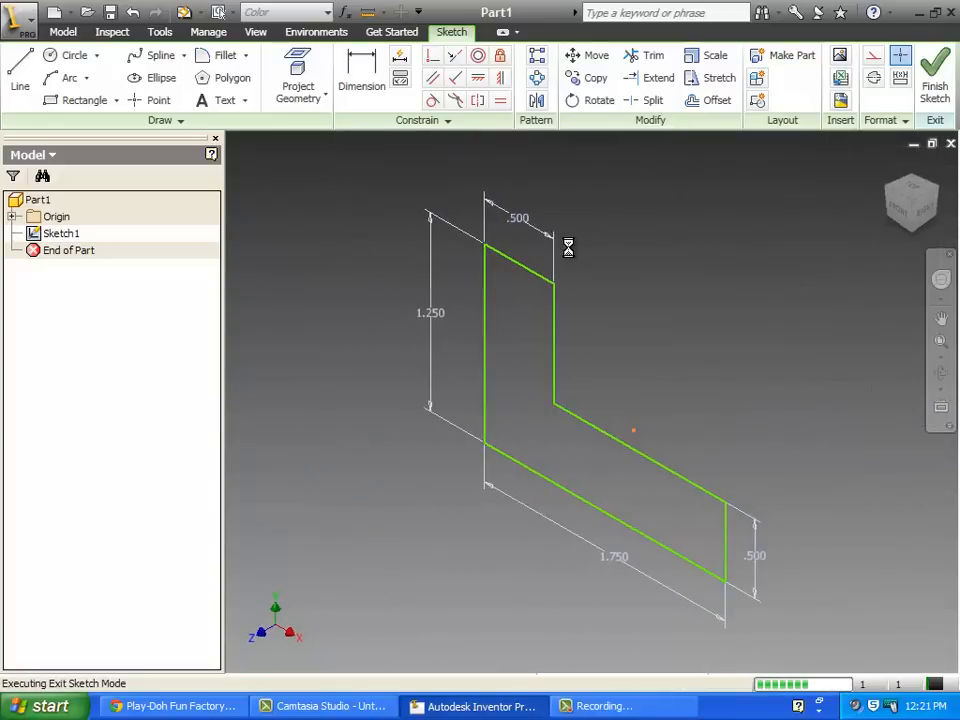
{"action": "left_click", "coordinate": [932, 70]}
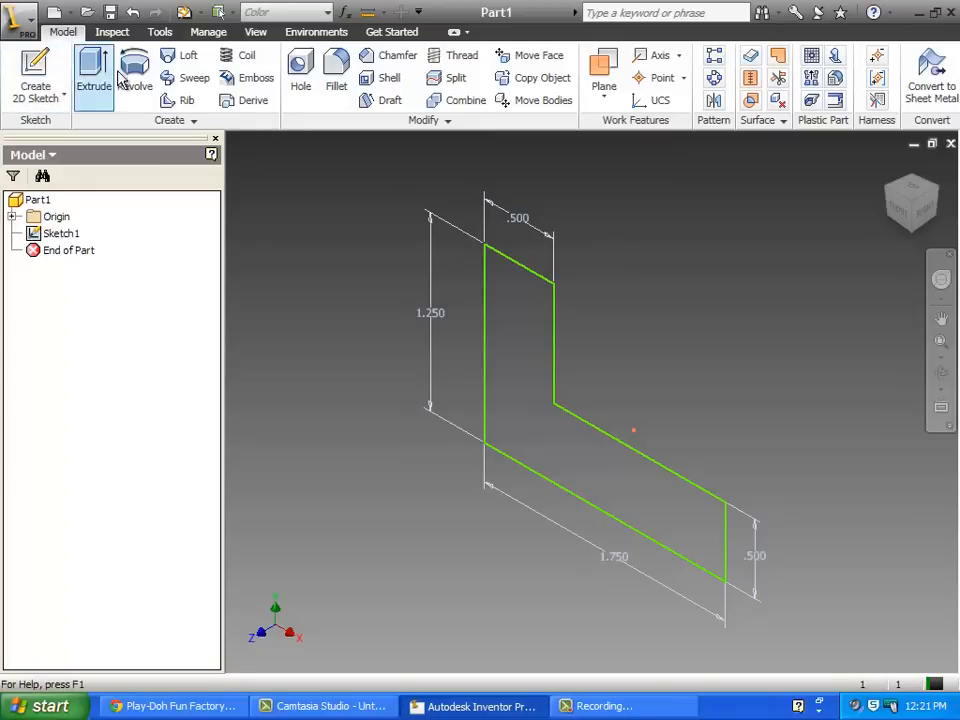
{"action": "mouse_move", "coordinate": [148, 148]}
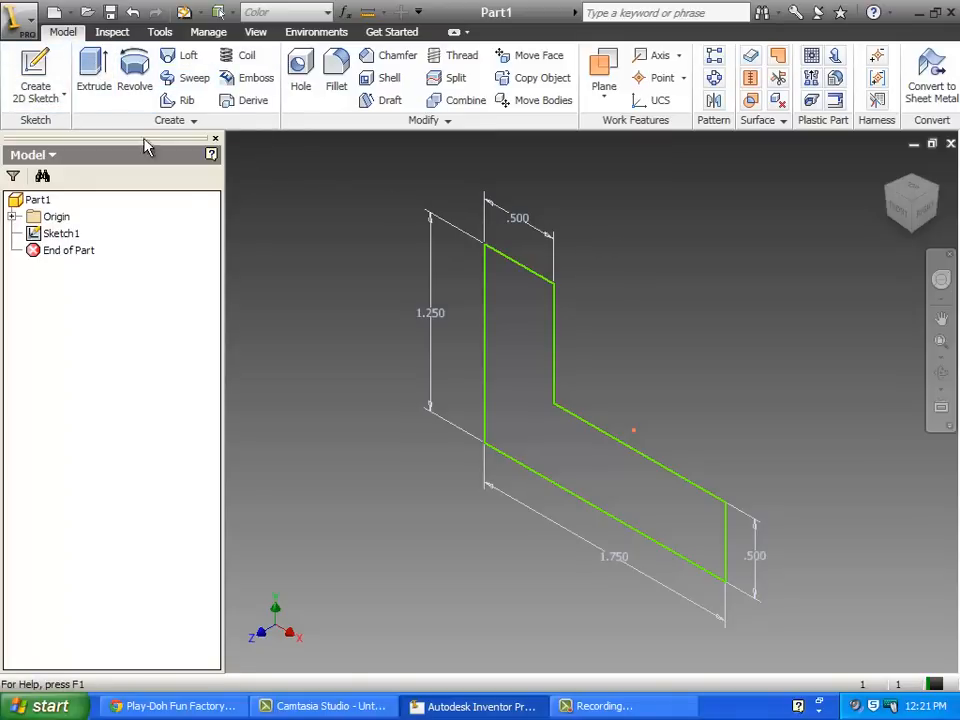
{"action": "mouse_move", "coordinate": [296, 264]}
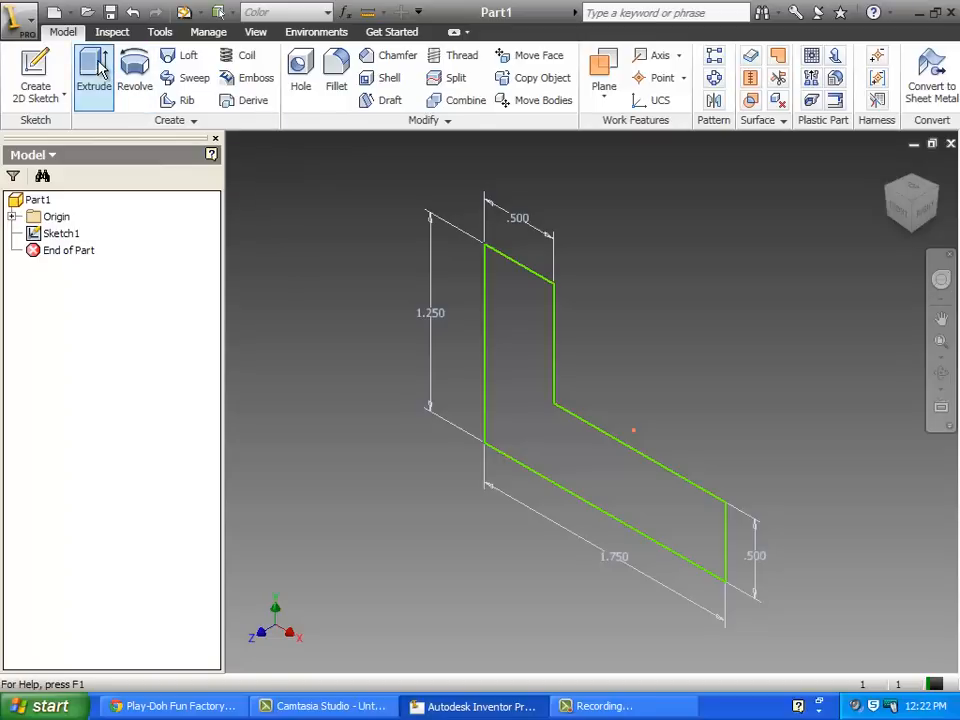
- Extrude the L-shaped profile 1.25 in deep into a solid block
{"action": "left_click", "coordinate": [92, 76]}
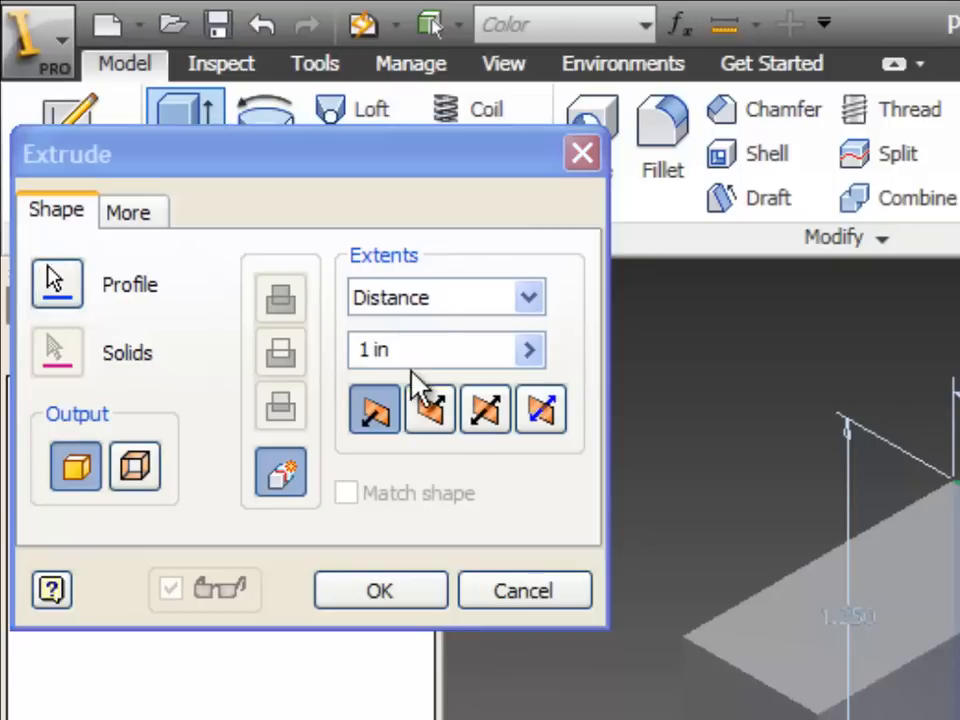
{"action": "triple_click", "coordinate": [416, 350]}
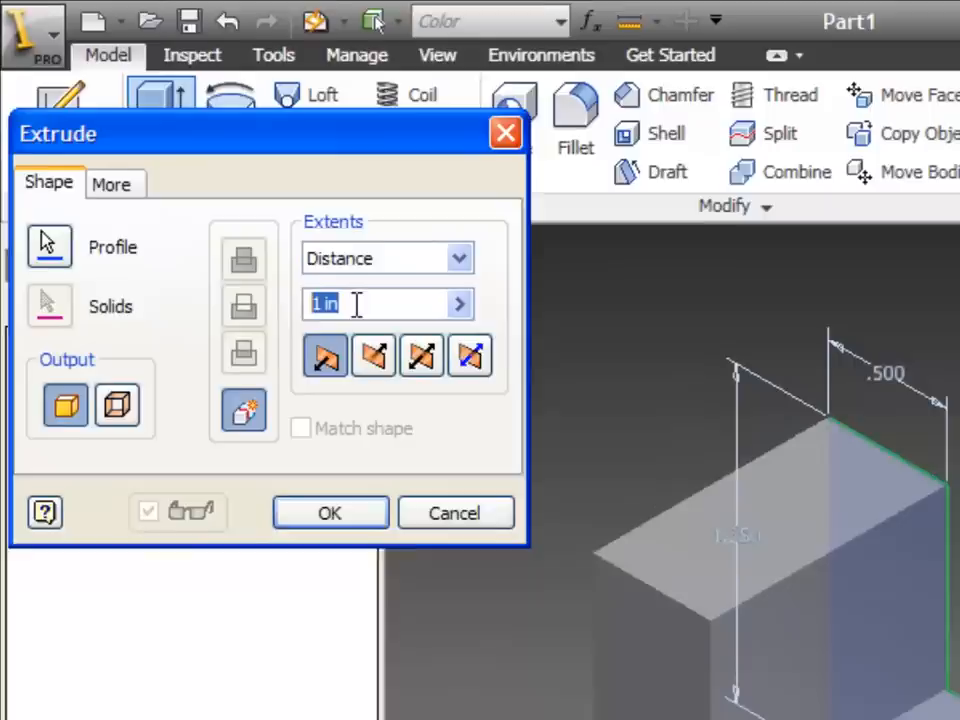
{"action": "type", "text": "1.25"}
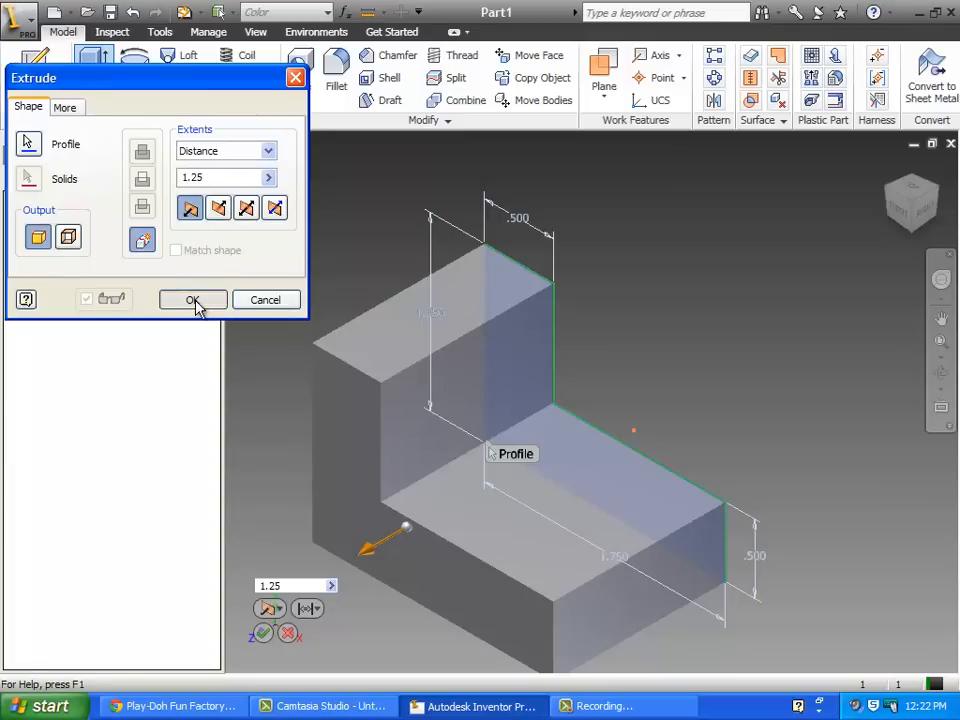
{"action": "left_click", "coordinate": [192, 300]}
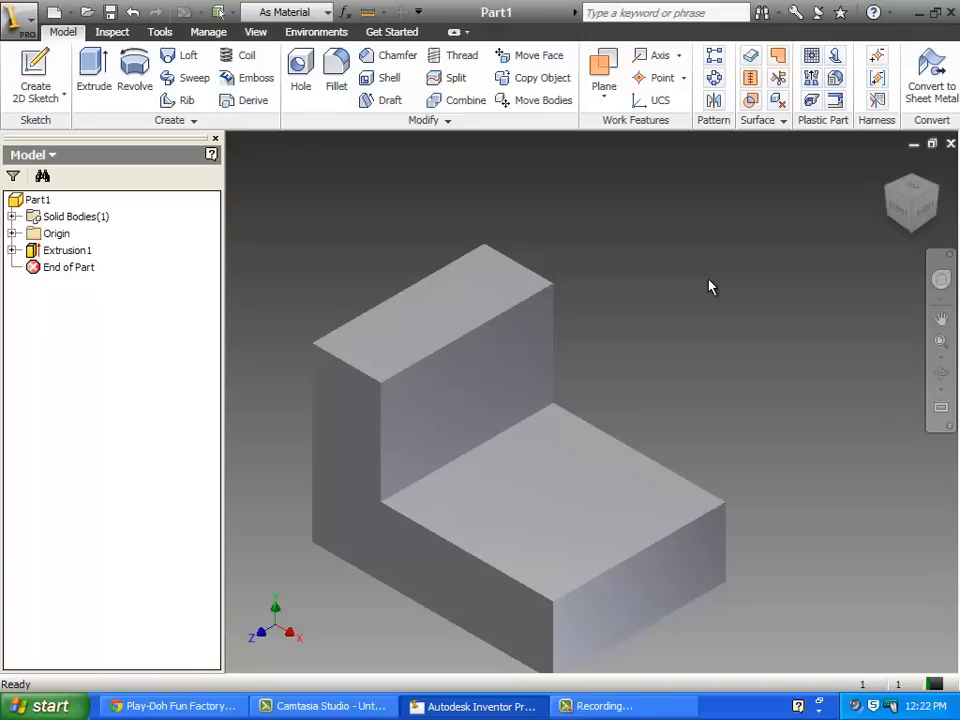
{"action": "mouse_move", "coordinate": [670, 256]}
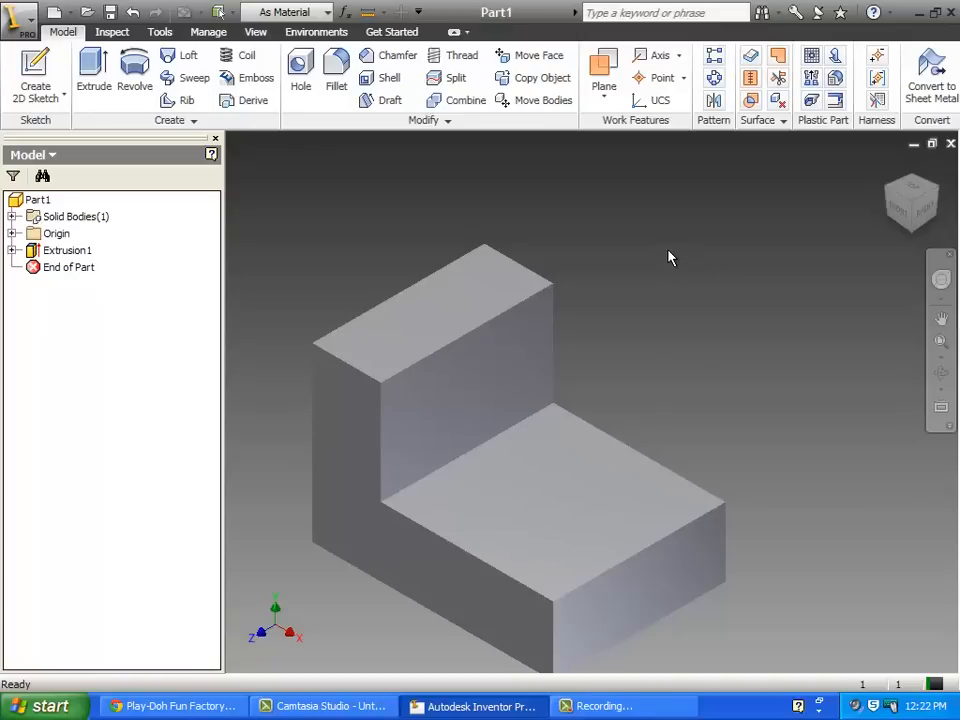
{"action": "mouse_move", "coordinate": [694, 248]}
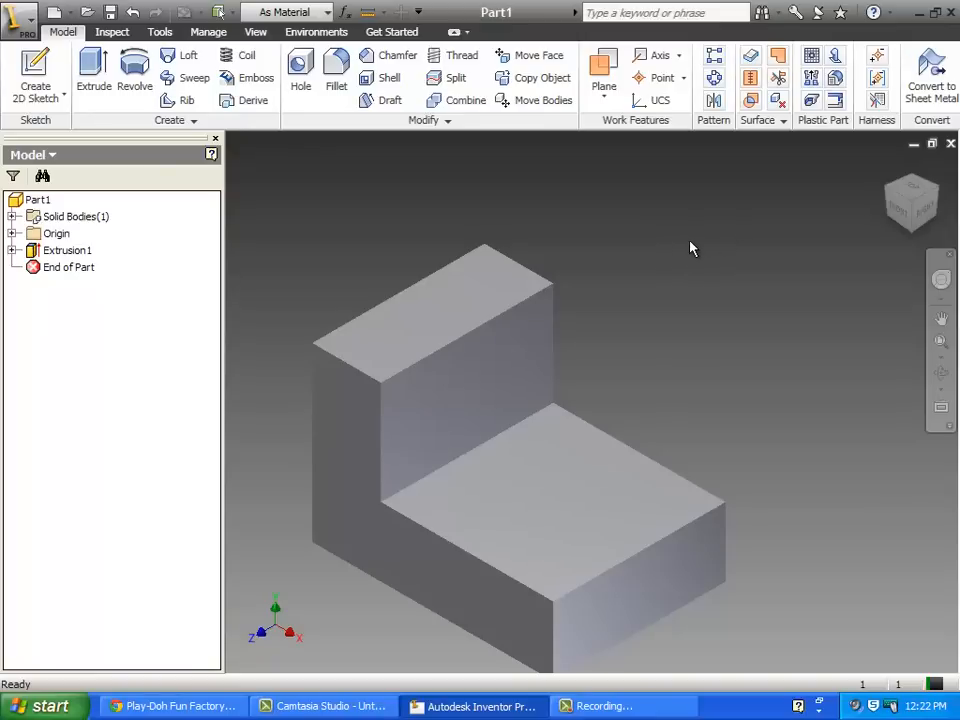
- Create a new 2D sketch on the top face of the block's base
{"action": "left_click", "coordinate": [36, 76]}
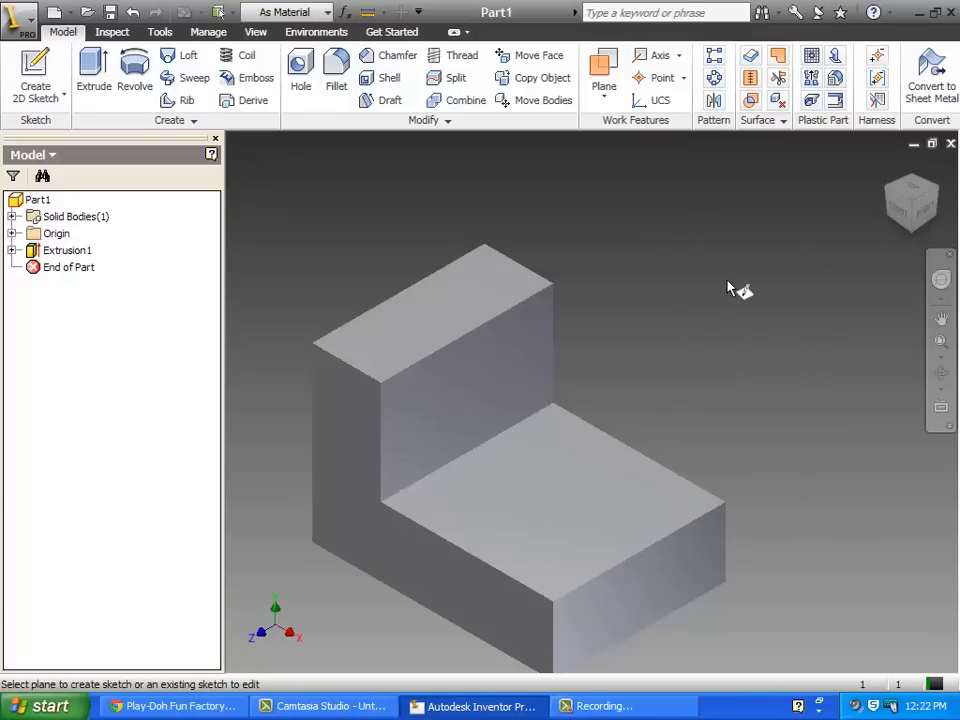
{"action": "mouse_move", "coordinate": [730, 288]}
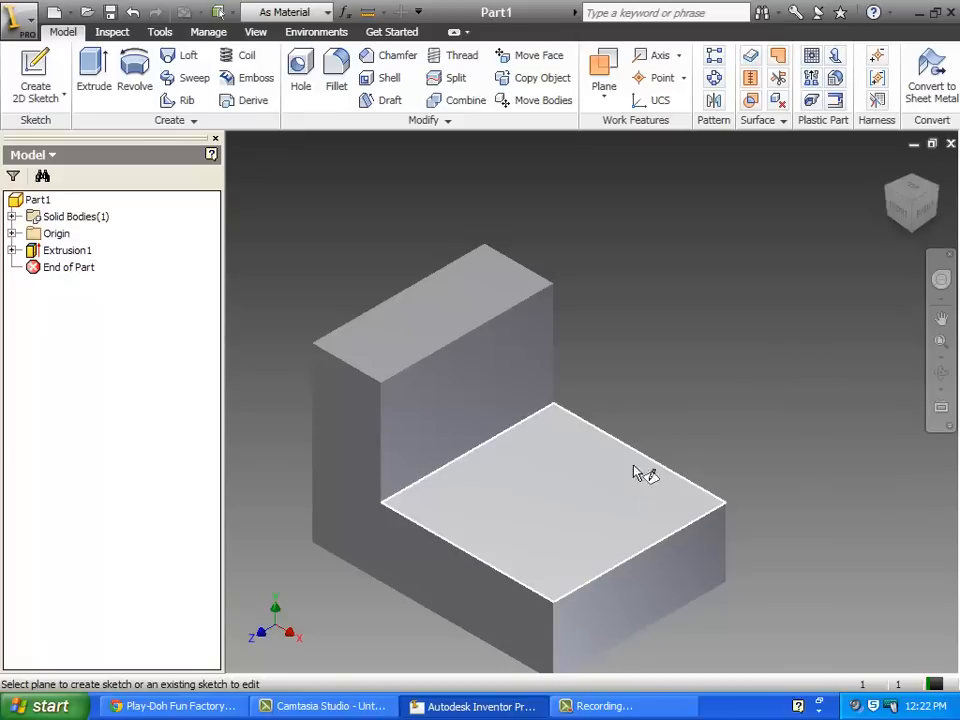
{"action": "left_click", "coordinate": [550, 480]}
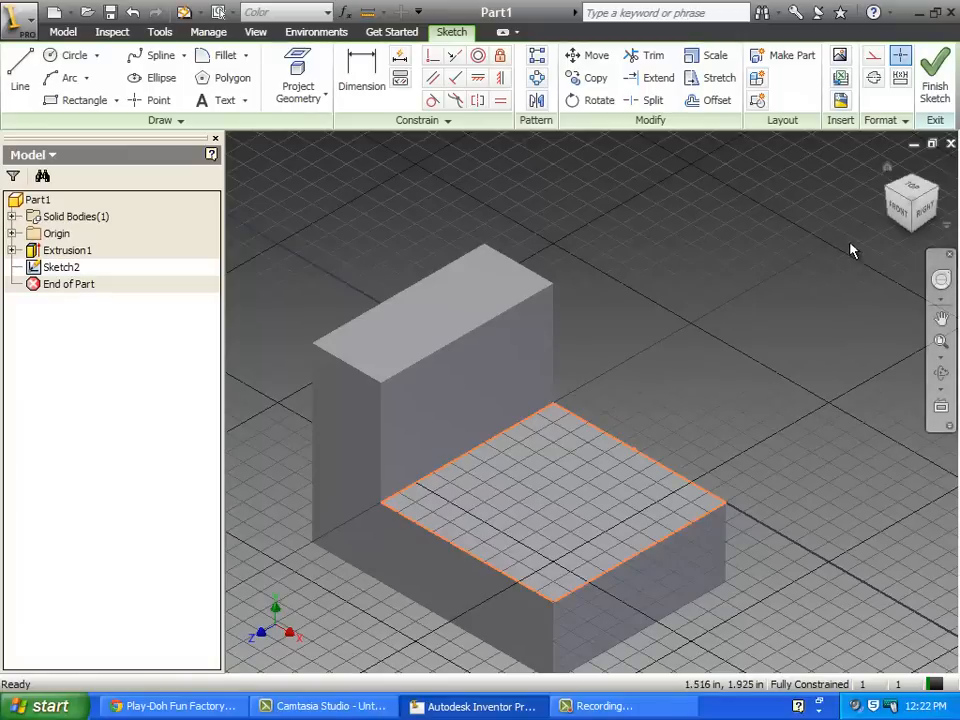
{"action": "mouse_move", "coordinate": [916, 200]}
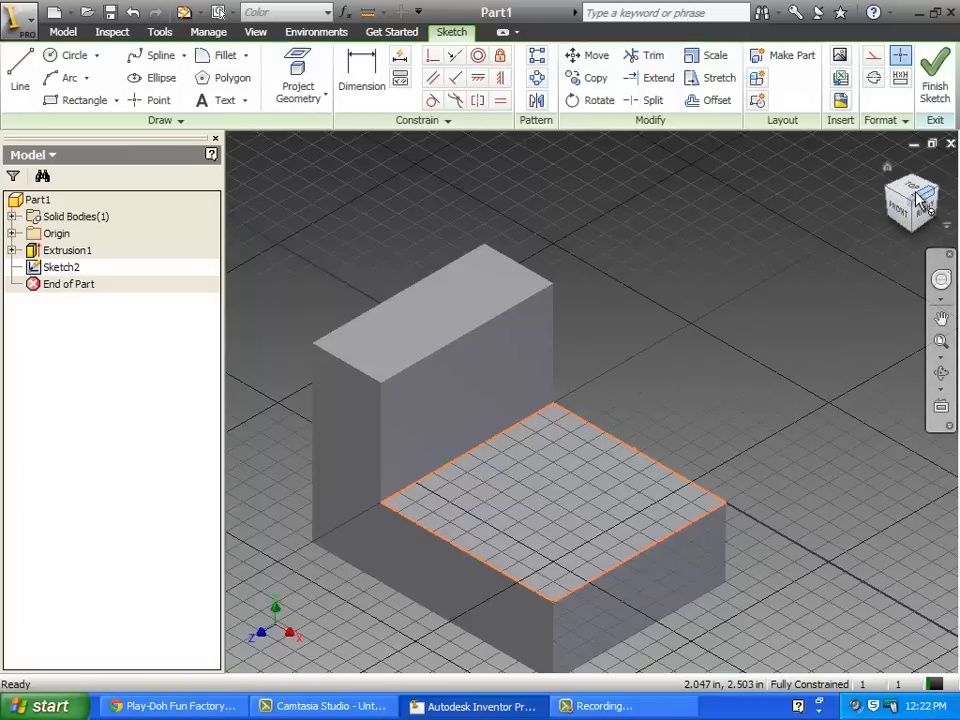
- Look straight down onto Sketch2 using the ViewCube Top face
{"action": "left_click", "coordinate": [912, 184]}
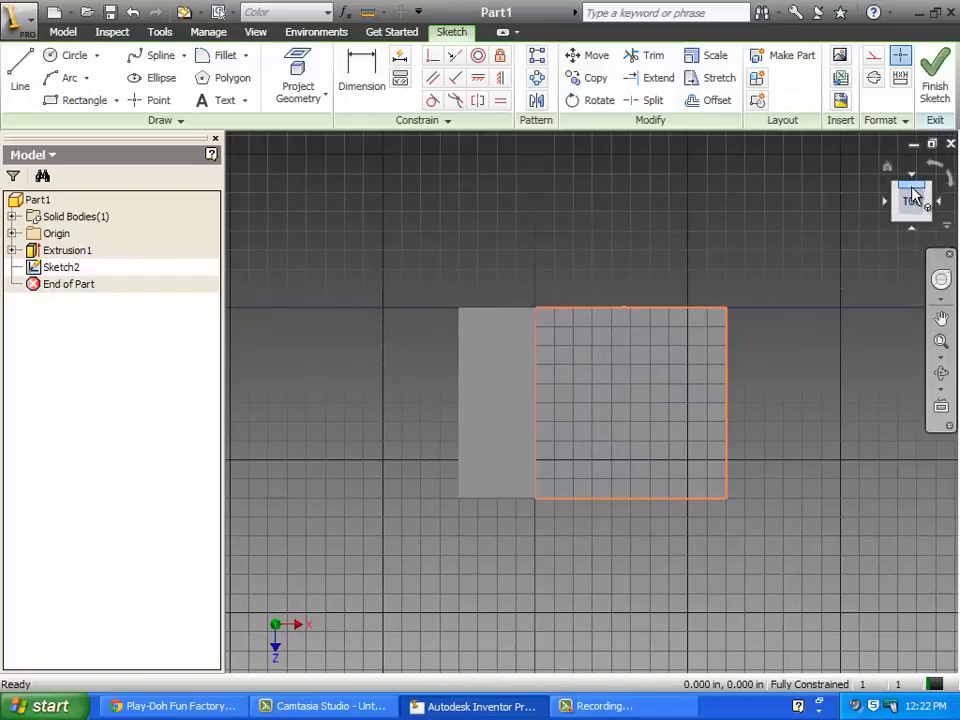
{"action": "mouse_move", "coordinate": [780, 396]}
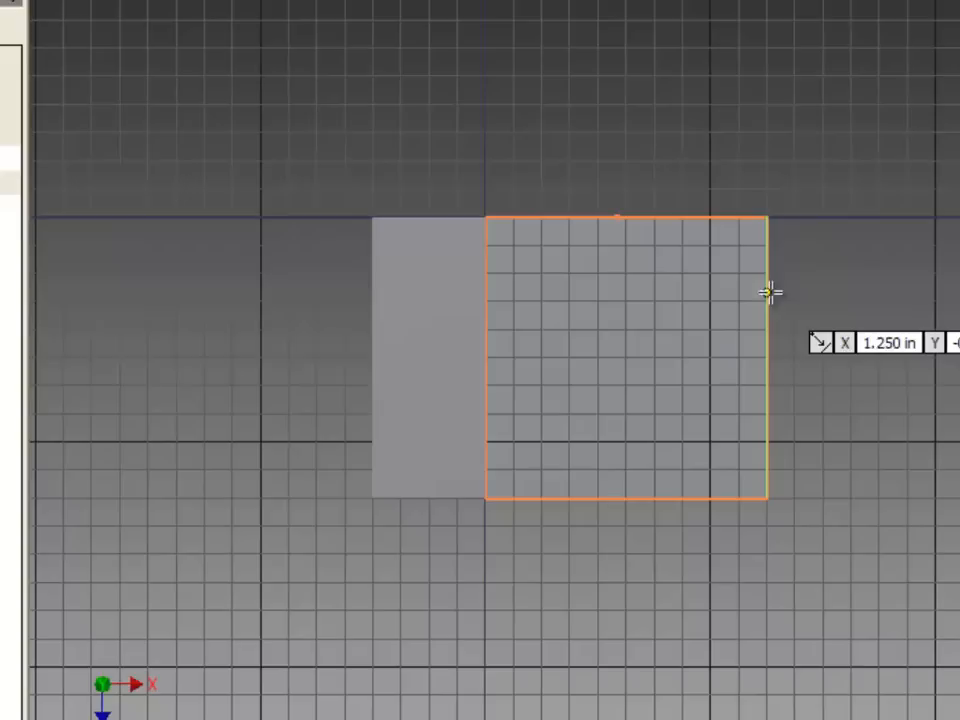
{"action": "mouse_move", "coordinate": [740, 292]}
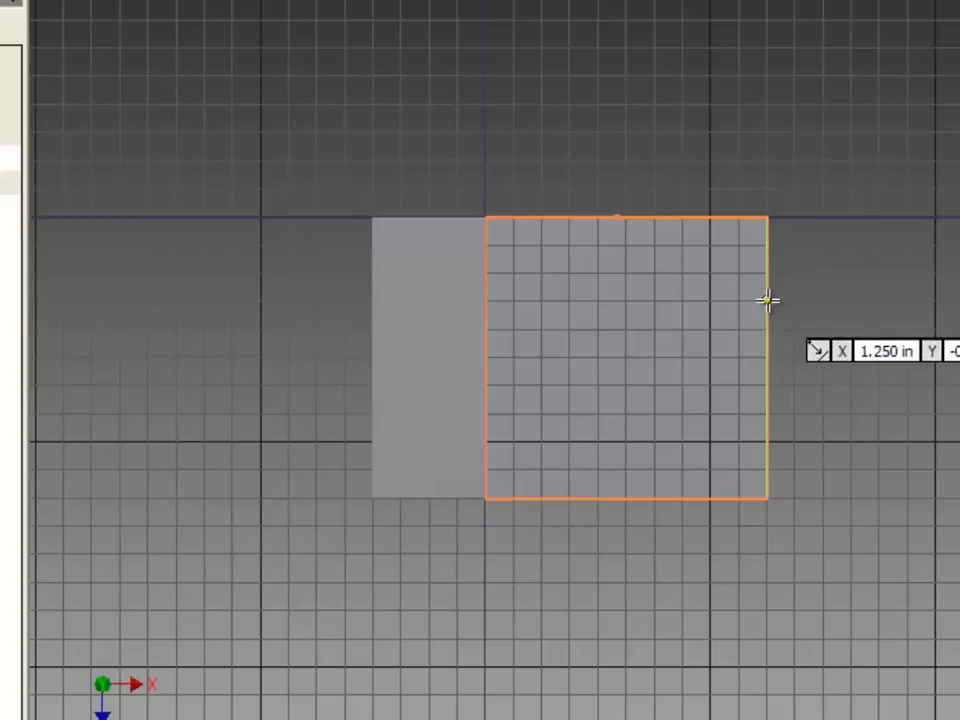
{"action": "mouse_move", "coordinate": [772, 304]}
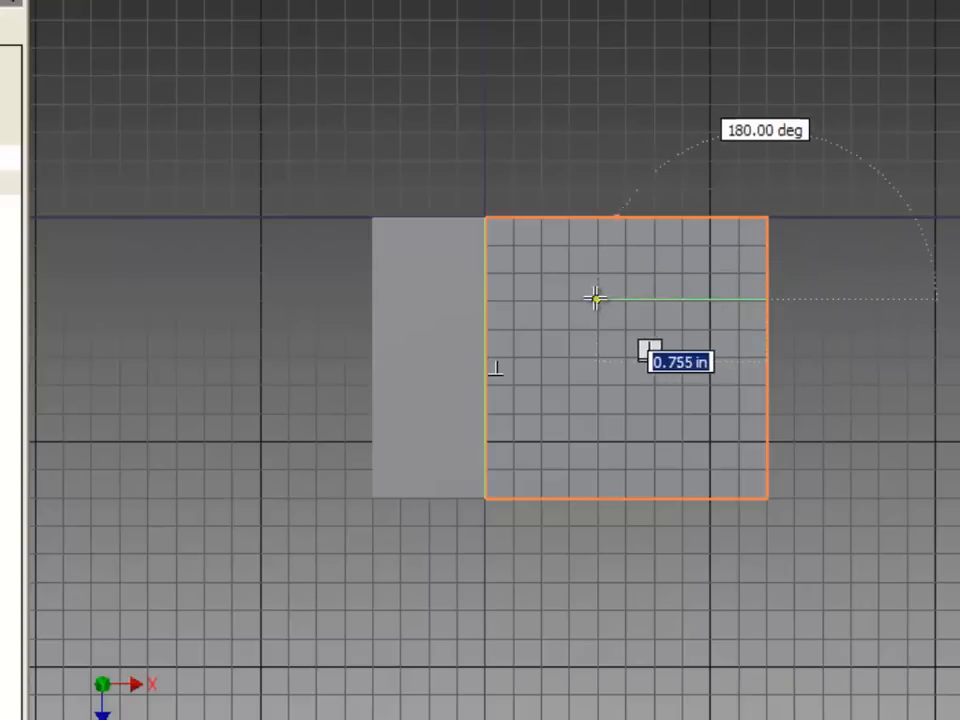
{"action": "mouse_move", "coordinate": [596, 370]}
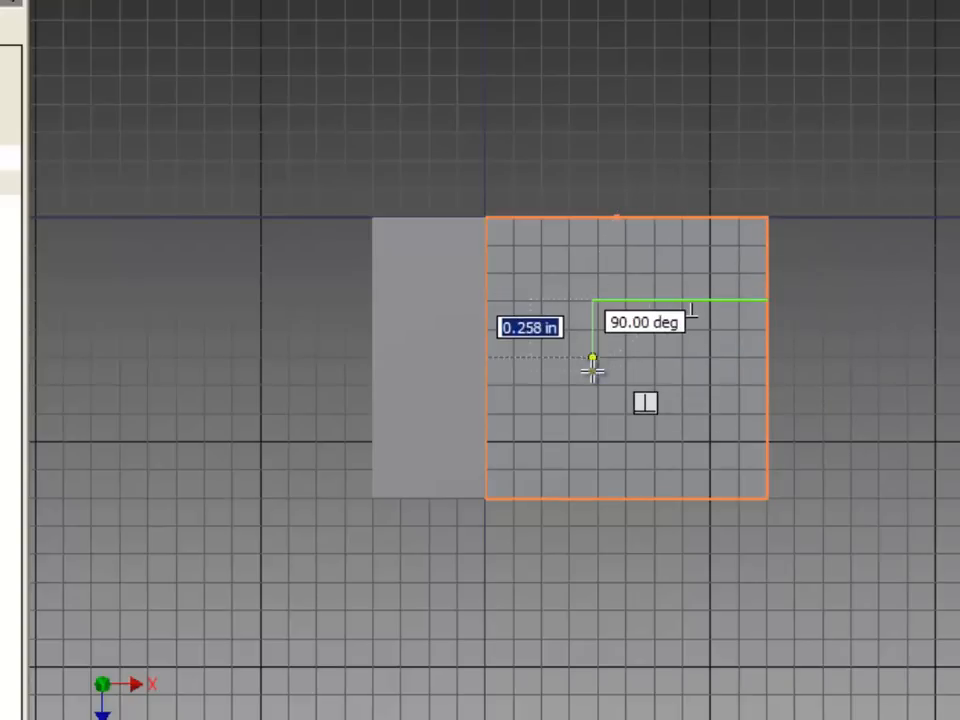
{"action": "mouse_move", "coordinate": [596, 340]}
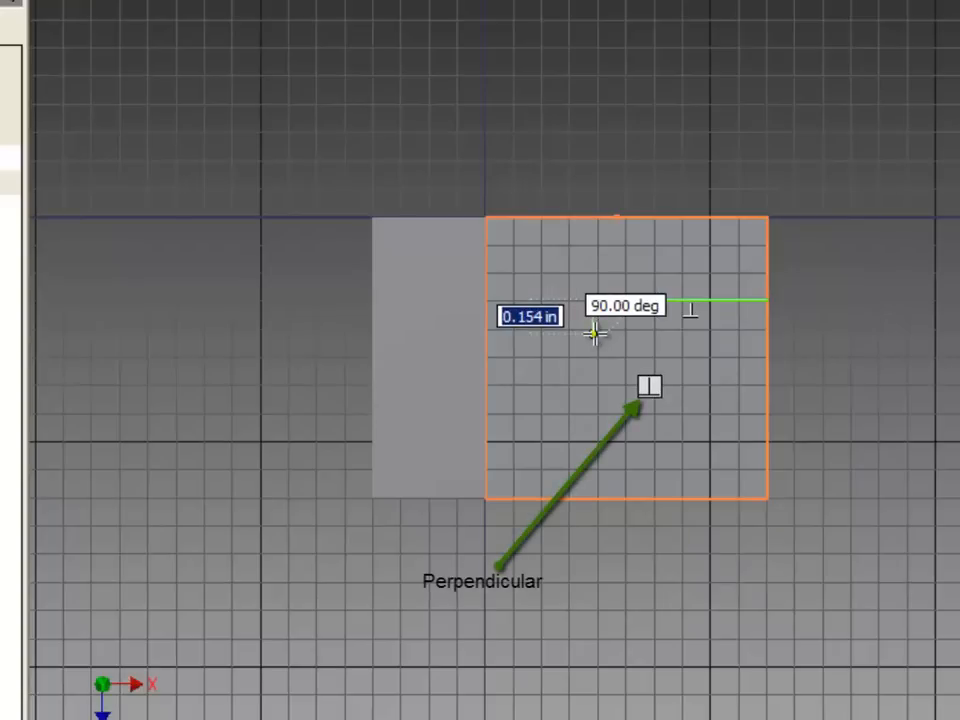
{"action": "mouse_move", "coordinate": [592, 360]}
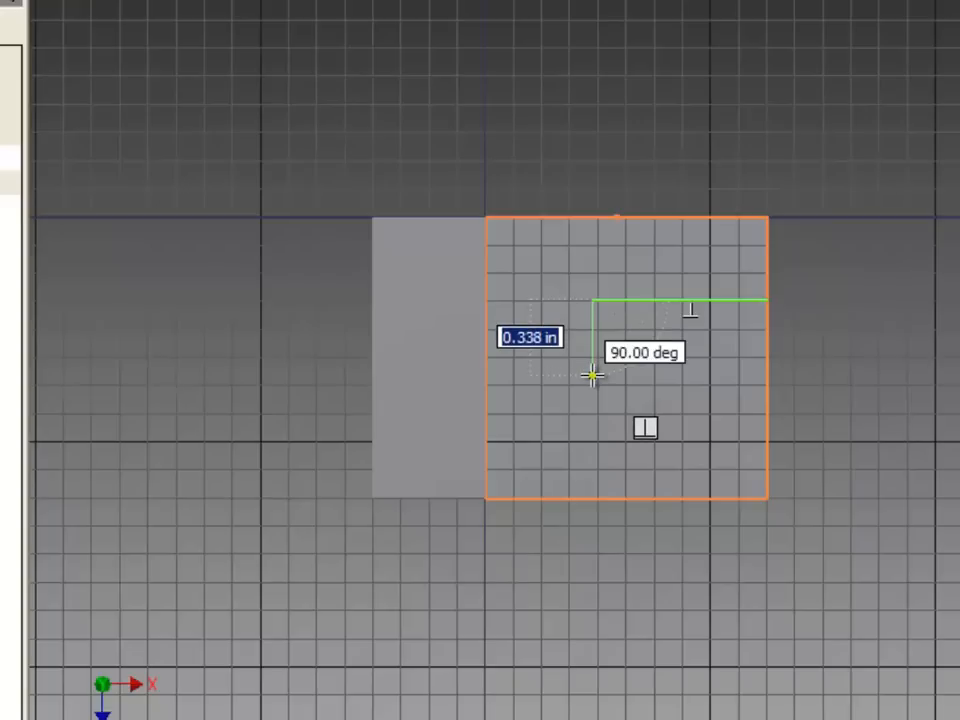
{"action": "mouse_move", "coordinate": [616, 348]}
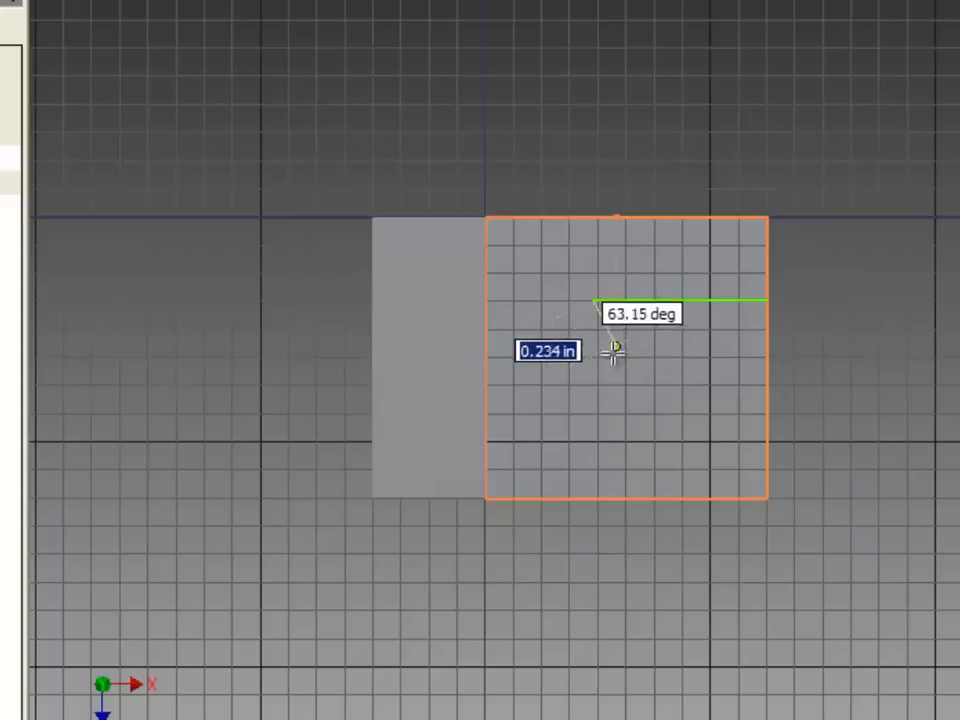
{"action": "mouse_move", "coordinate": [596, 364]}
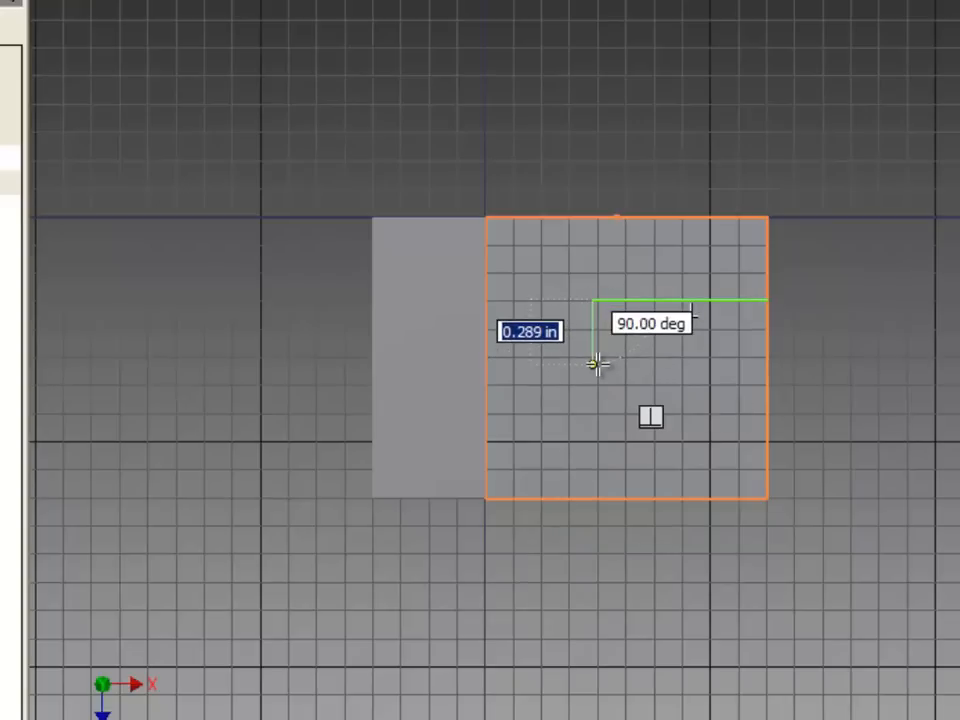
{"action": "mouse_move", "coordinate": [592, 376]}
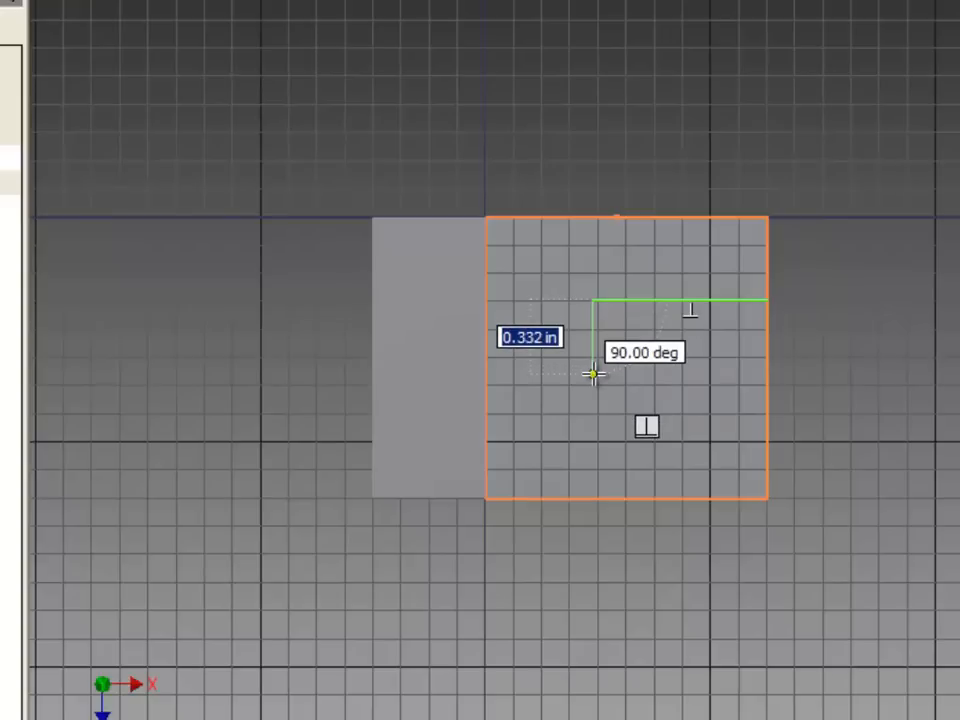
{"action": "mouse_move", "coordinate": [752, 384]}
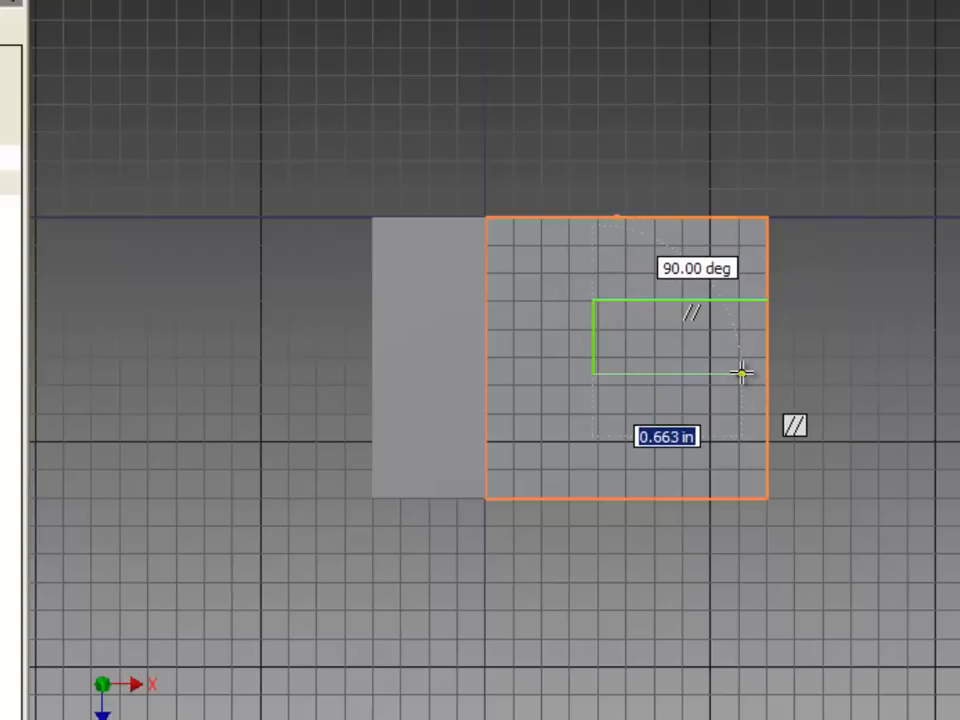
{"action": "mouse_move", "coordinate": [722, 358]}
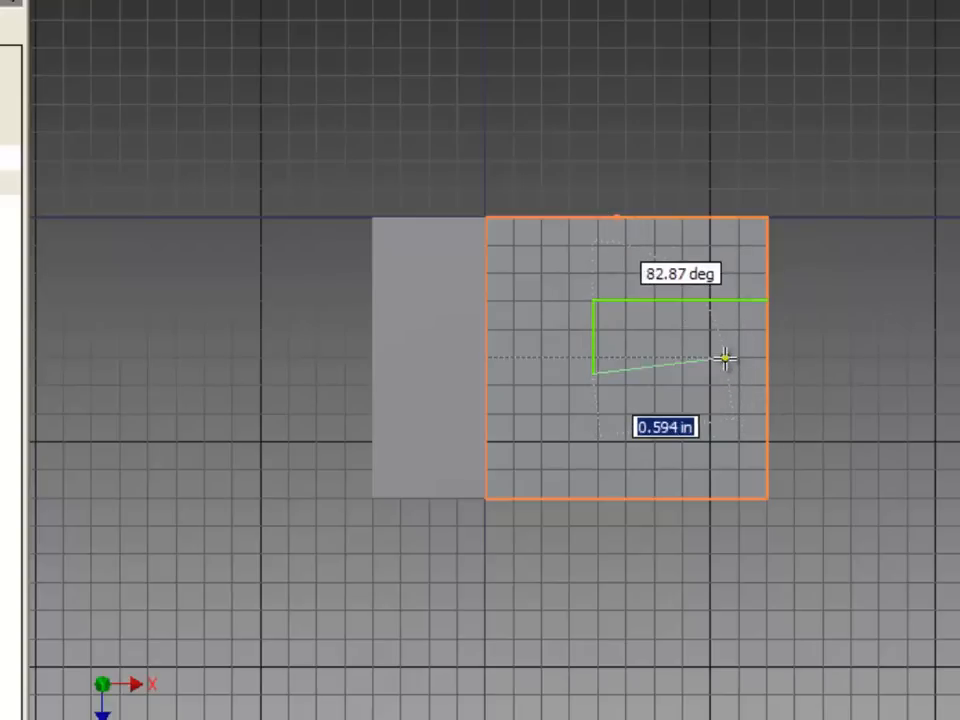
{"action": "mouse_move", "coordinate": [730, 376]}
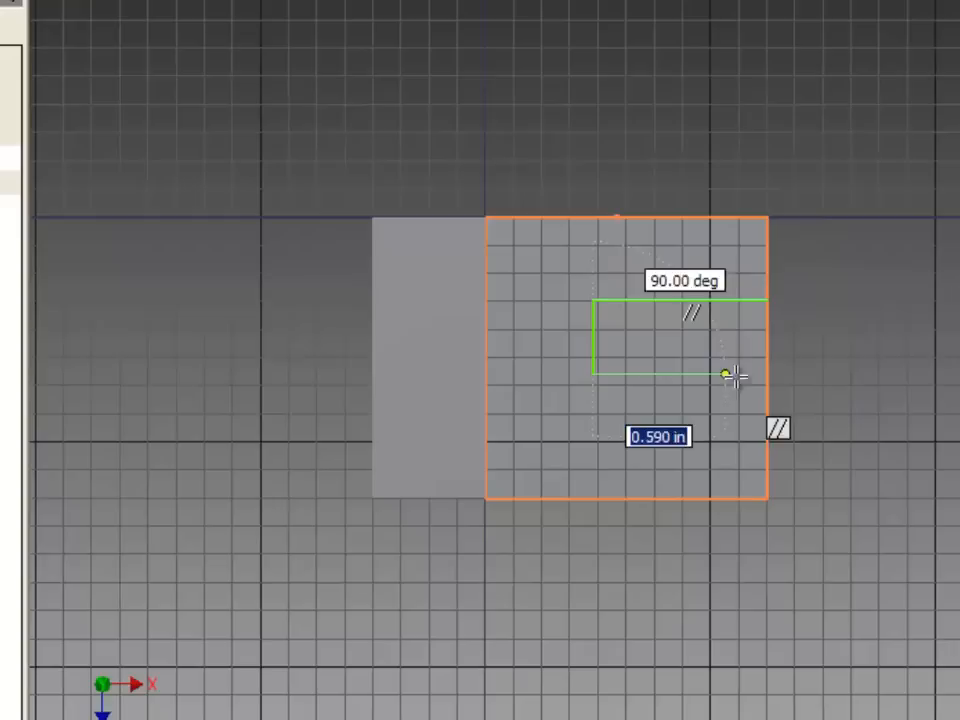
{"action": "mouse_move", "coordinate": [764, 378]}
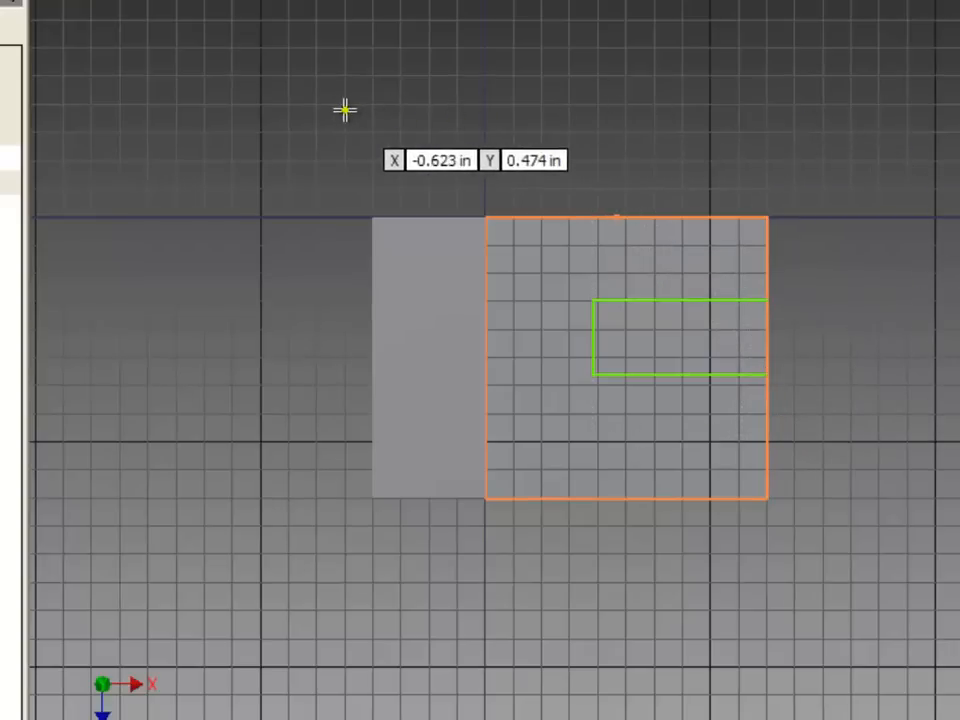
{"action": "mouse_move", "coordinate": [180, 96]}
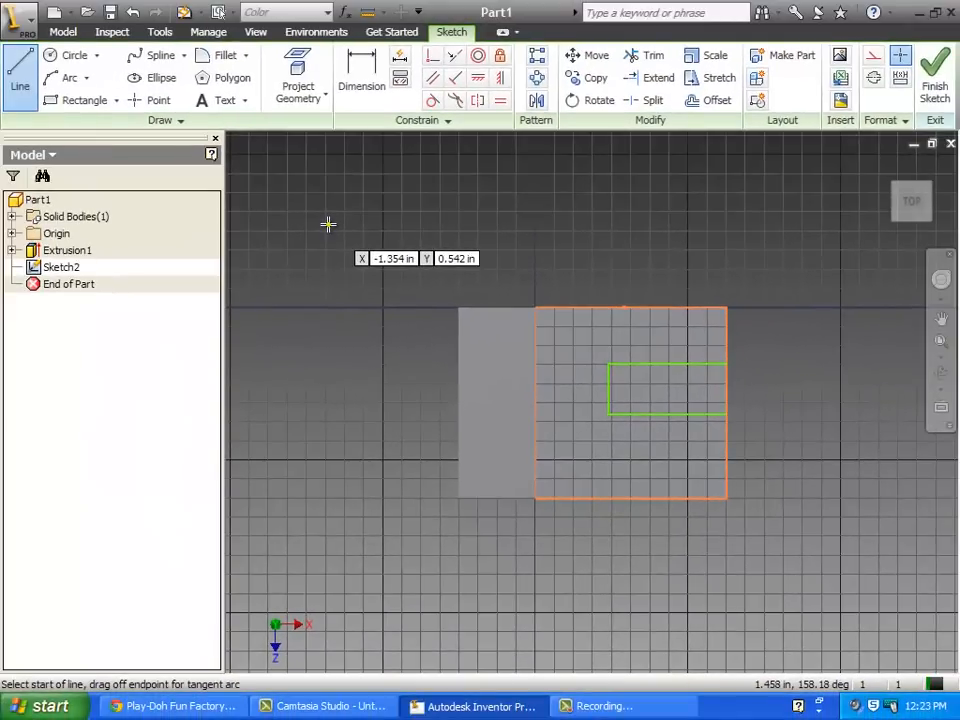
- End the line command after outlining the three-sided slot from the right edge
{"action": "right_click", "coordinate": [328, 224]}
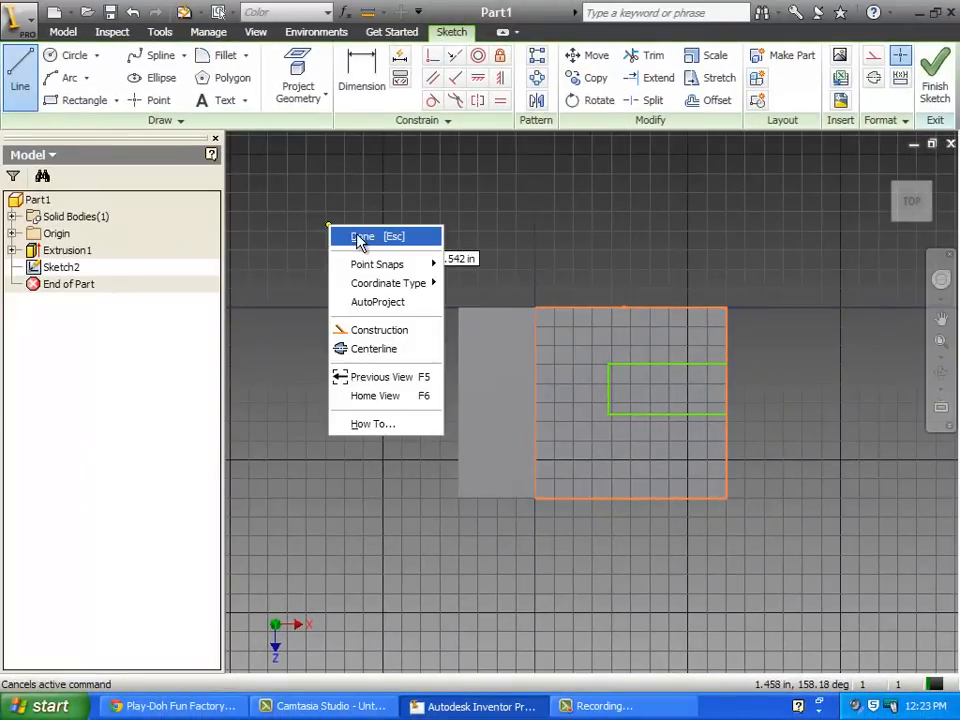
{"action": "left_click", "coordinate": [362, 236]}
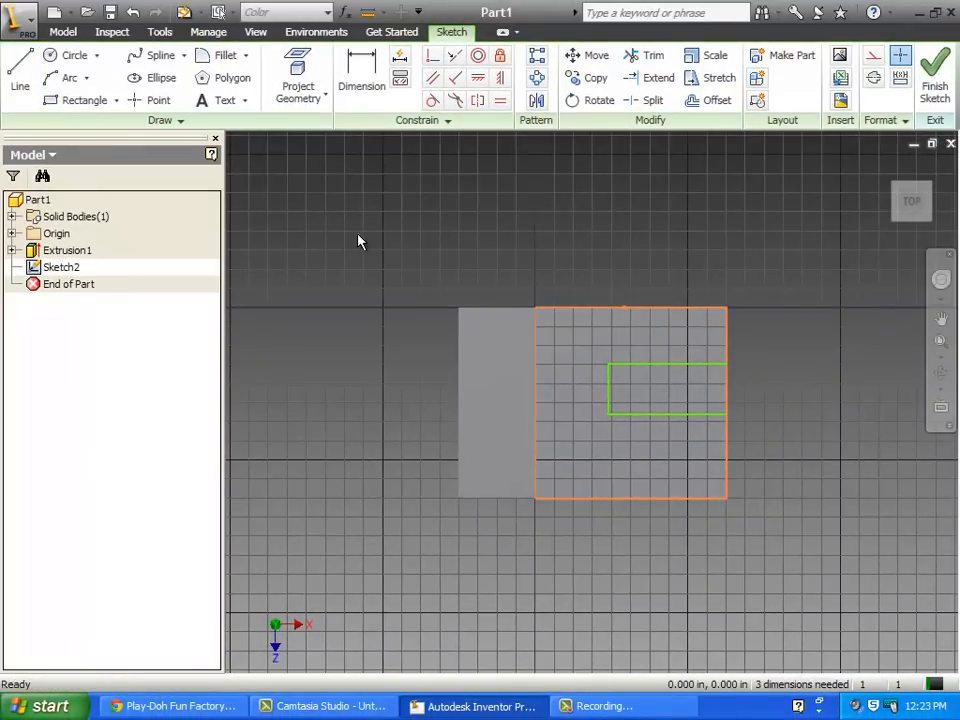
- Dimension the slot's length to .750 and its width
{"action": "left_click", "coordinate": [360, 76]}
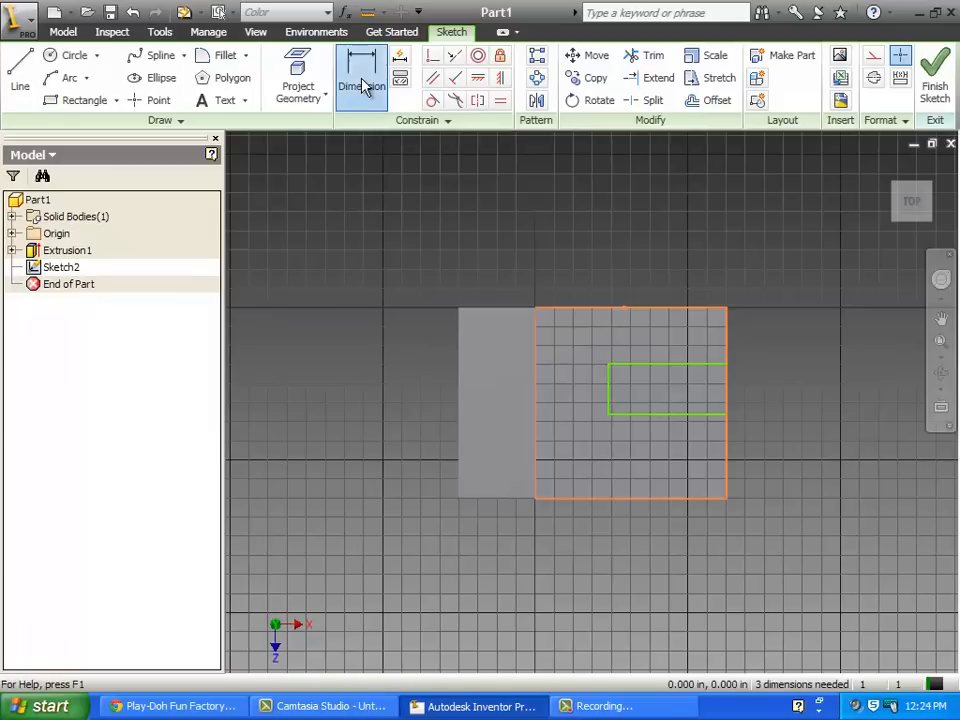
{"action": "left_click", "coordinate": [360, 84]}
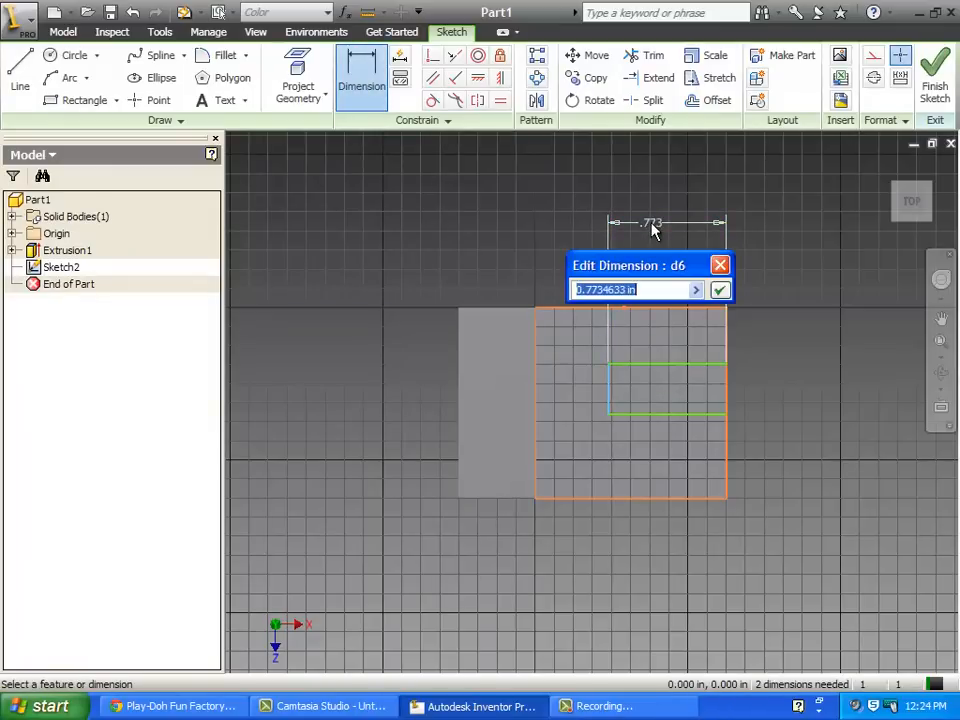
{"action": "type", "text": ".75"}
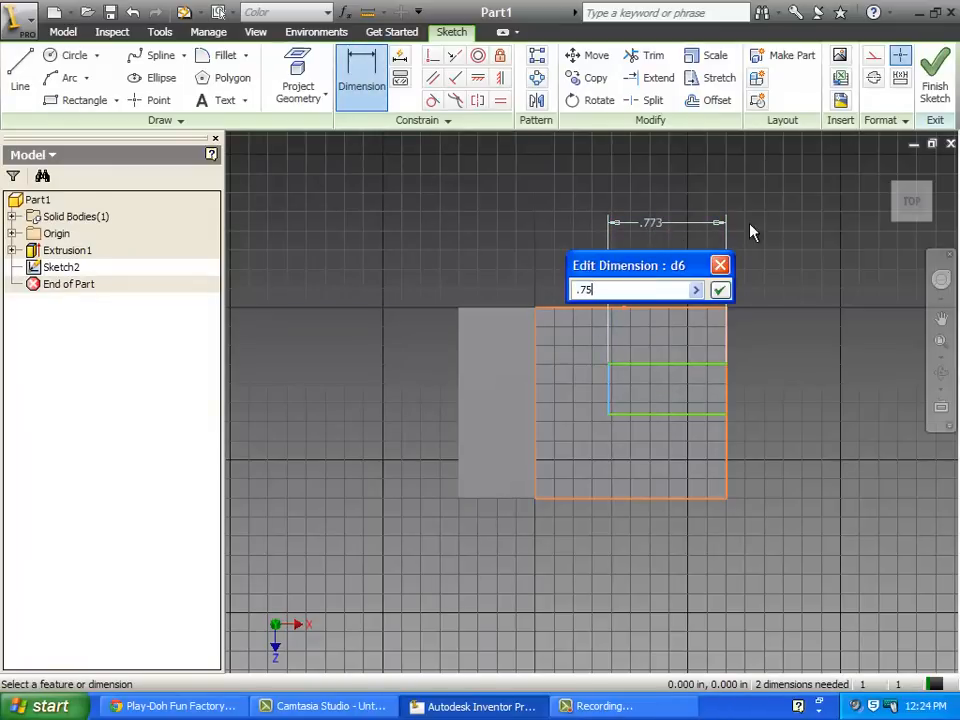
{"action": "left_click", "coordinate": [720, 288]}
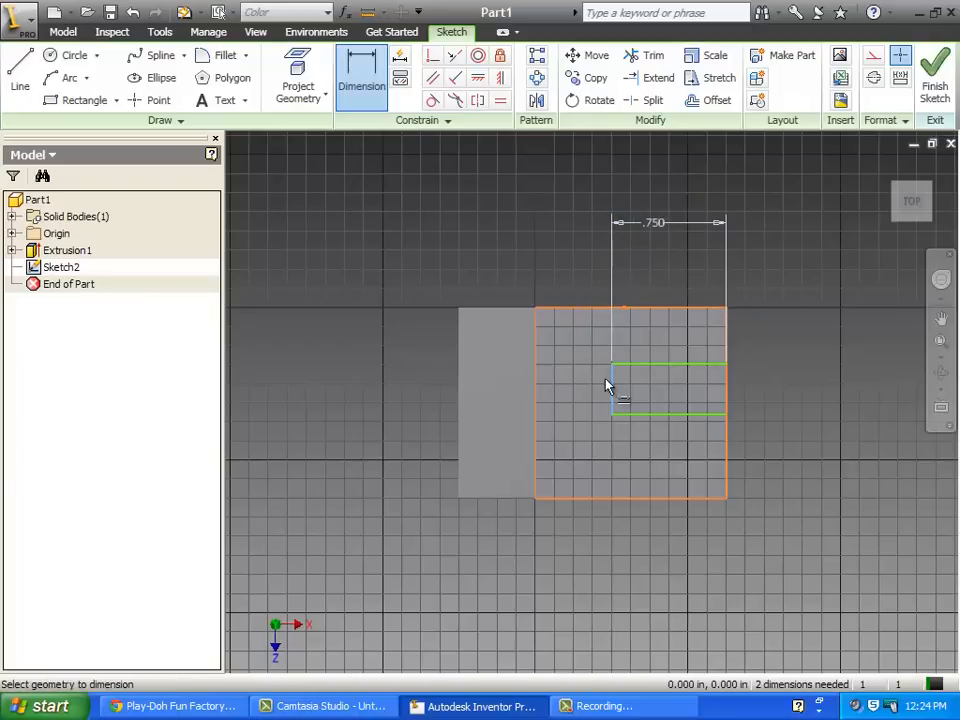
{"action": "left_click", "coordinate": [590, 390]}
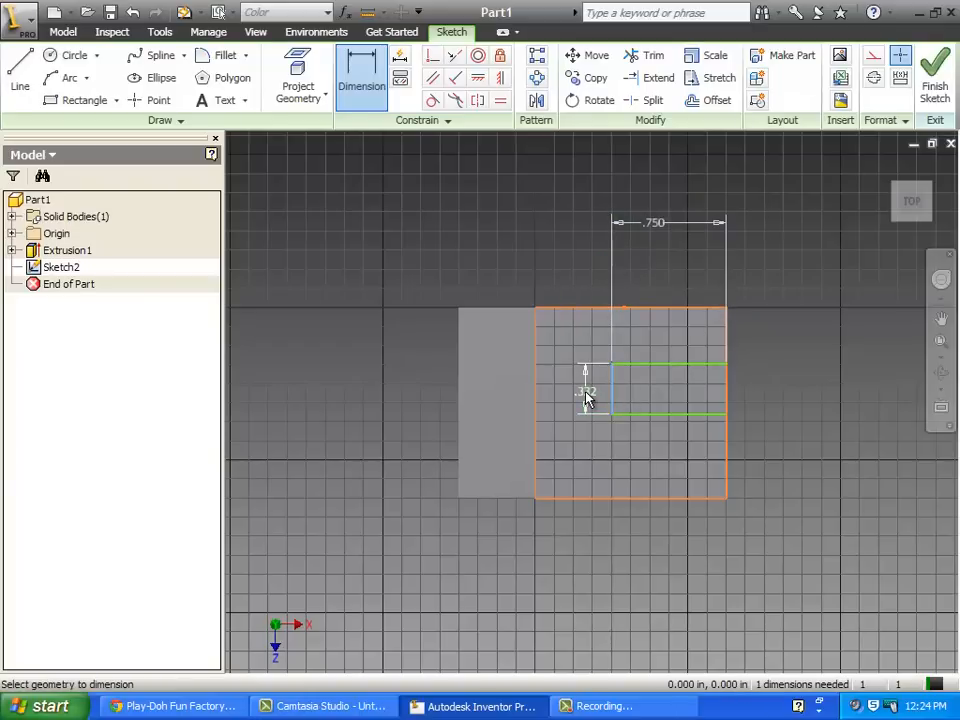
{"action": "left_click", "coordinate": [588, 390]}
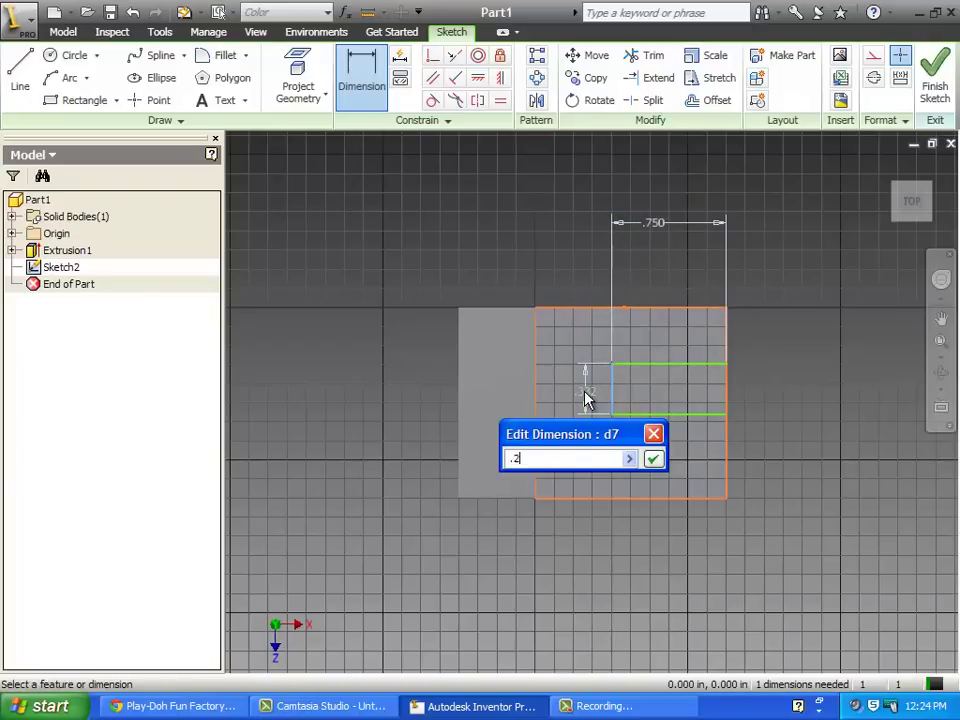
{"action": "left_click", "coordinate": [652, 458]}
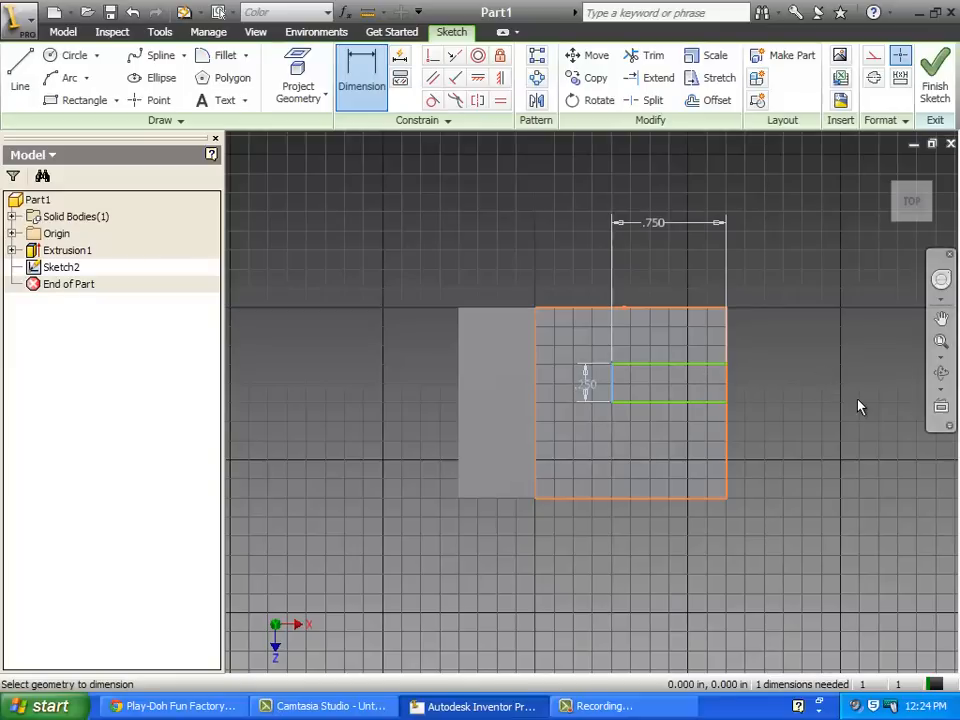
{"action": "mouse_move", "coordinate": [724, 404]}
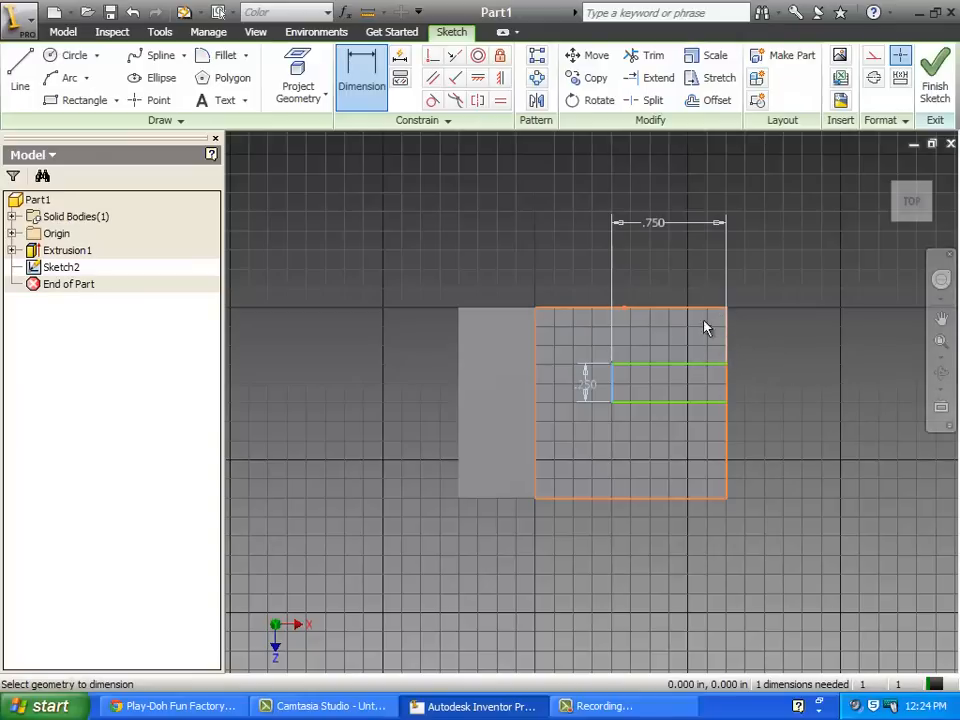
{"action": "mouse_move", "coordinate": [760, 356]}
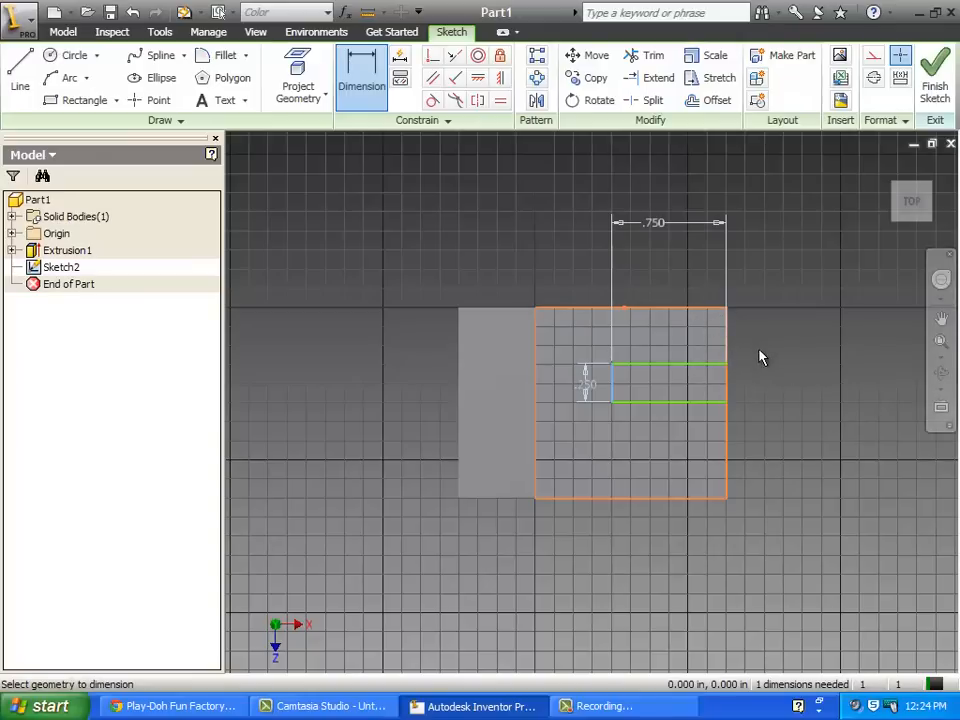
{"action": "mouse_move", "coordinate": [740, 348]}
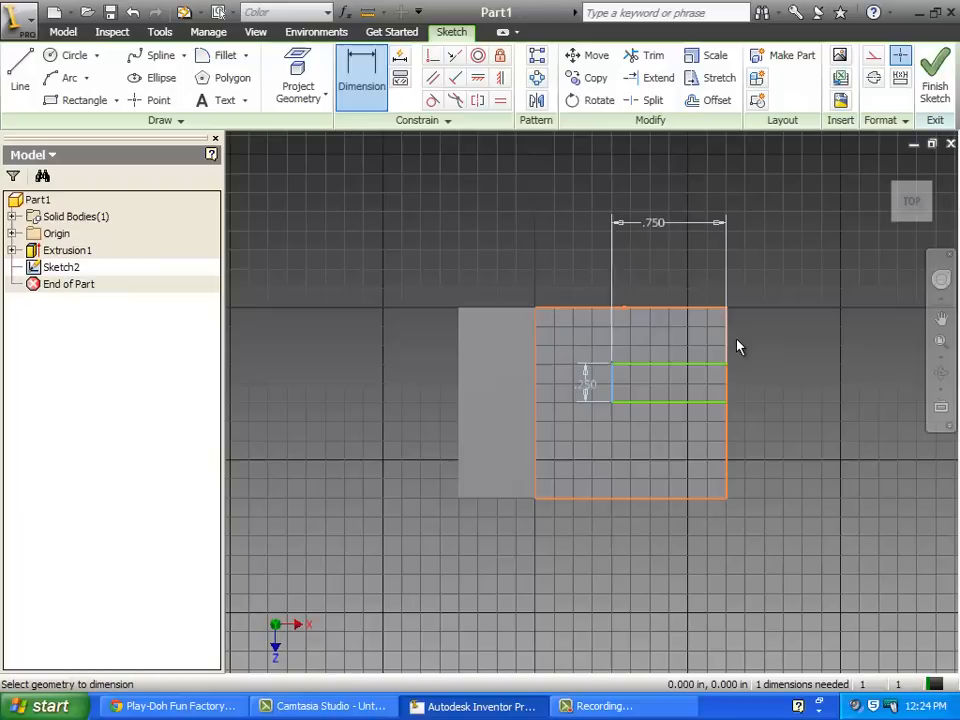
- Dimension the slot's offset from the top edge to .500 and end dimensioning
{"action": "left_click", "coordinate": [756, 400]}
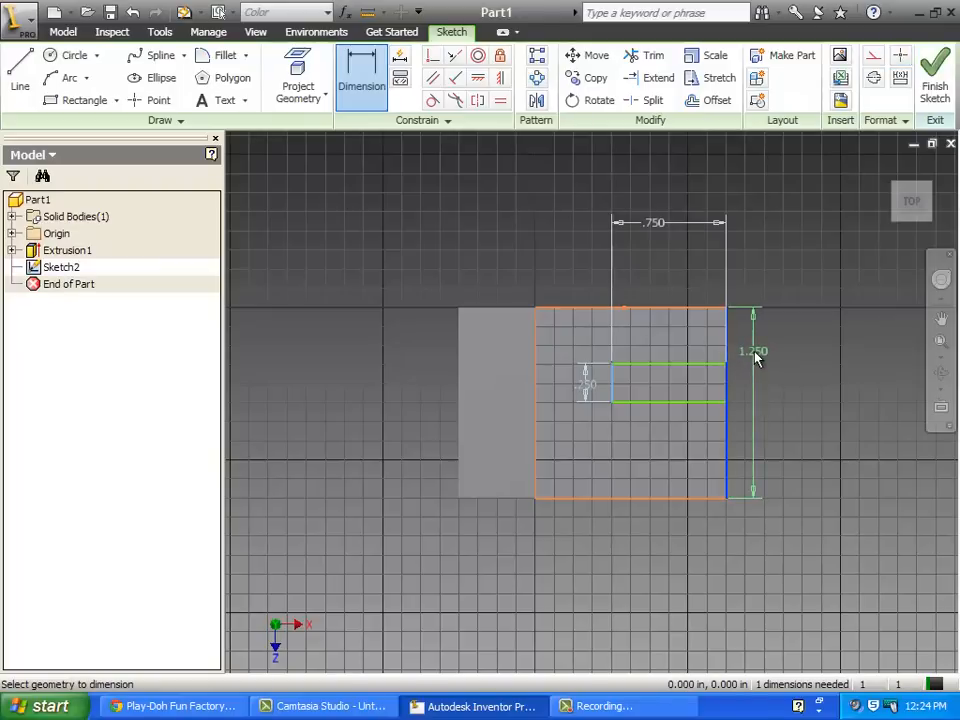
{"action": "left_click", "coordinate": [362, 84]}
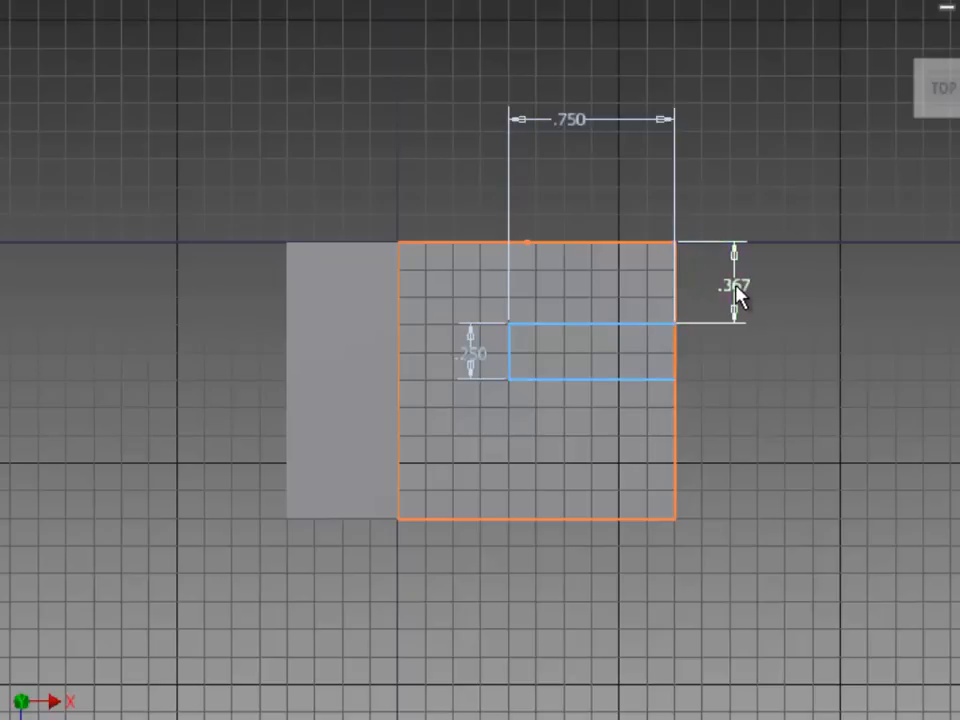
{"action": "double_click", "coordinate": [736, 290]}
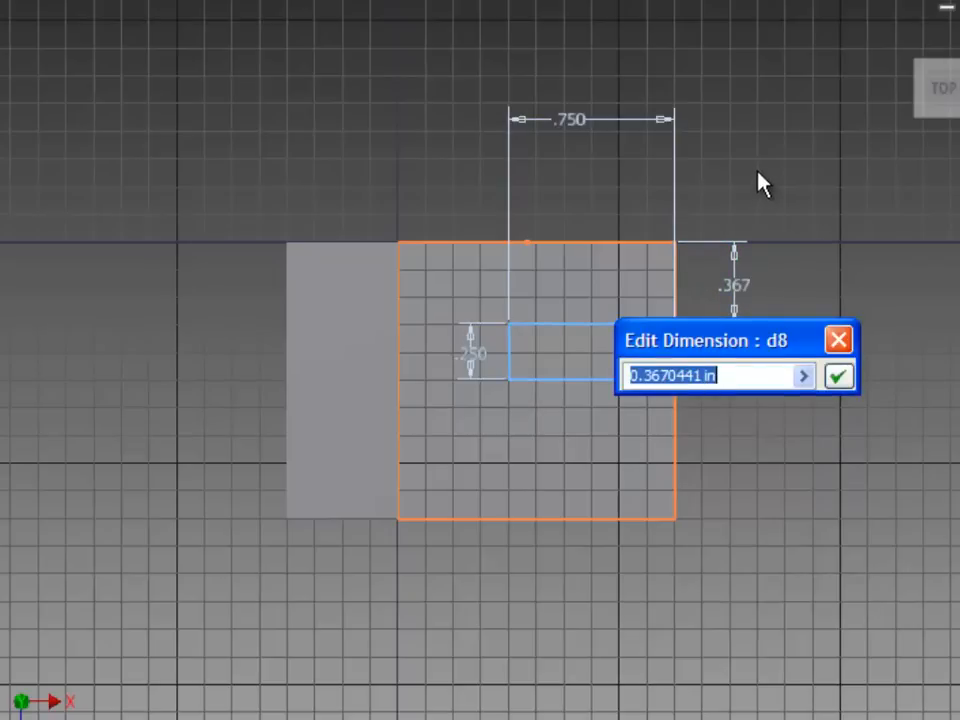
{"action": "left_click", "coordinate": [838, 376]}
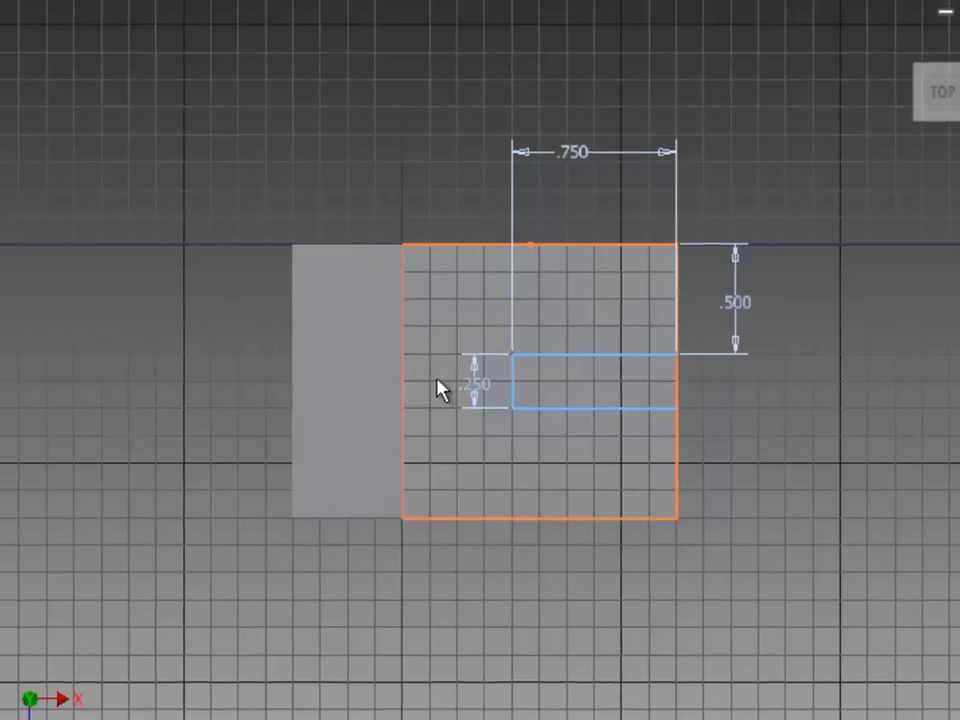
{"action": "right_click", "coordinate": [440, 388]}
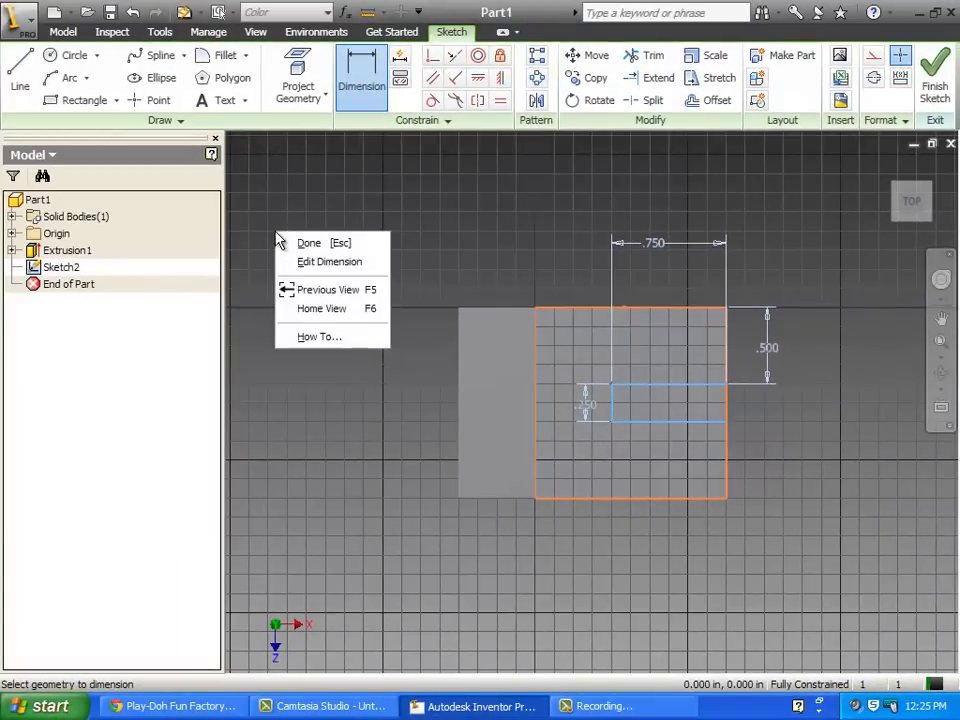
{"action": "left_click", "coordinate": [308, 242]}
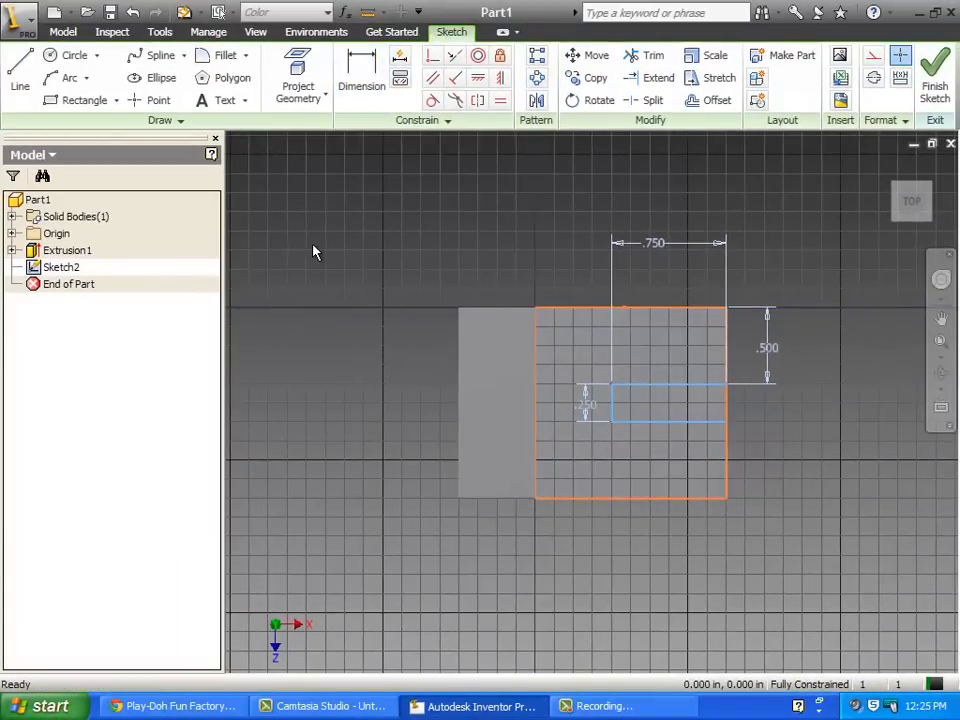
- Finish Sketch2, return to the isometric view and start an Extrude on the slot
{"action": "right_click", "coordinate": [316, 252]}
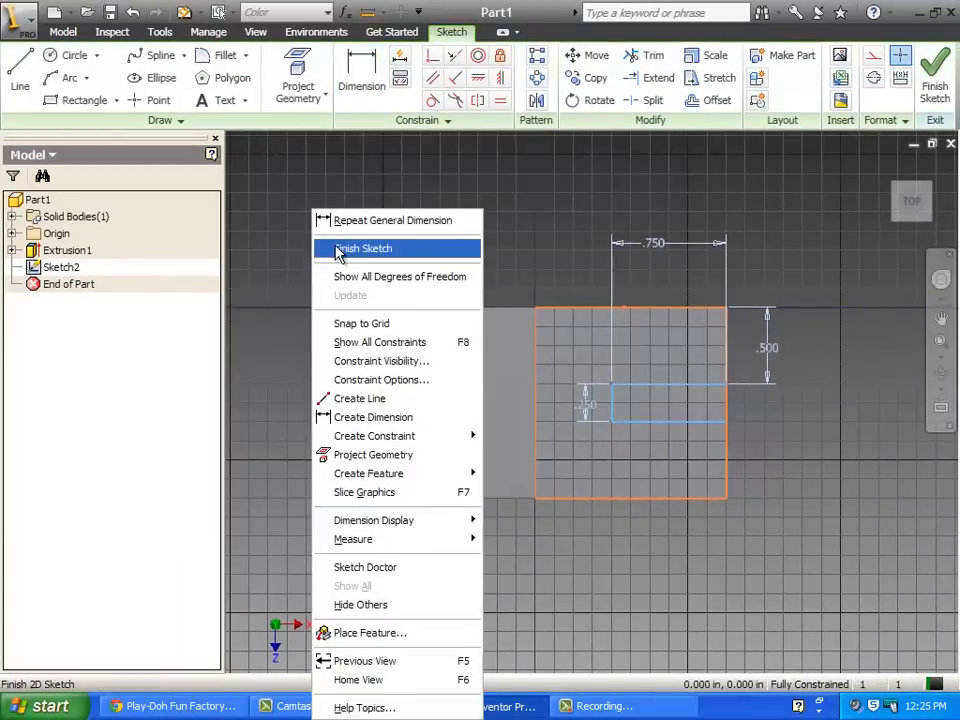
{"action": "left_click", "coordinate": [364, 248]}
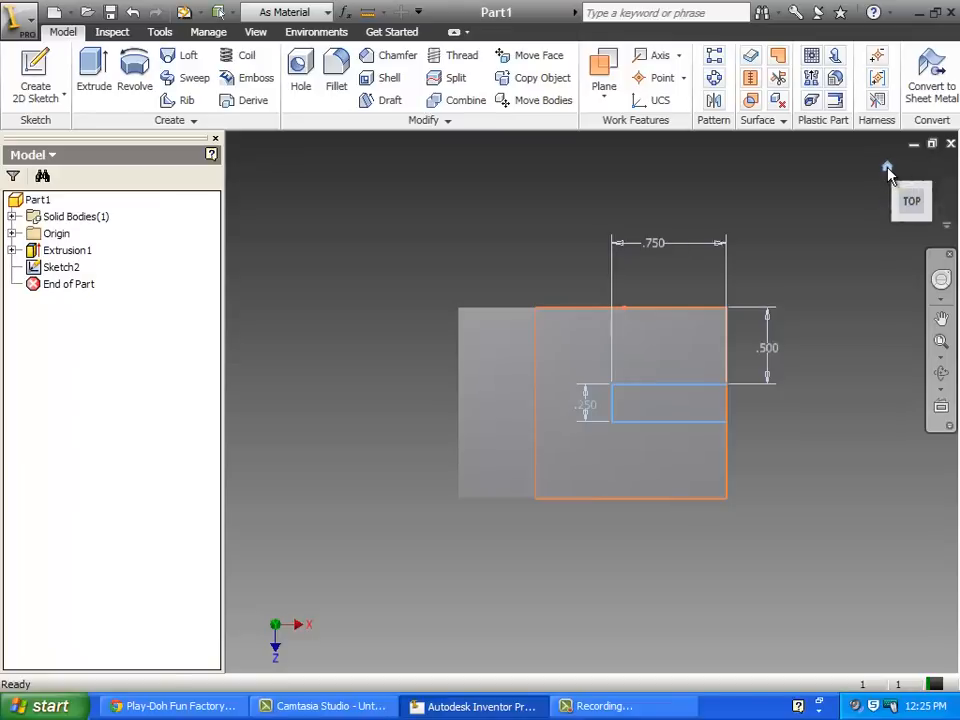
{"action": "left_click", "coordinate": [886, 168]}
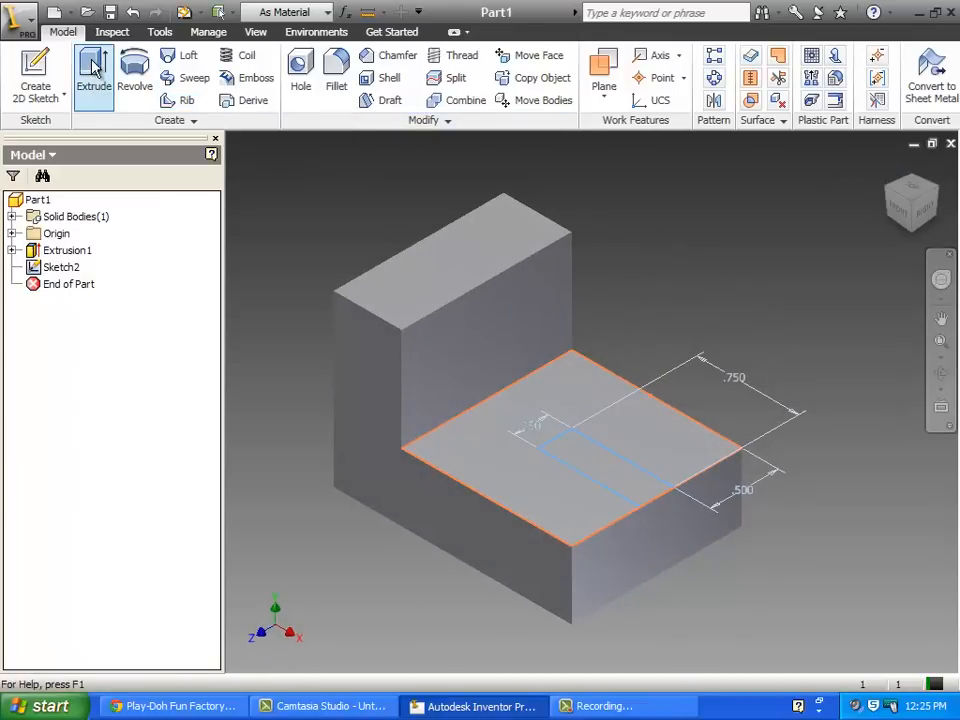
{"action": "left_click", "coordinate": [92, 72]}
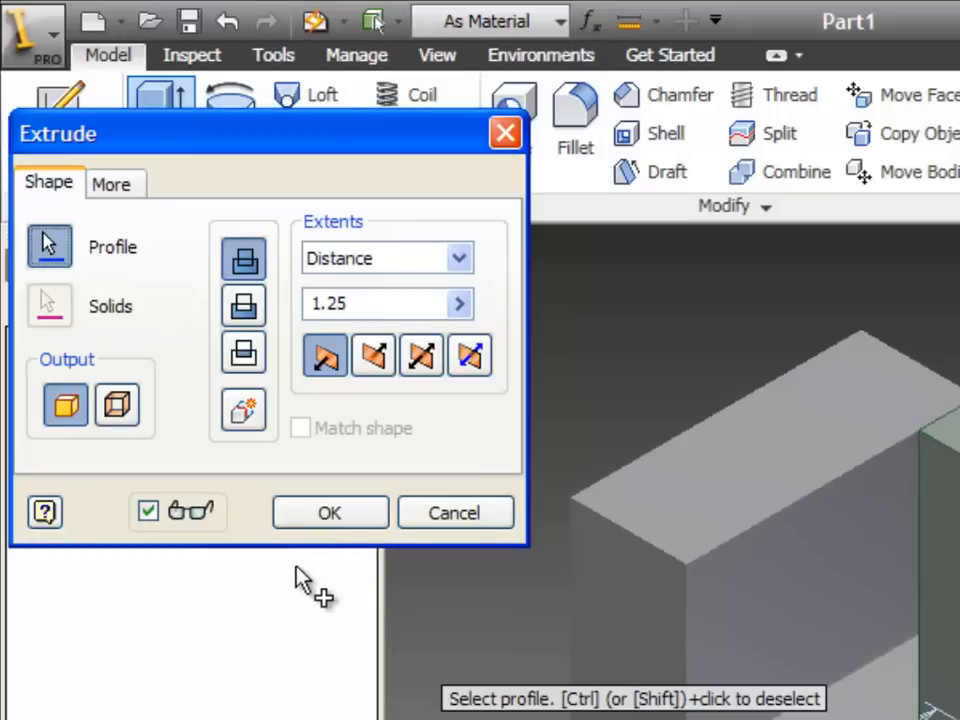
{"action": "mouse_move", "coordinate": [244, 260]}
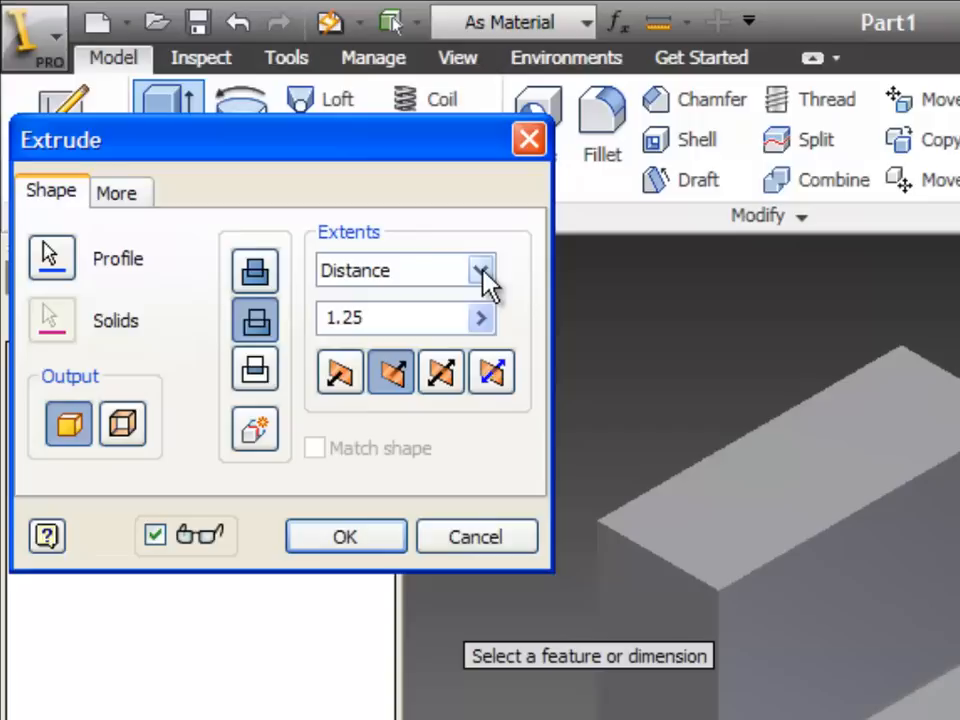
- Cut the slot profile with Extents set to All, creating Extrusion2 through the base
{"action": "left_click", "coordinate": [482, 270]}
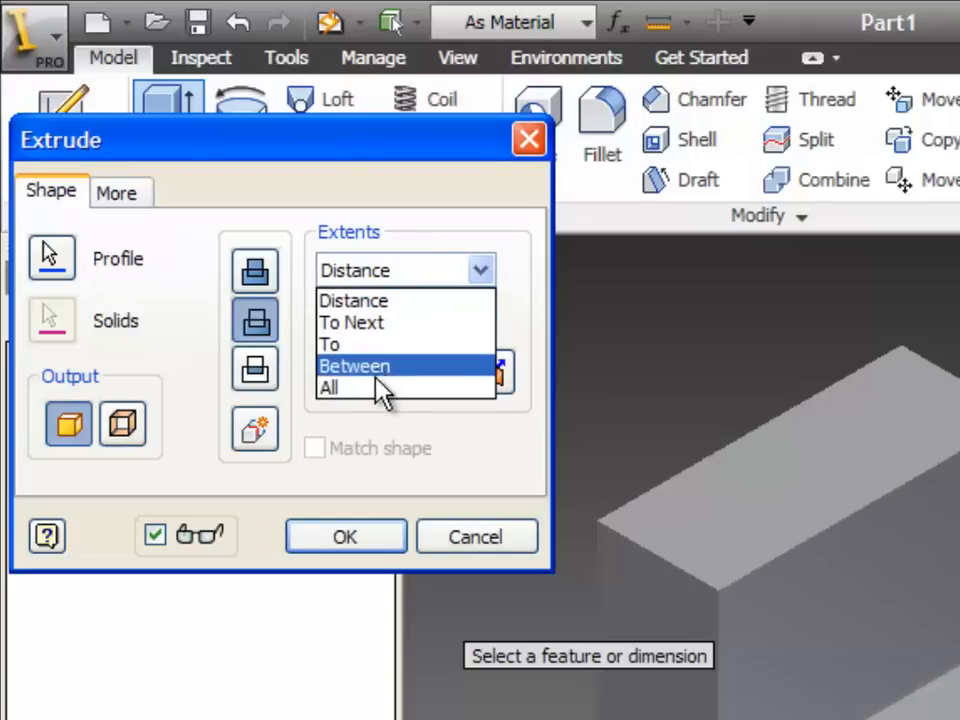
{"action": "left_click", "coordinate": [330, 388]}
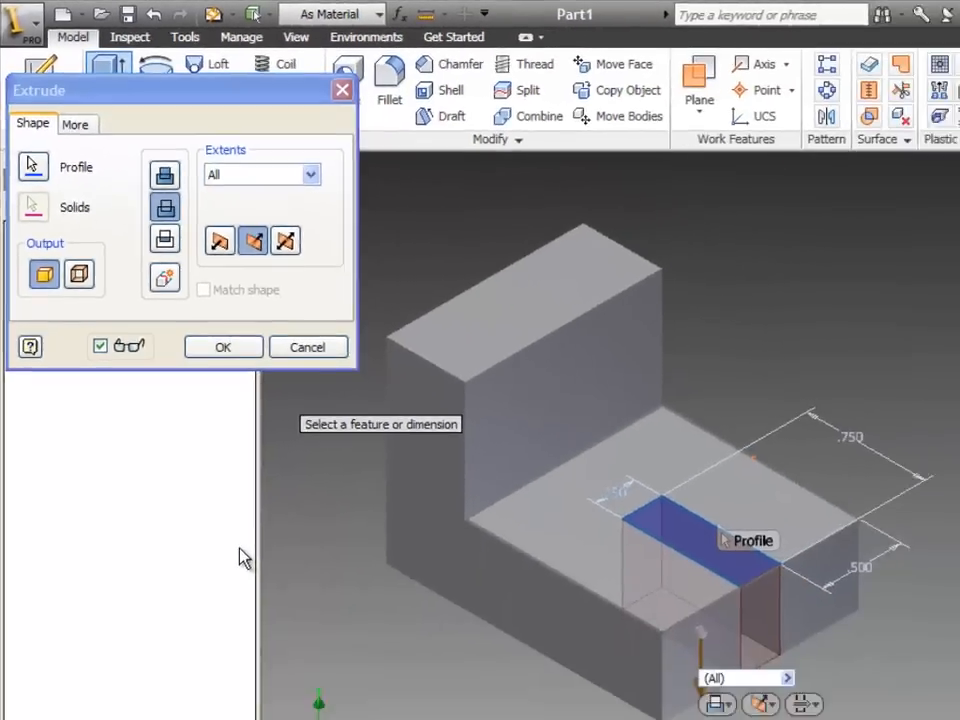
{"action": "left_click", "coordinate": [224, 348]}
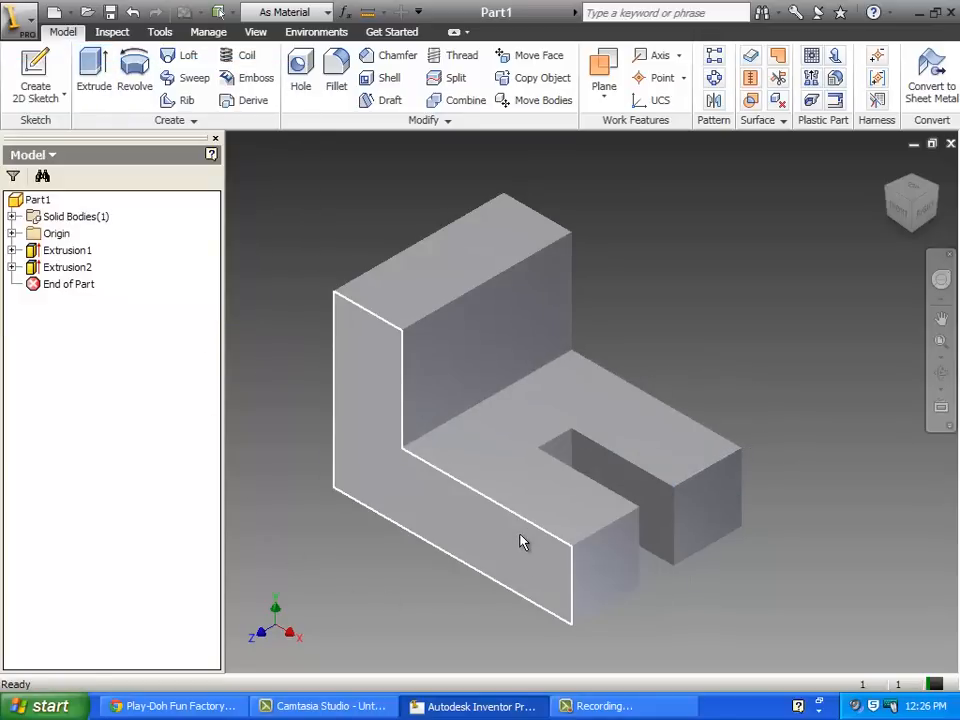
- Create Sketch3 on the upright's front face and look straight at it
{"action": "left_click", "coordinate": [620, 500]}
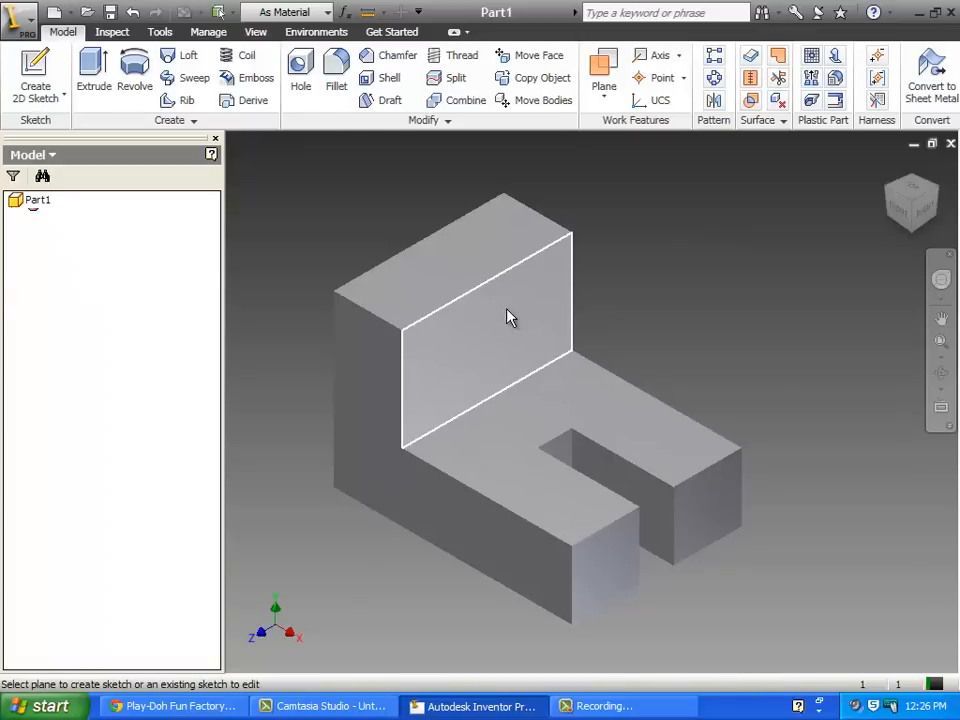
{"action": "left_click", "coordinate": [480, 330]}
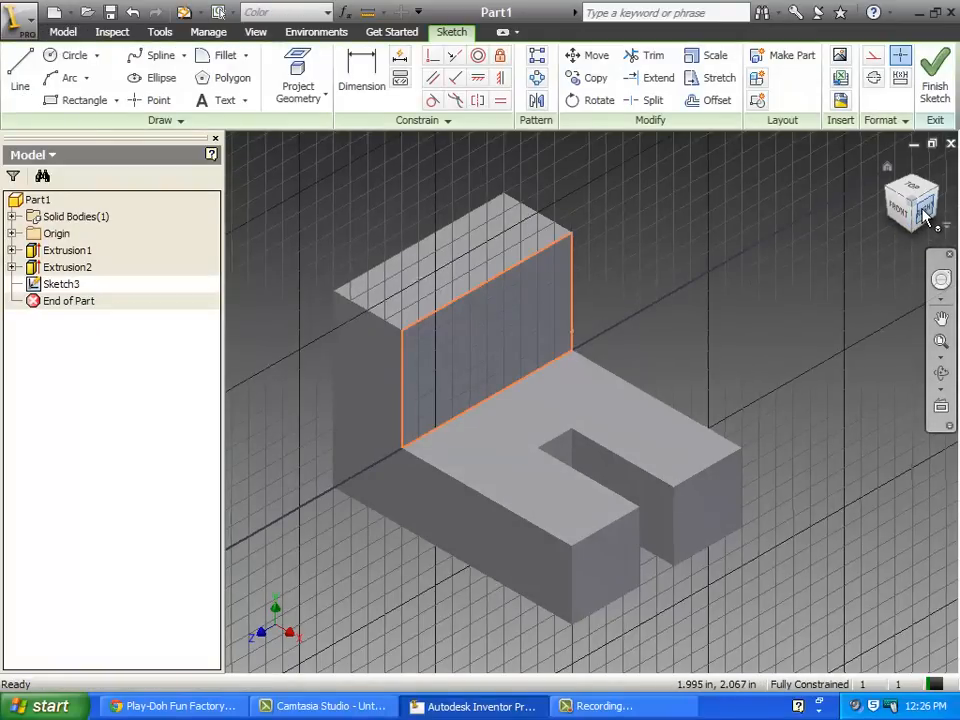
{"action": "left_click", "coordinate": [898, 210]}
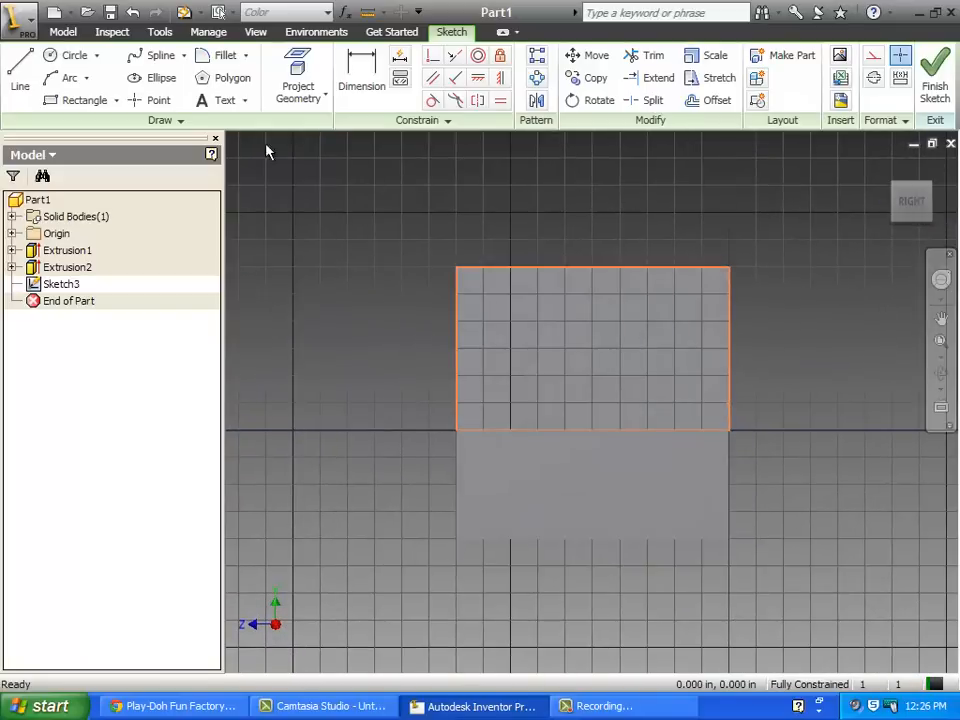
- Start the notch outline with the Line tool from the upright face's top edge
{"action": "left_click", "coordinate": [20, 64]}
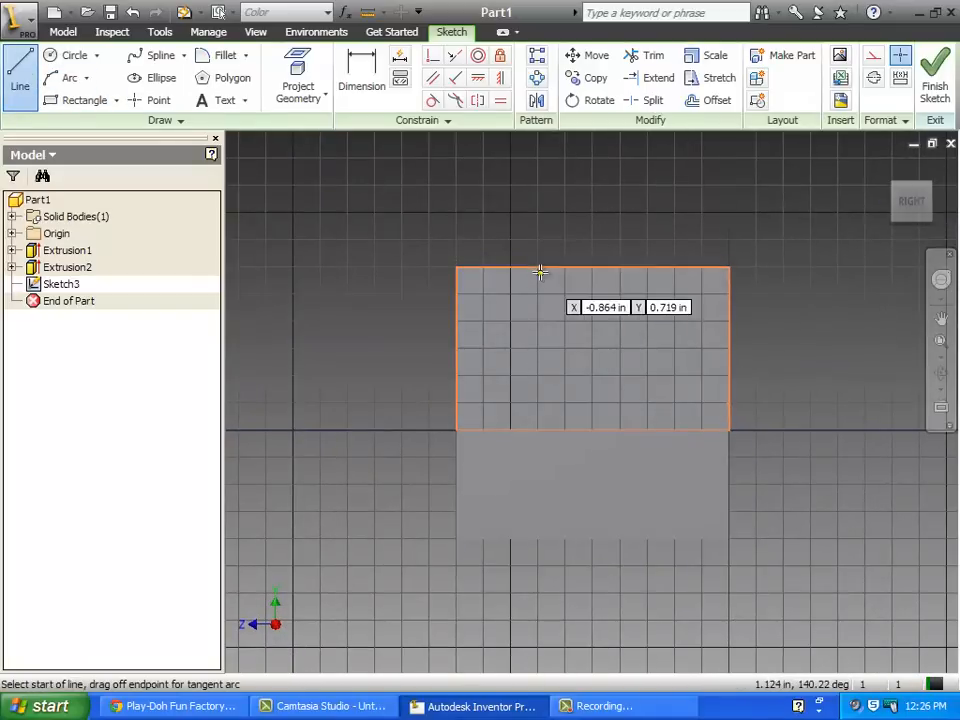
{"action": "left_click", "coordinate": [540, 272]}
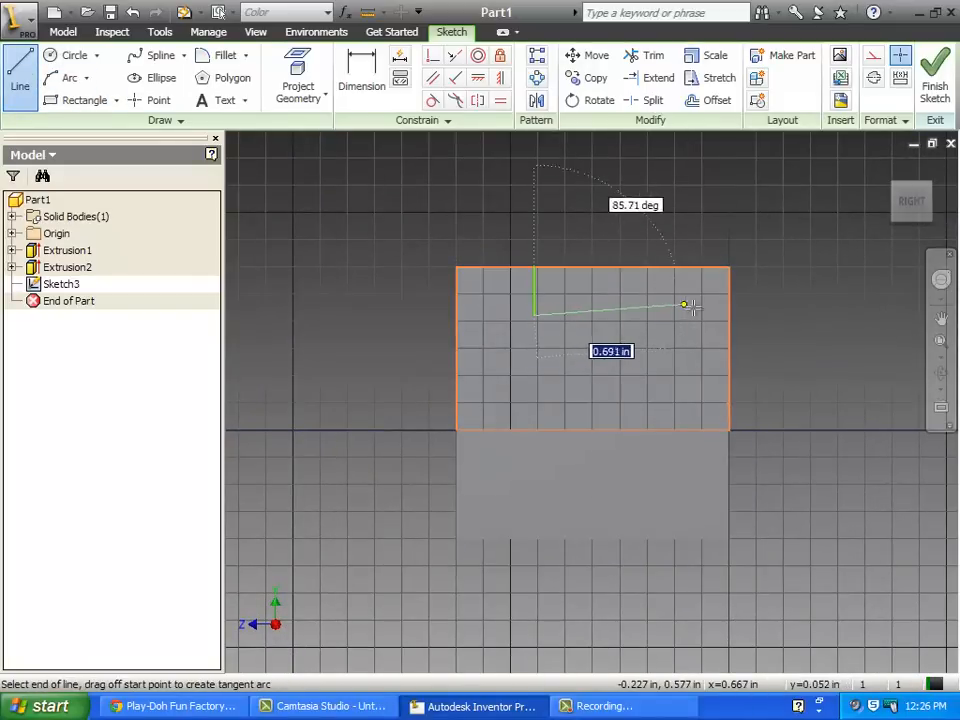
{"action": "mouse_move", "coordinate": [684, 274]}
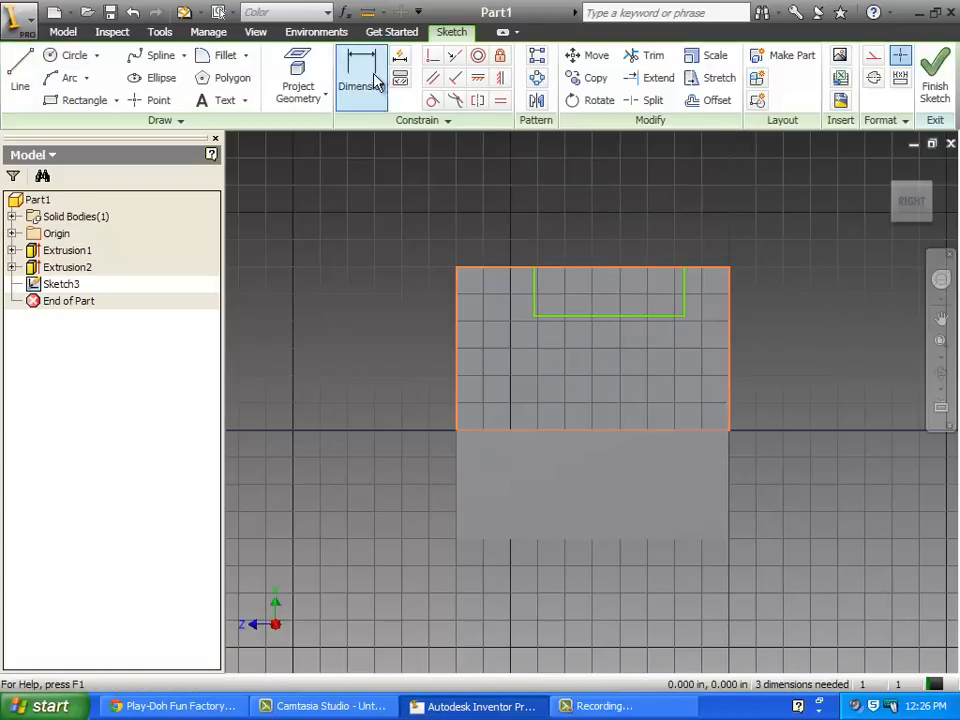
- Dimension the notch .750 wide, .250 deep and .250 from the left edge, then end dimensioning
{"action": "left_click", "coordinate": [360, 80]}
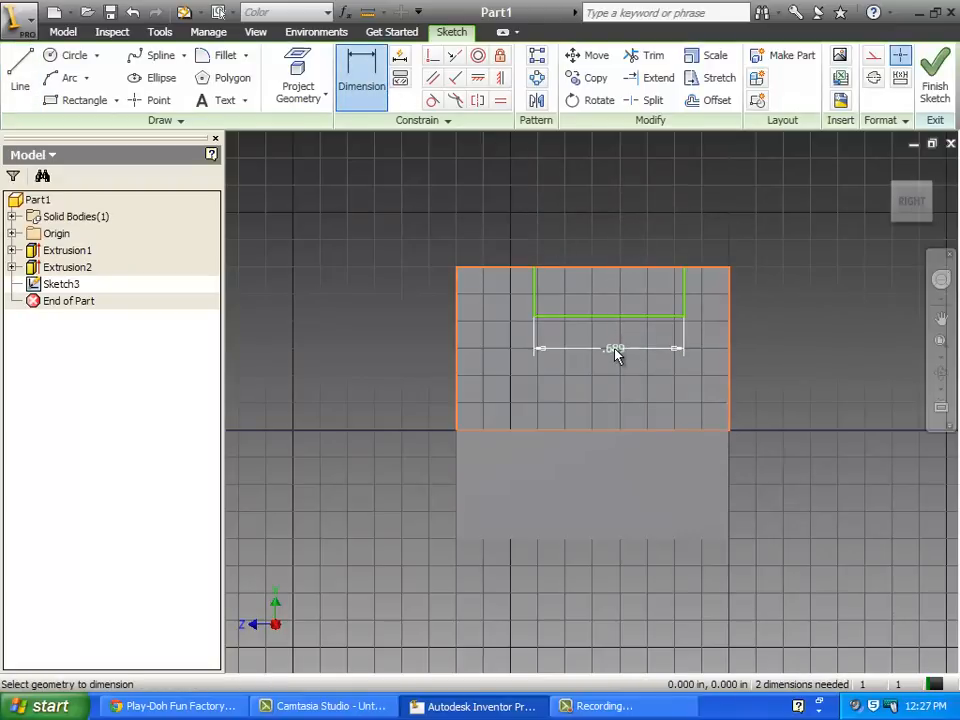
{"action": "left_click", "coordinate": [616, 348]}
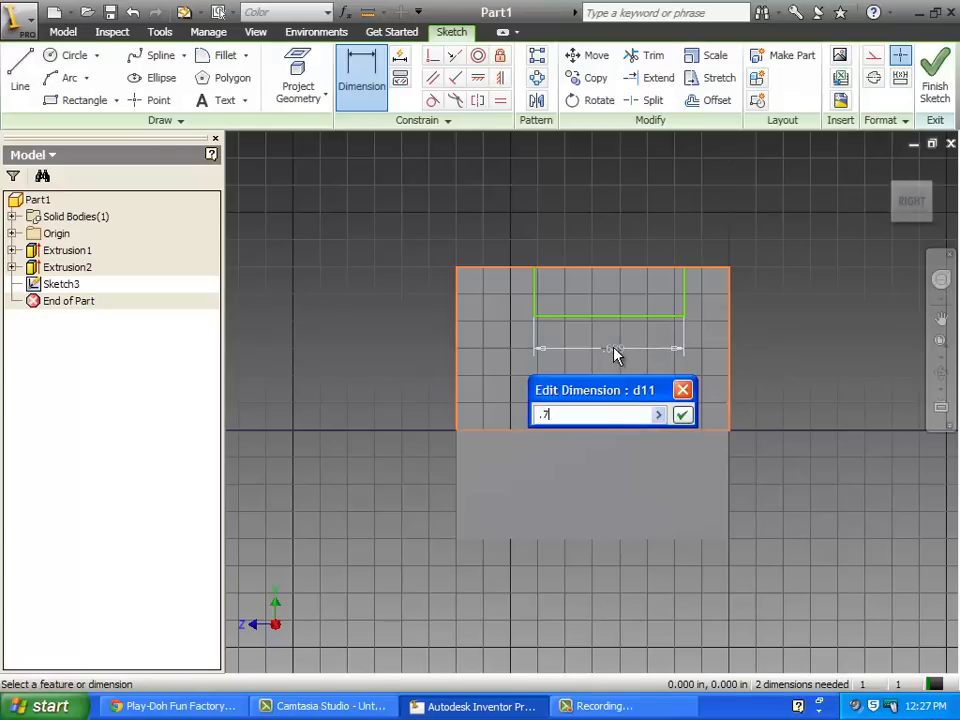
{"action": "left_click", "coordinate": [682, 414]}
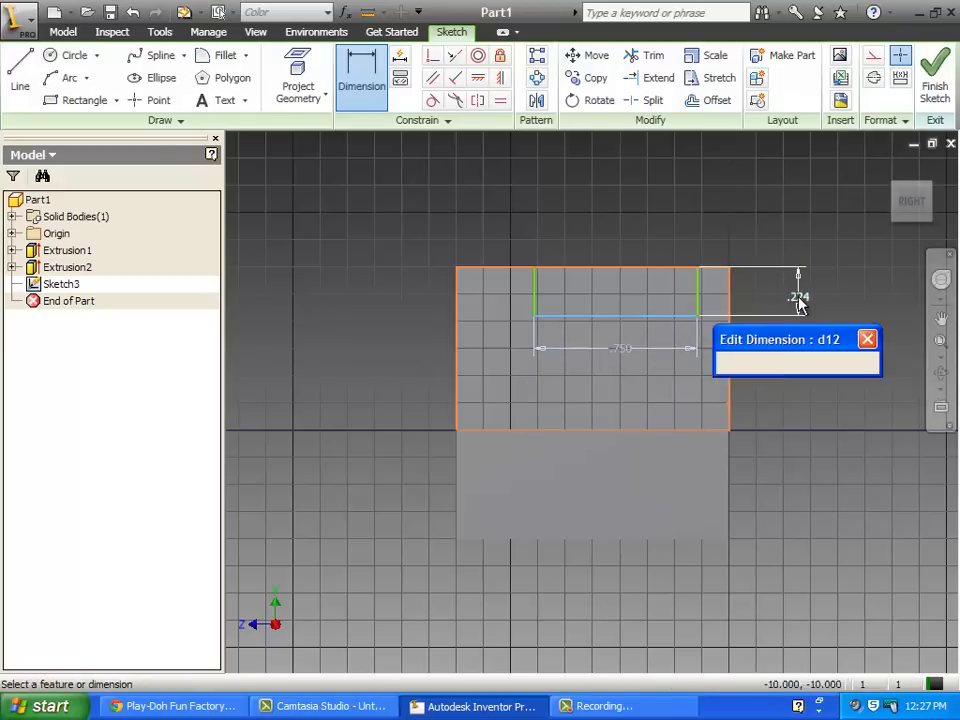
{"action": "key", "text": "Return"}
{"action": "type", "text": "."}
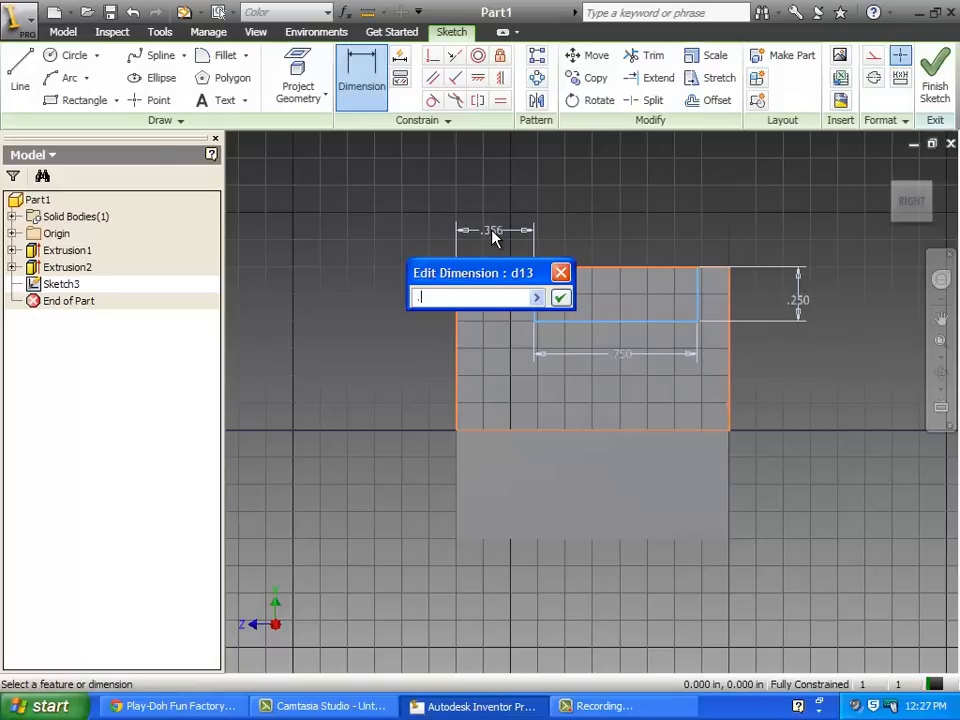
{"action": "left_click", "coordinate": [560, 298]}
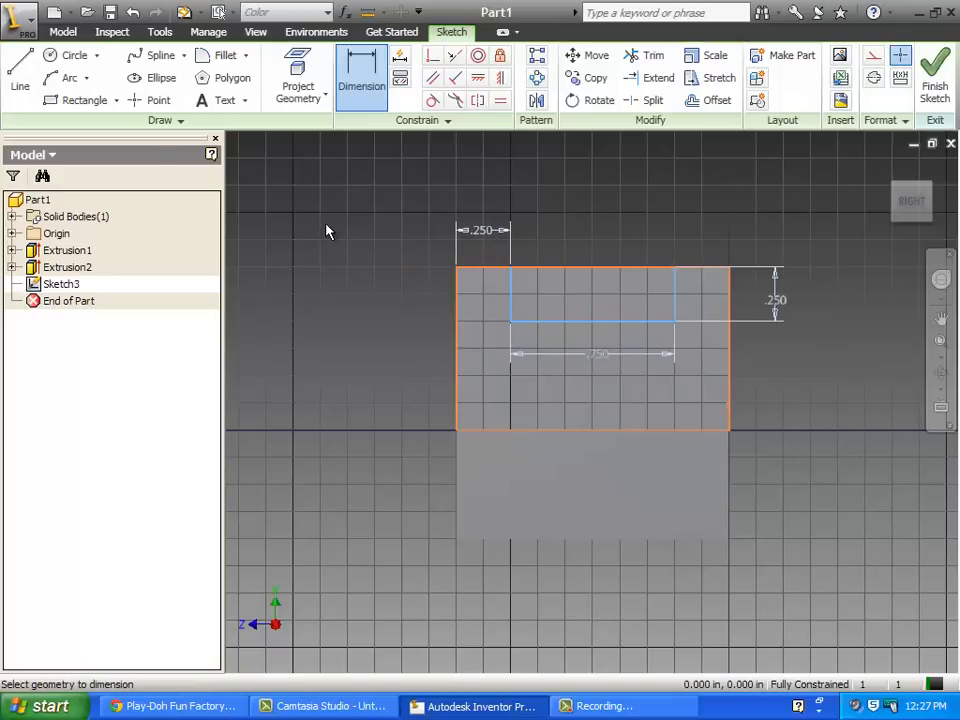
{"action": "right_click", "coordinate": [324, 232]}
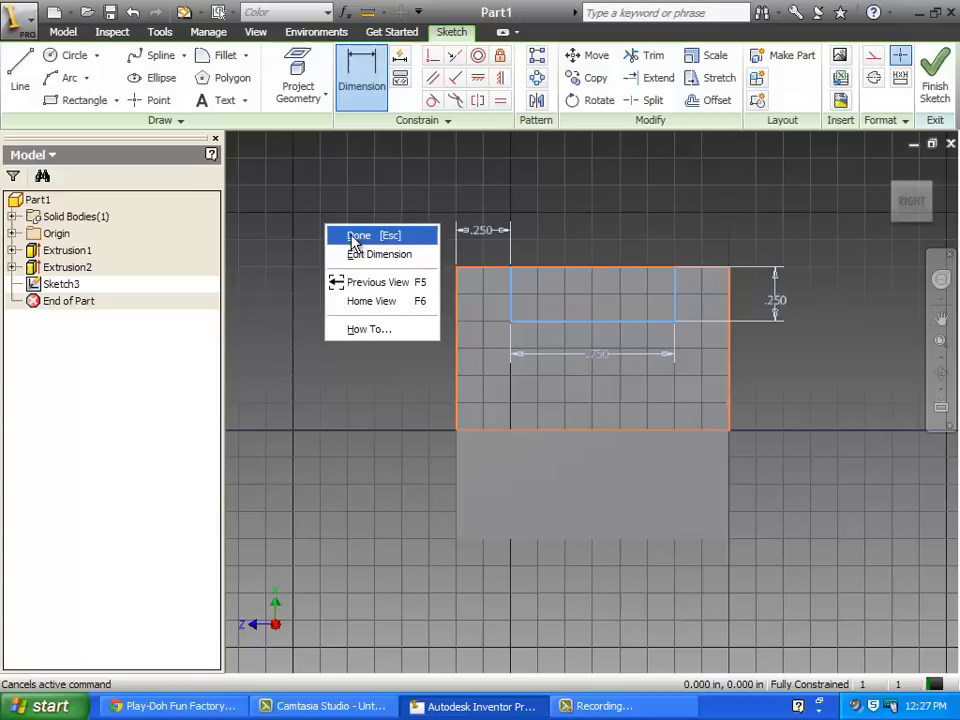
{"action": "left_click", "coordinate": [360, 236]}
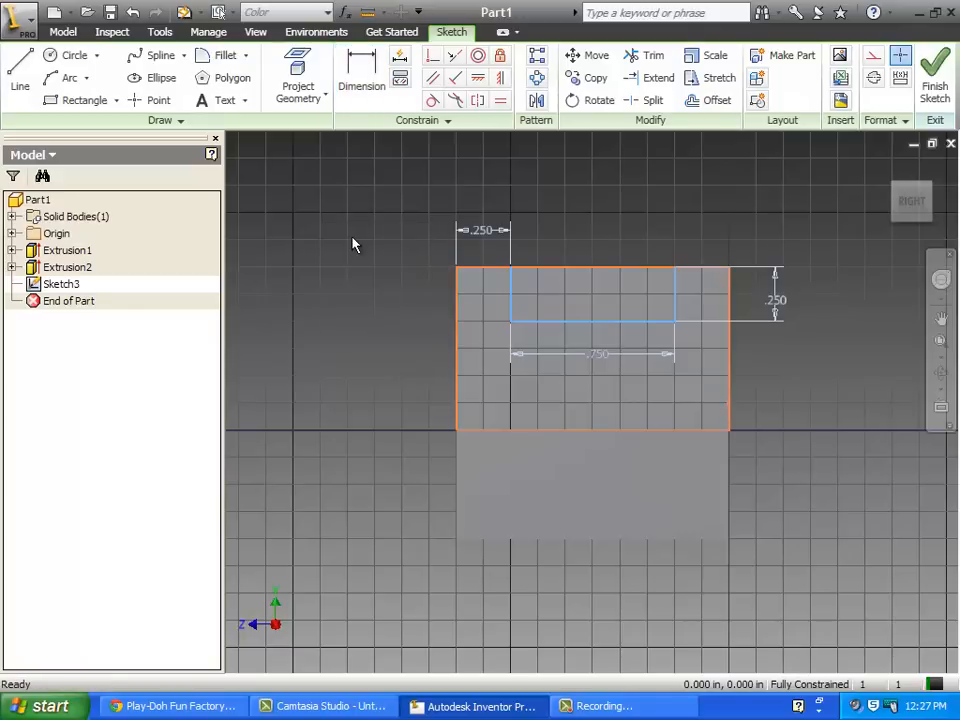
{"action": "right_click", "coordinate": [376, 250]}
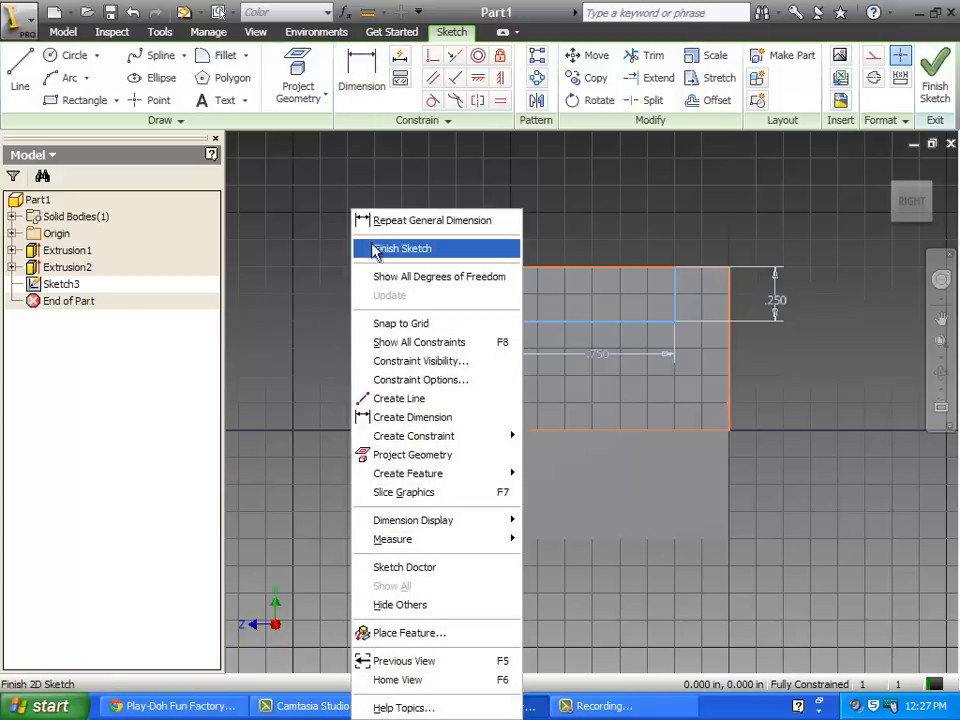
- Finish Sketch3 and start an Extrude on the notch
{"action": "left_click", "coordinate": [400, 248]}
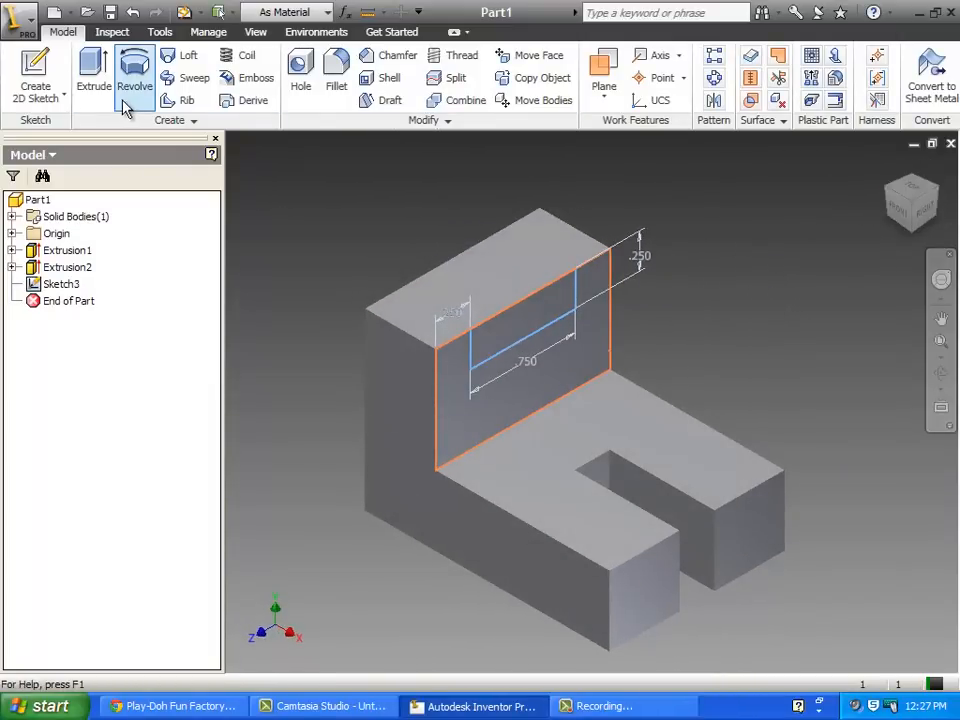
{"action": "left_click", "coordinate": [92, 76]}
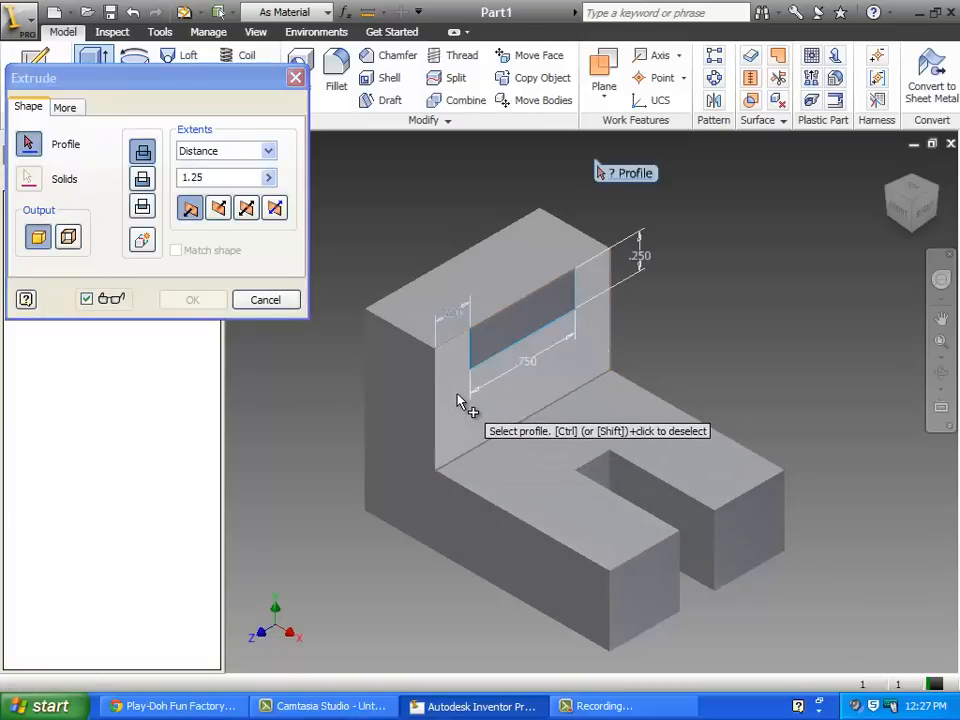
- Cut the notch profile through all in Direction 2, creating Extrusion3
{"action": "left_click", "coordinate": [530, 330]}
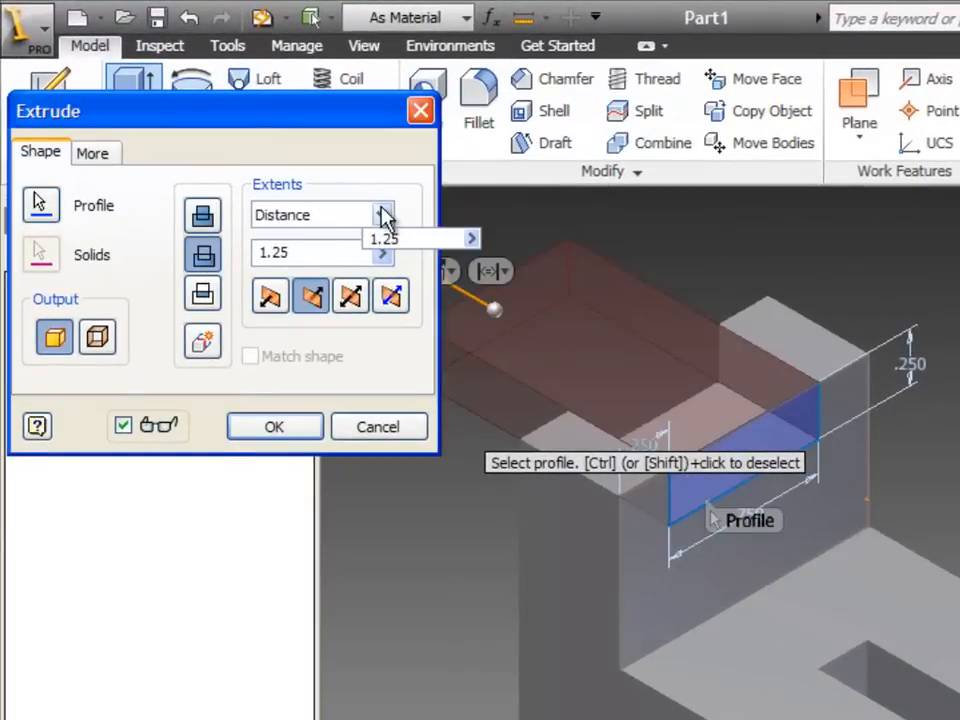
{"action": "left_click", "coordinate": [380, 214]}
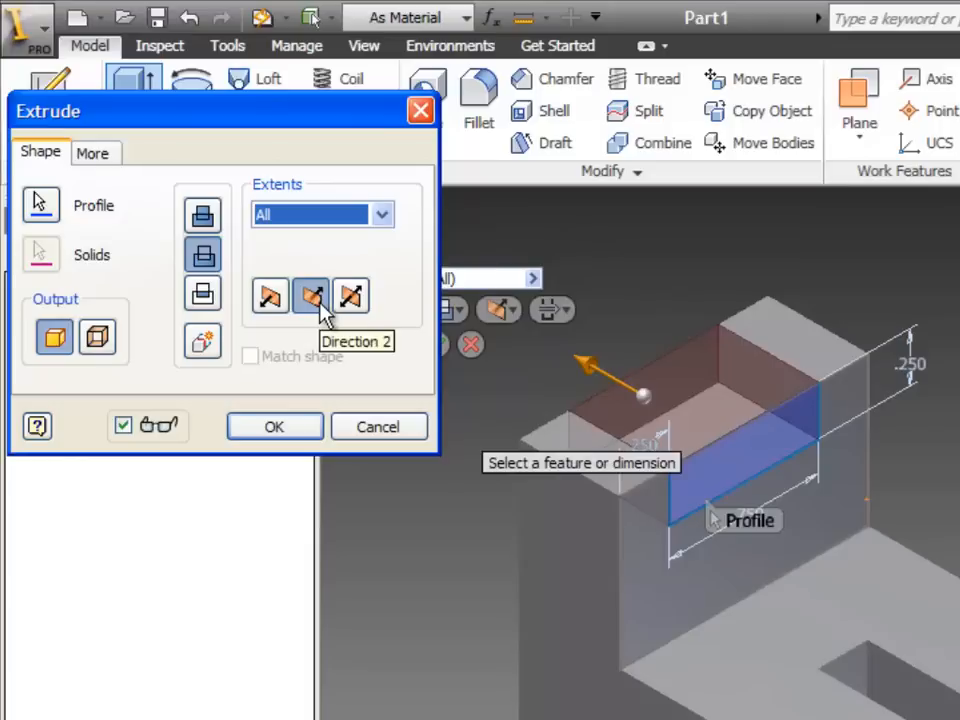
{"action": "left_click", "coordinate": [274, 426]}
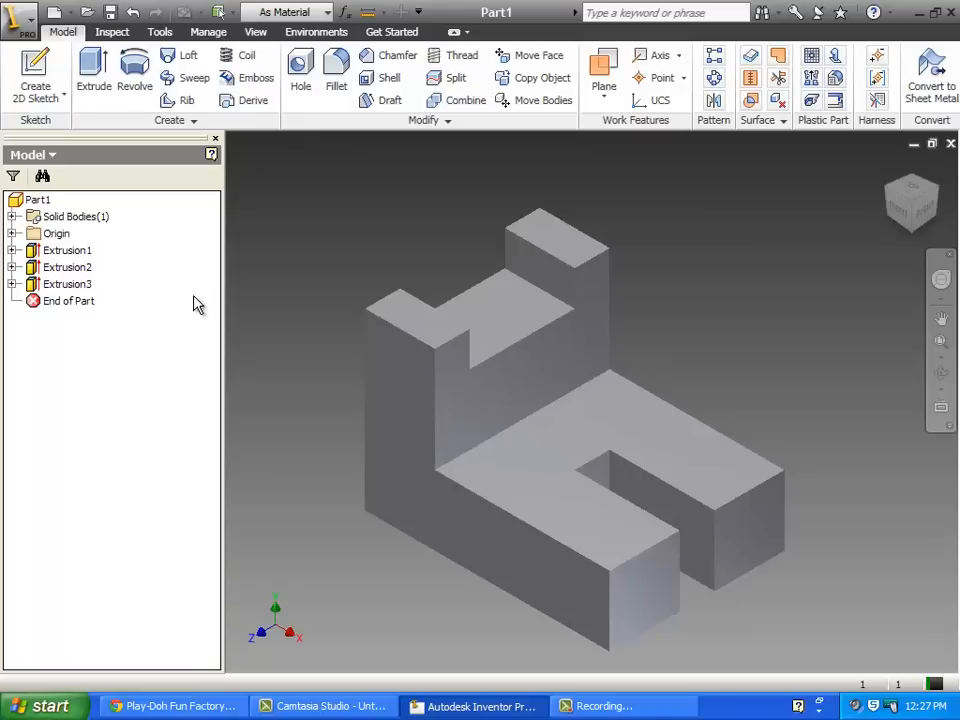
{"action": "mouse_move", "coordinate": [288, 258]}
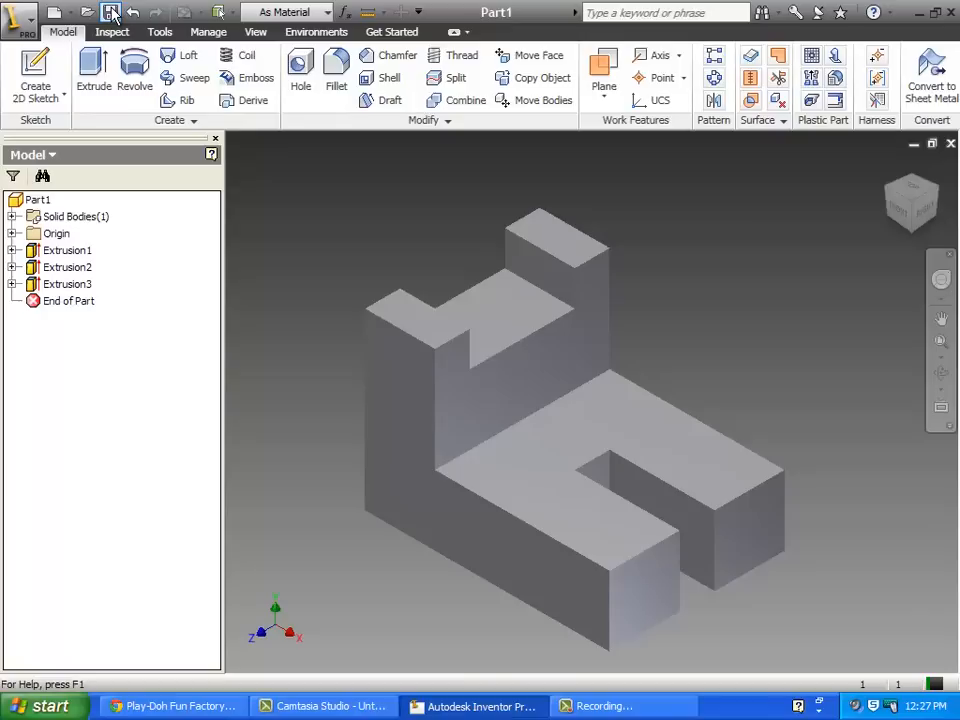
- Bring up Save As for Part1.ipt and browse the network drive into the IED folder
{"action": "left_click", "coordinate": [110, 12]}
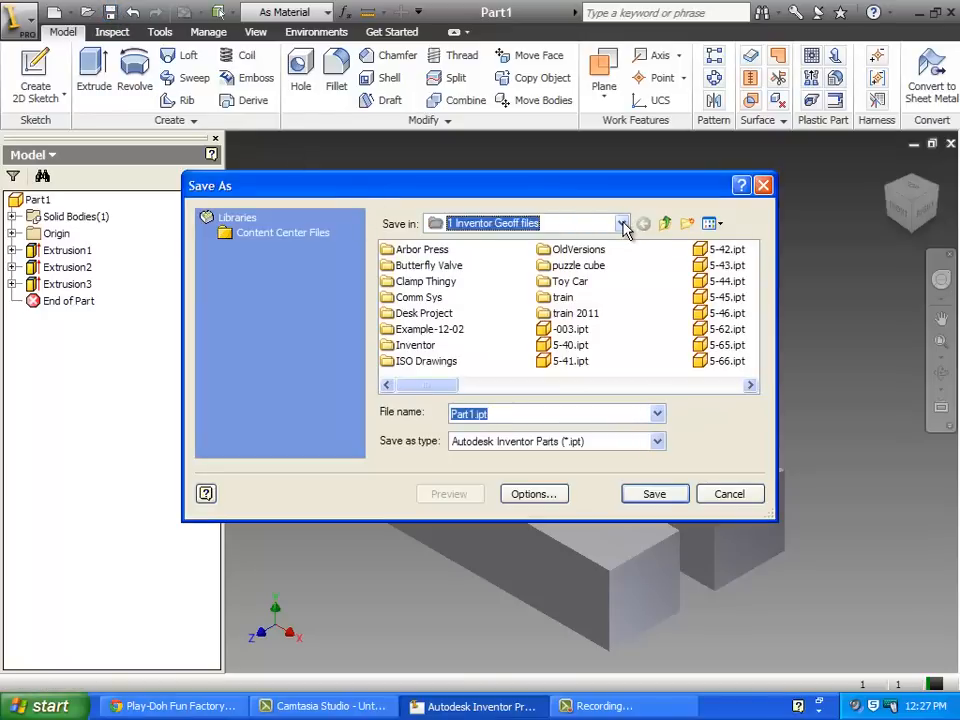
{"action": "left_click", "coordinate": [620, 224]}
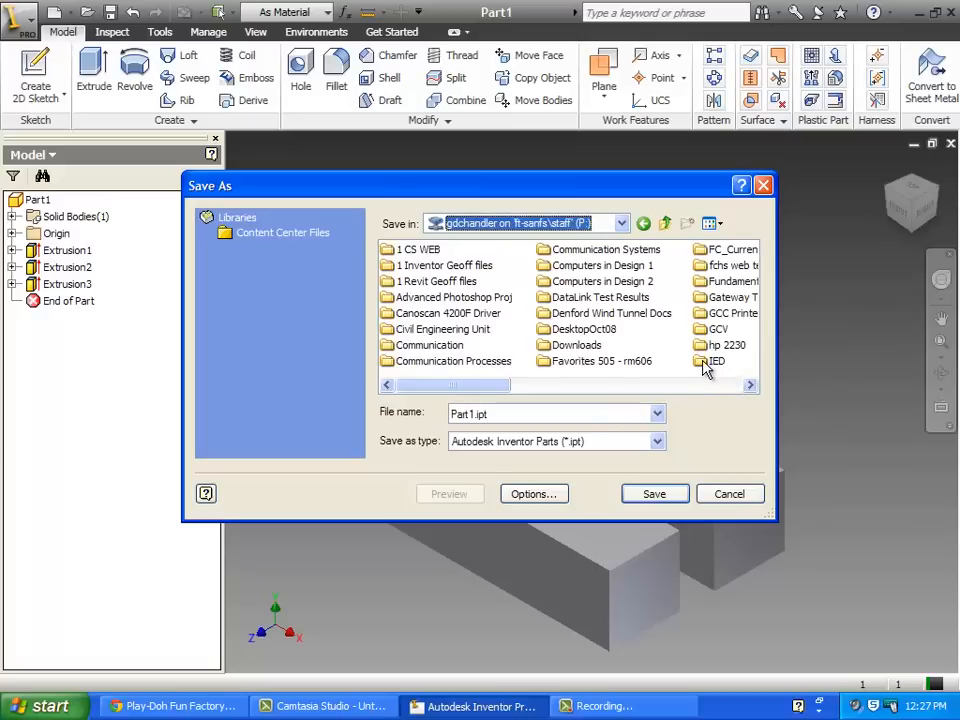
{"action": "double_click", "coordinate": [712, 360]}
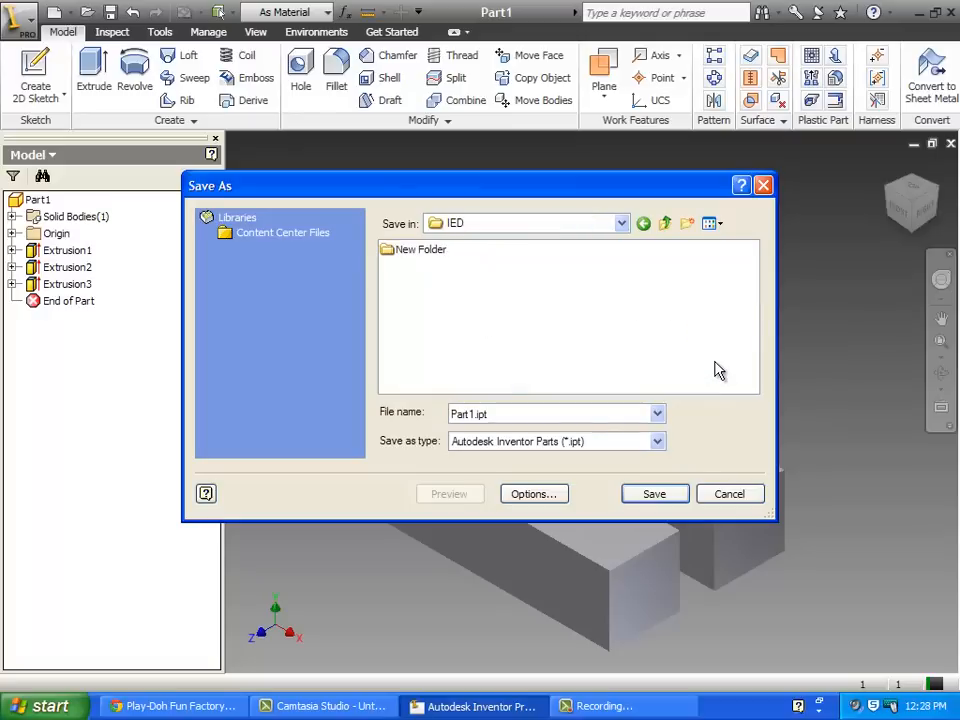